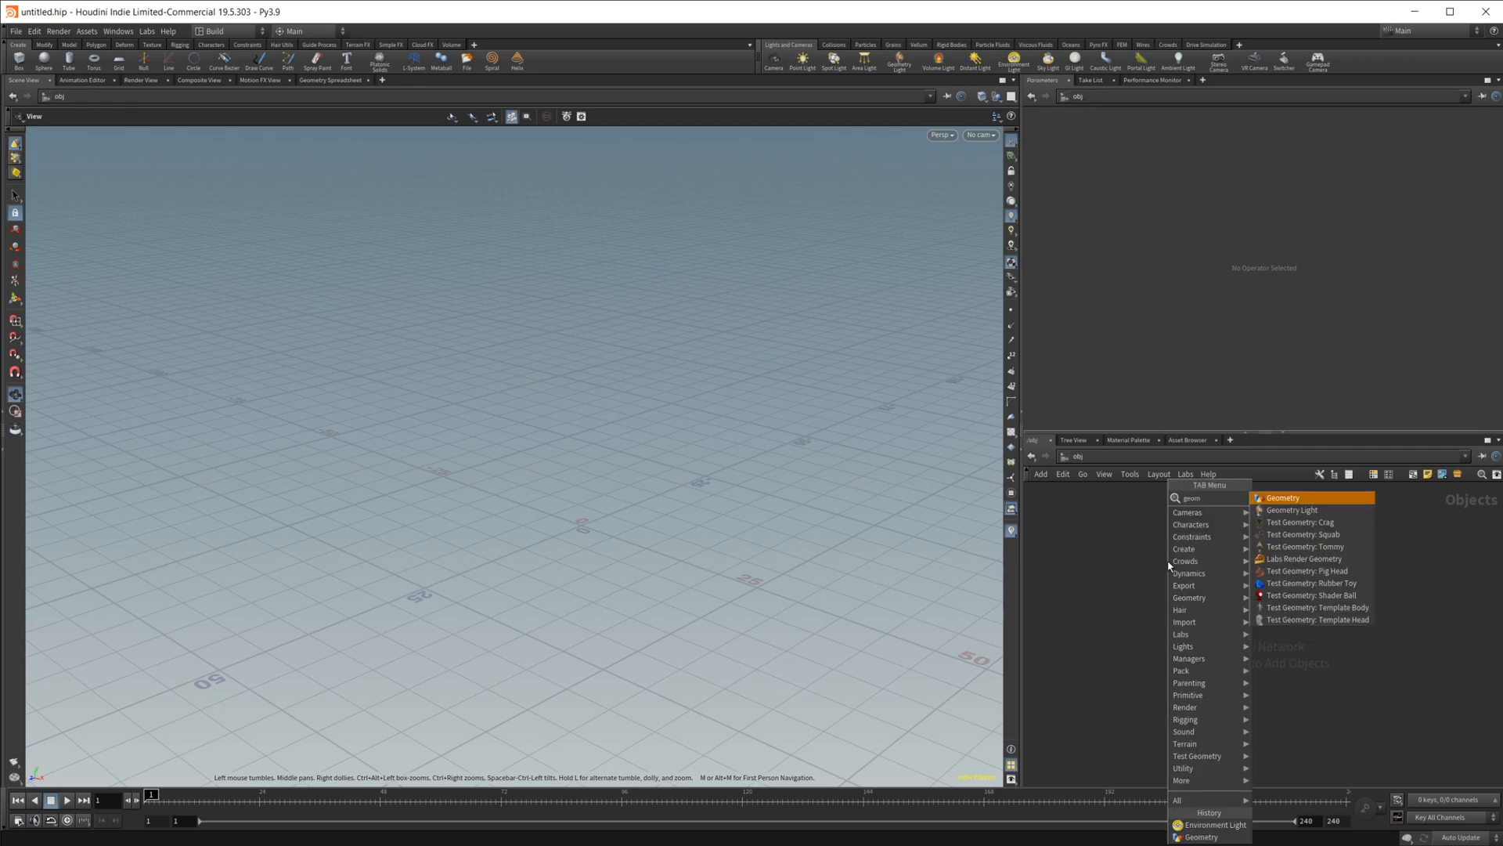
Create a geometry object with spiral1 and helix1, raising the spiral's height and changing its start angle.
left_click(1282, 496)
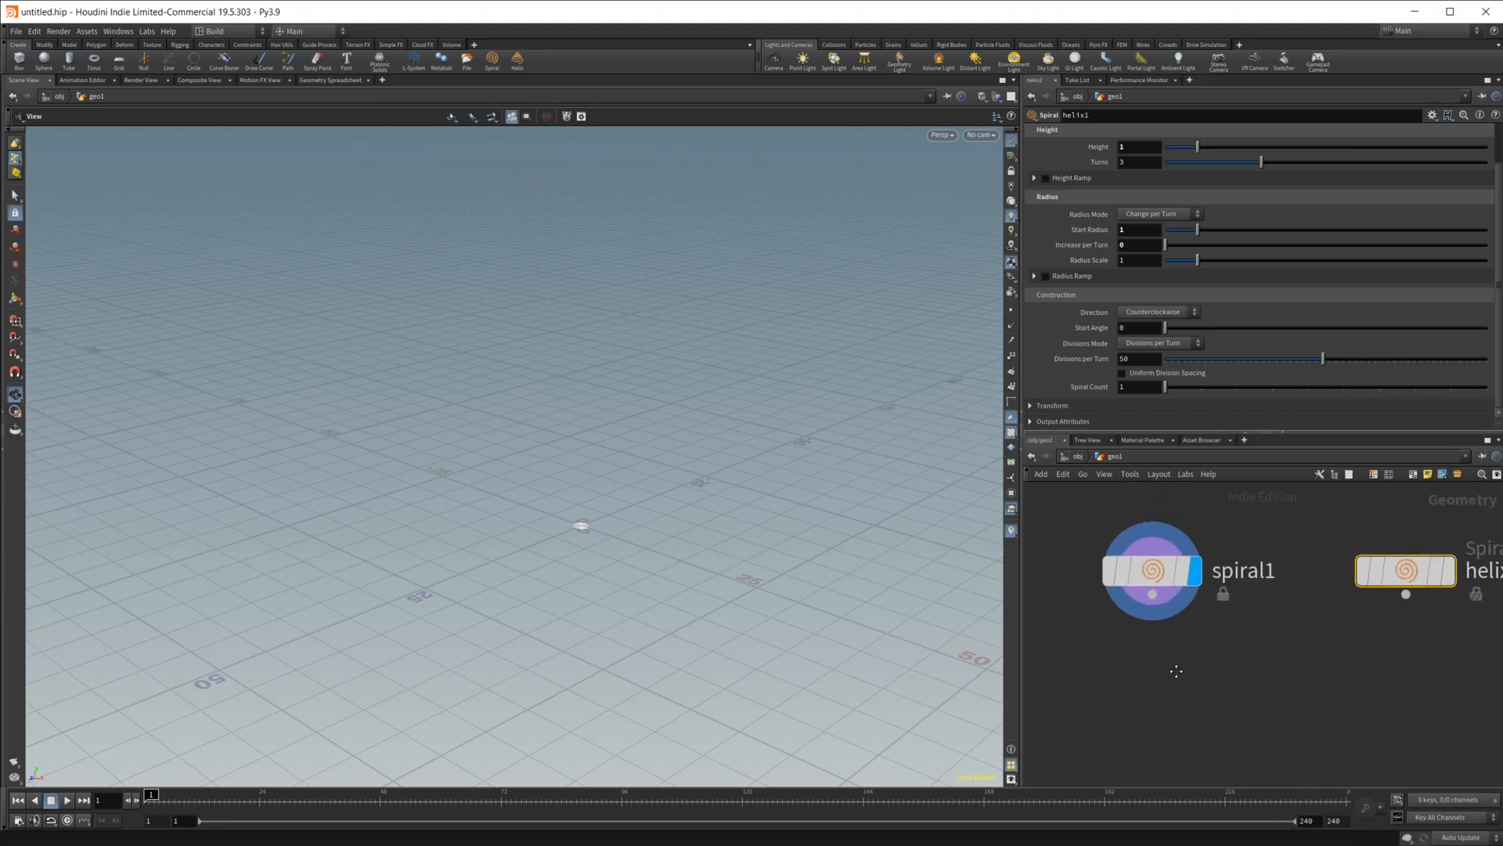
left_click(1150, 569)
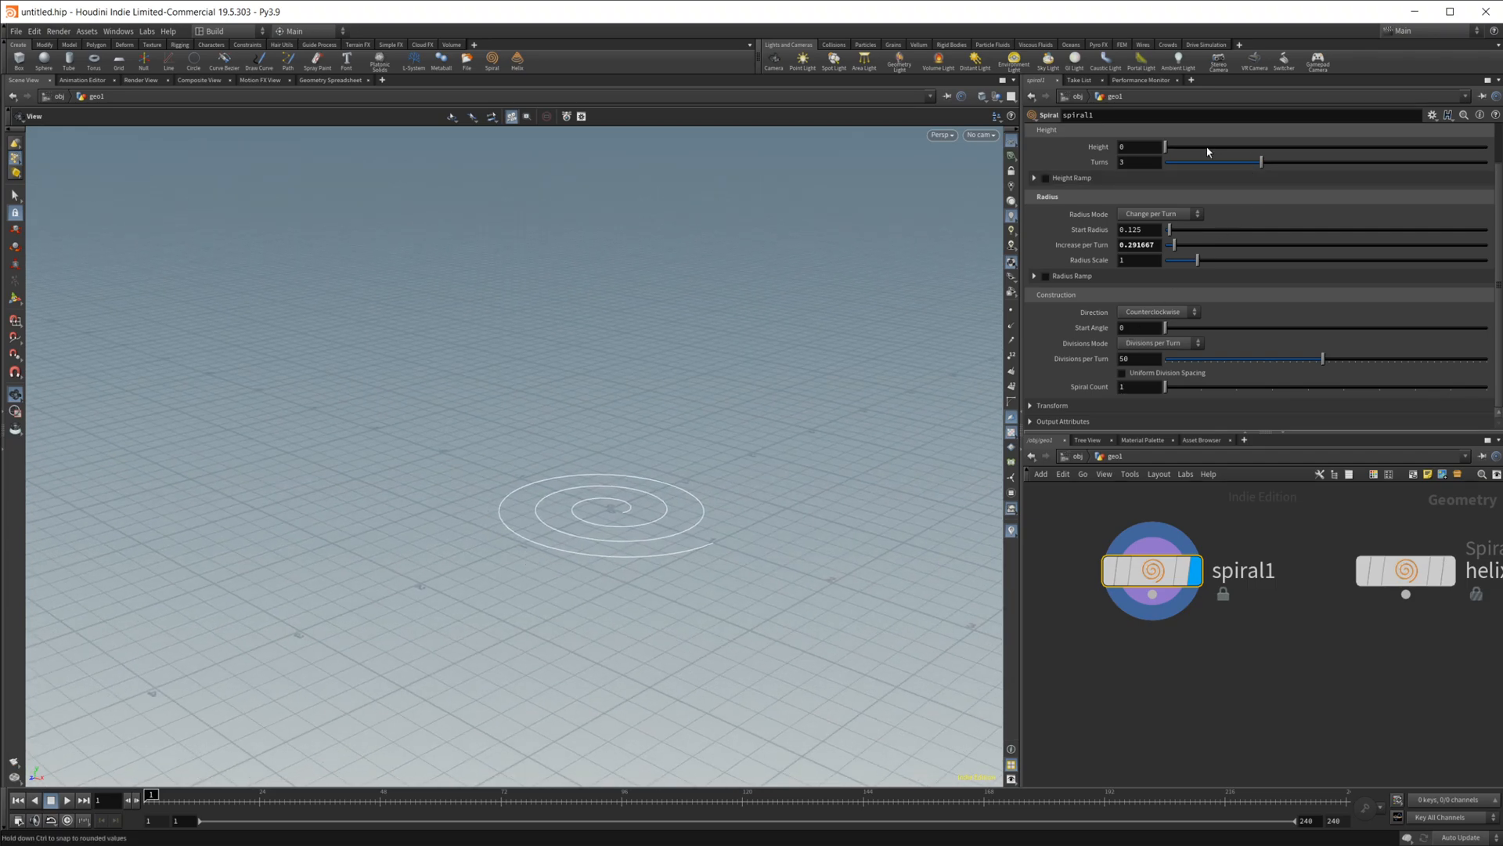
left_click_drag(1170, 146, 1213, 147)
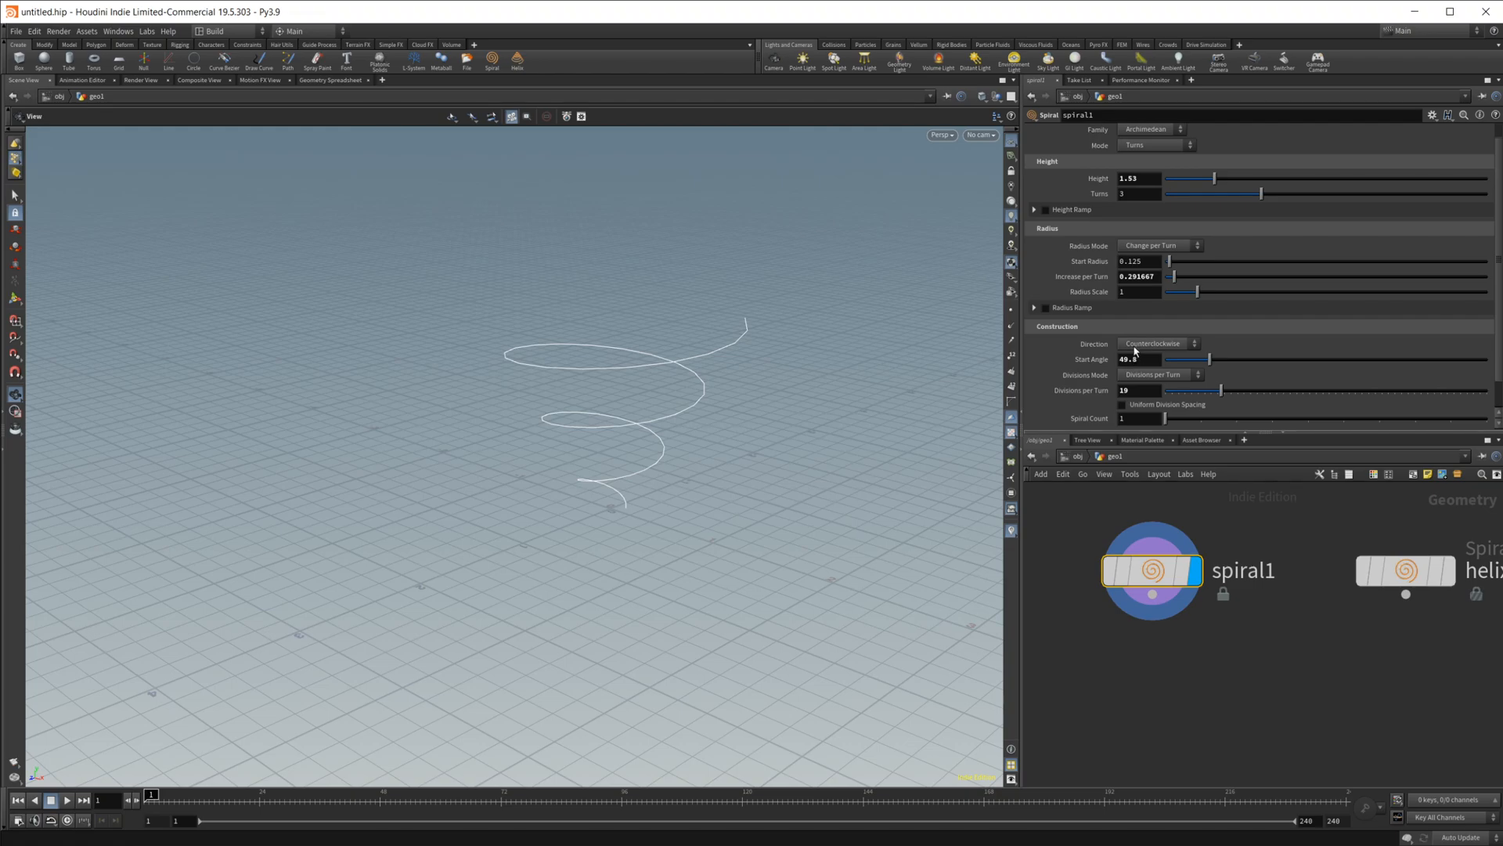
left_click(1035, 307)
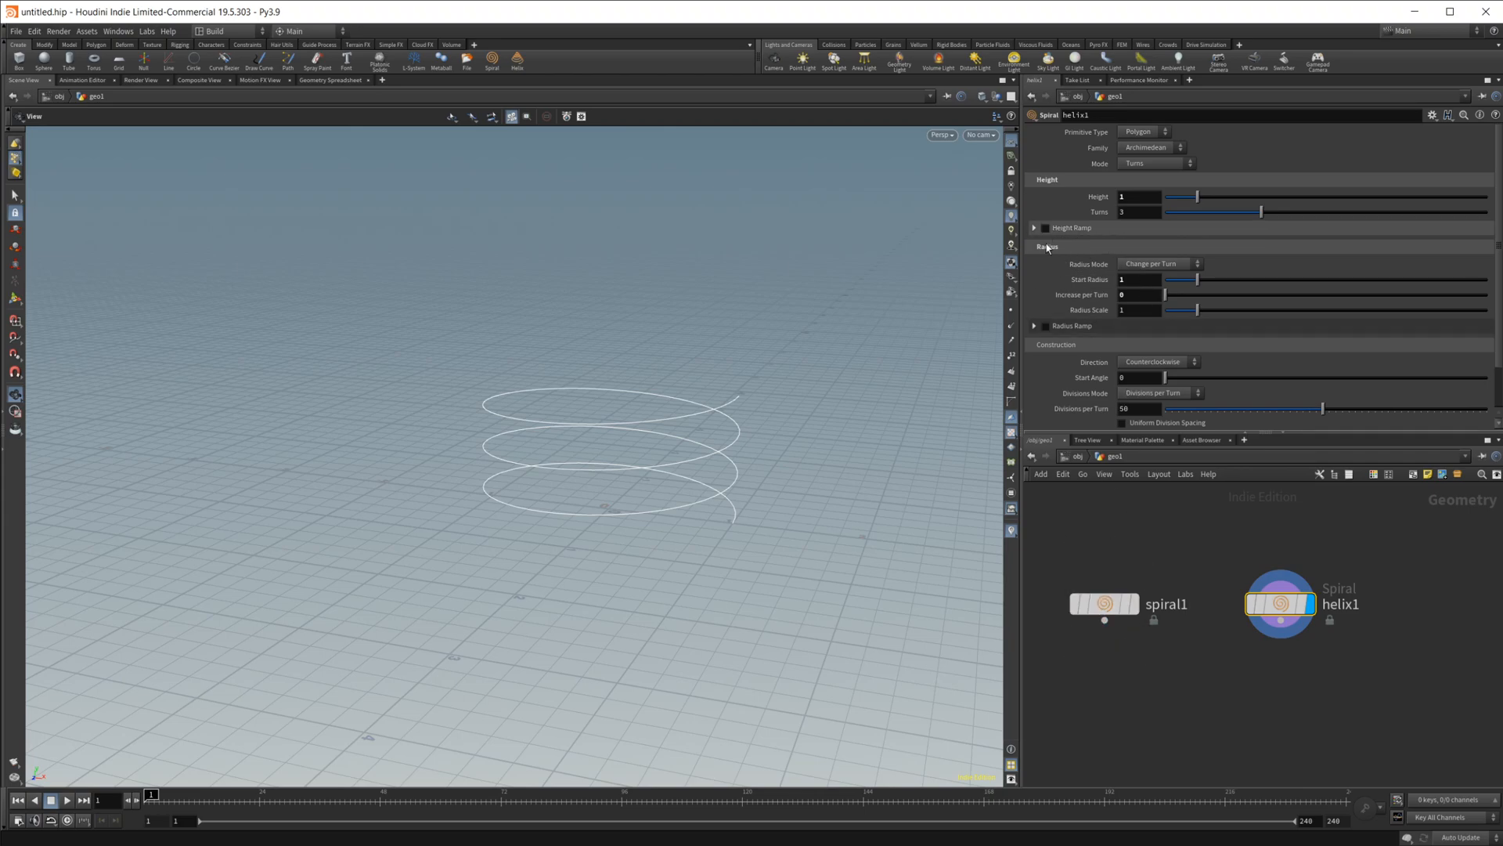
Select spiral1 and expand its Height Ramp profile in the Parameters pane.
left_click(1105, 605)
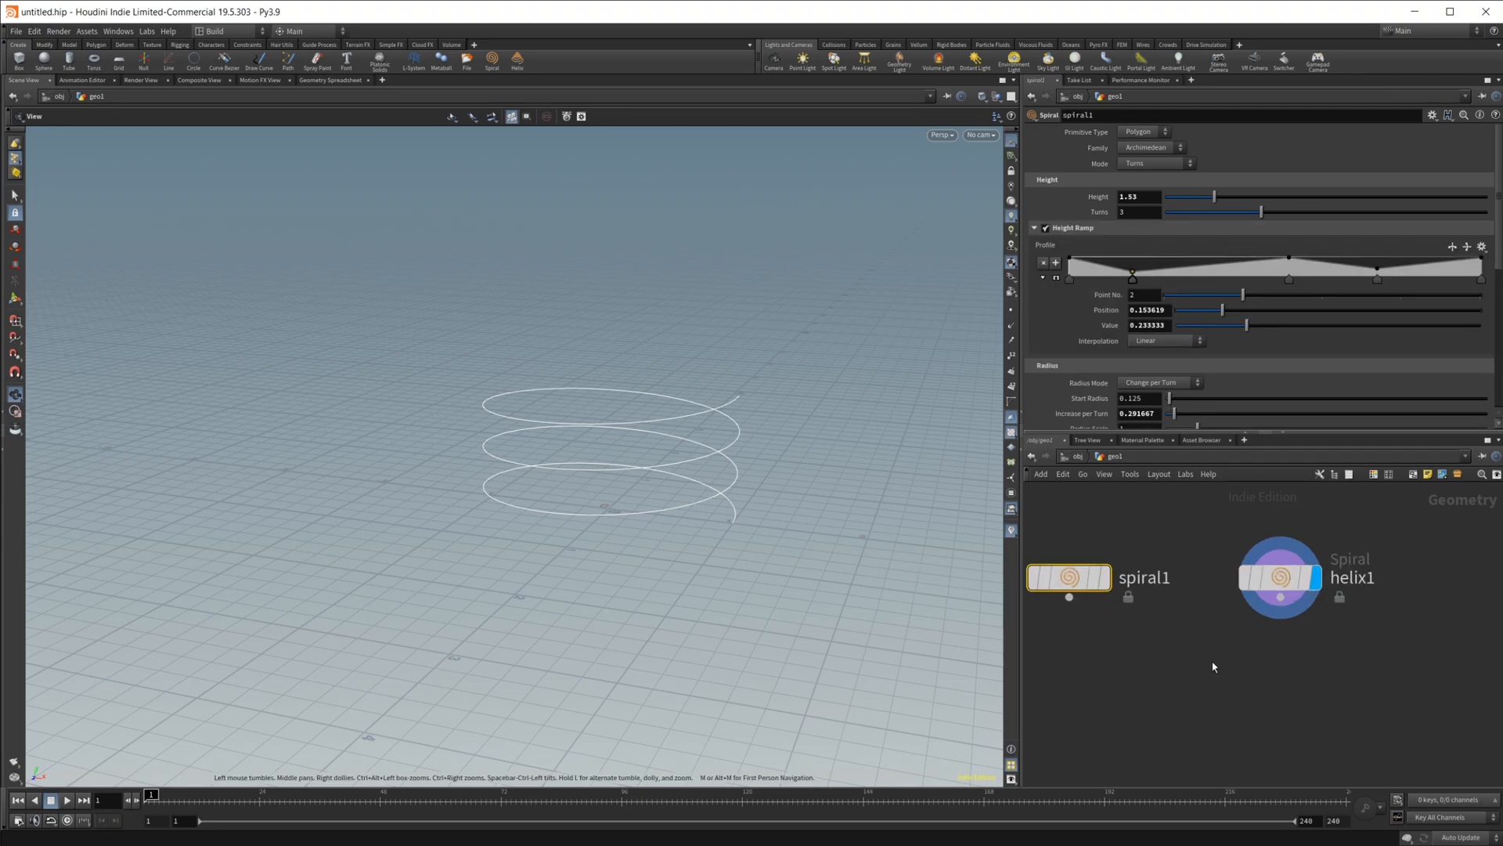
right_click(1280, 576)
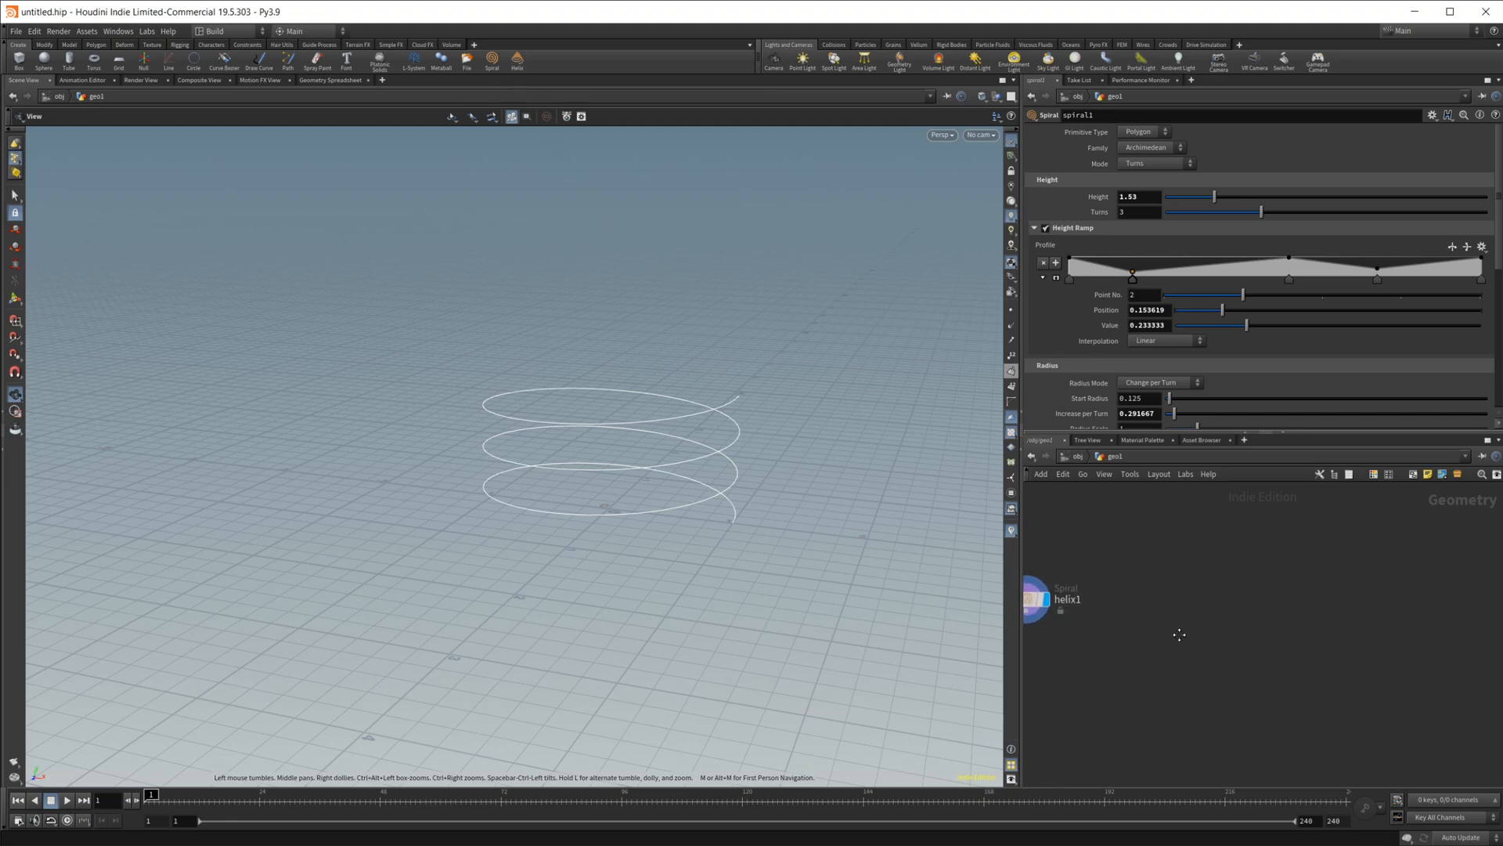
Add a Curve node and draw Bezier points with dragged tangents in the viewport.
key("Tab")
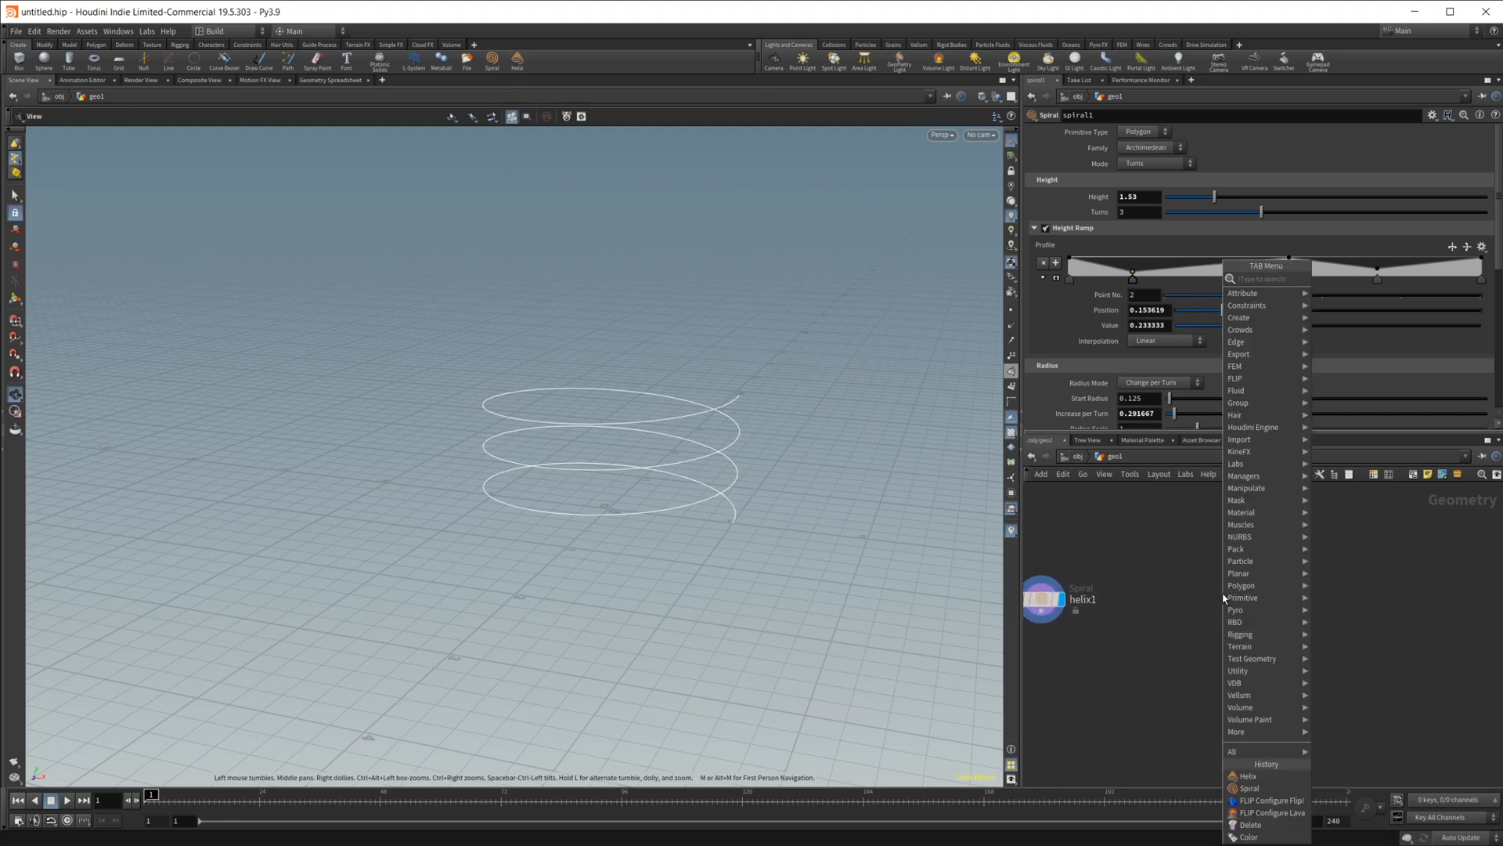
type("curve")
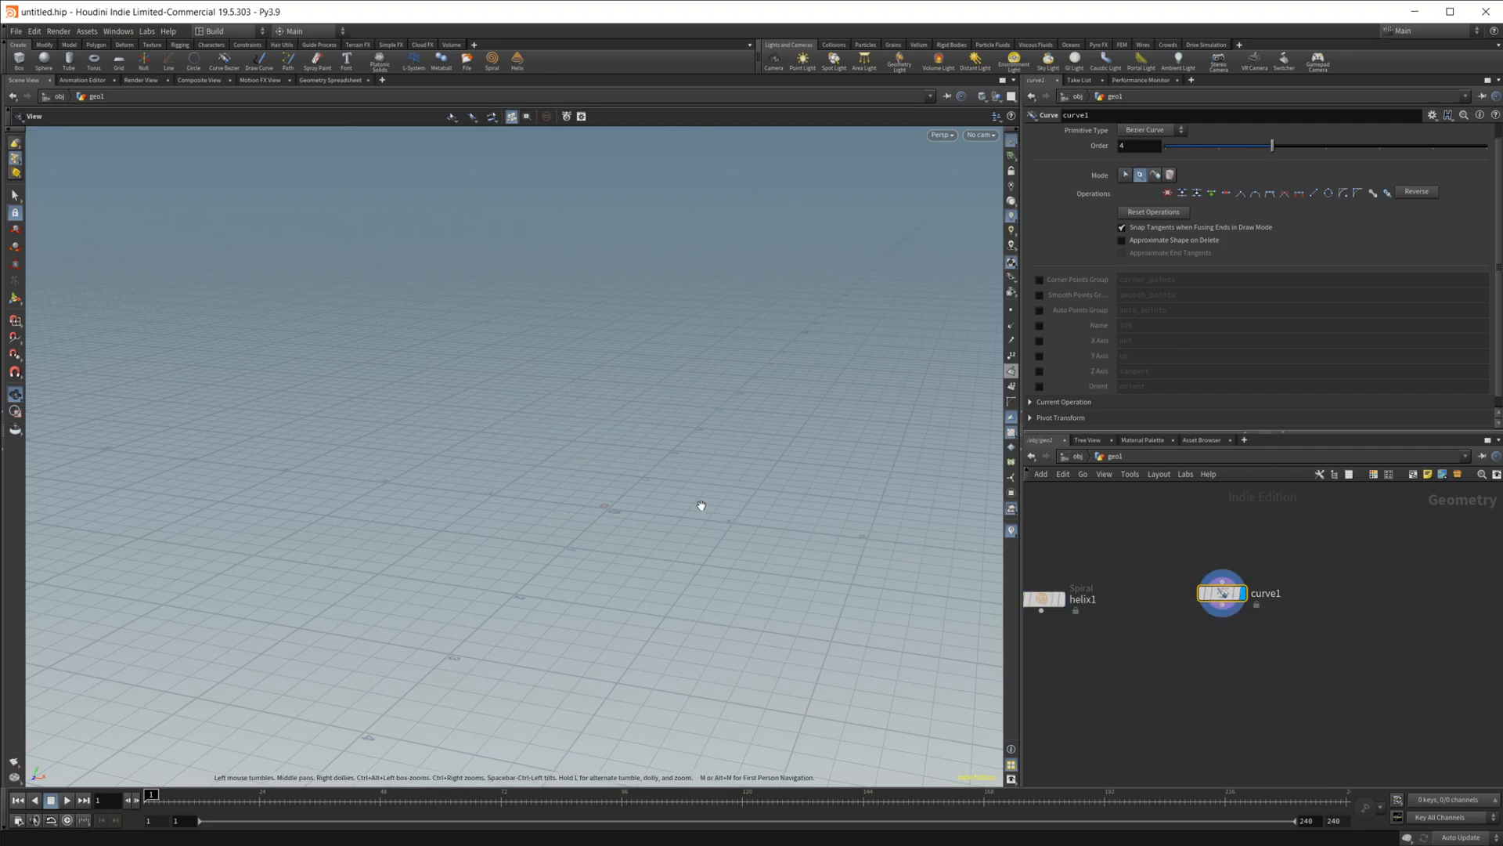
mouse_move(679, 369)
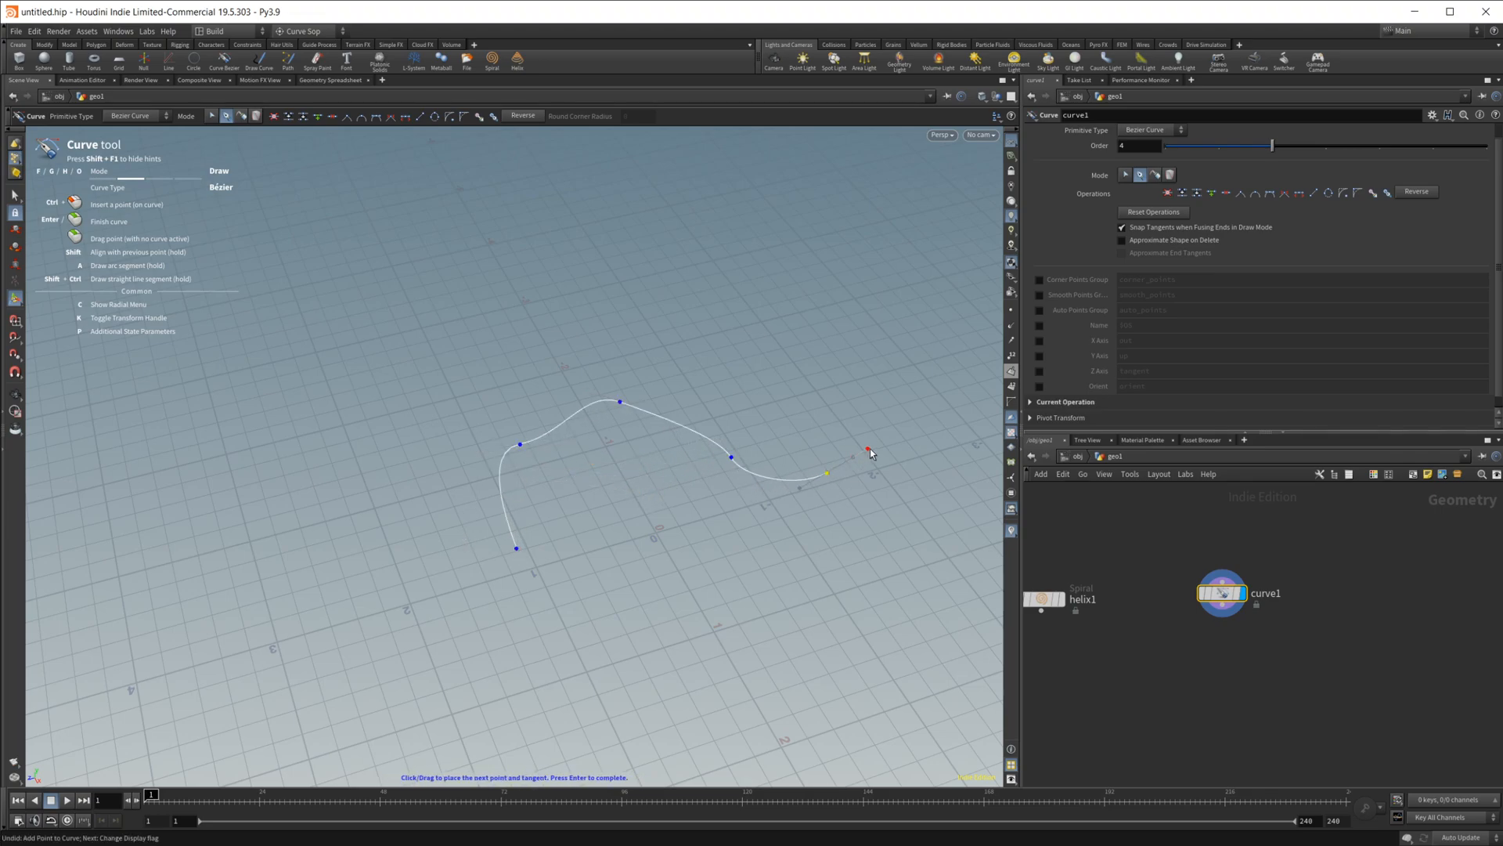
left_click_drag(869, 452, 910, 451)
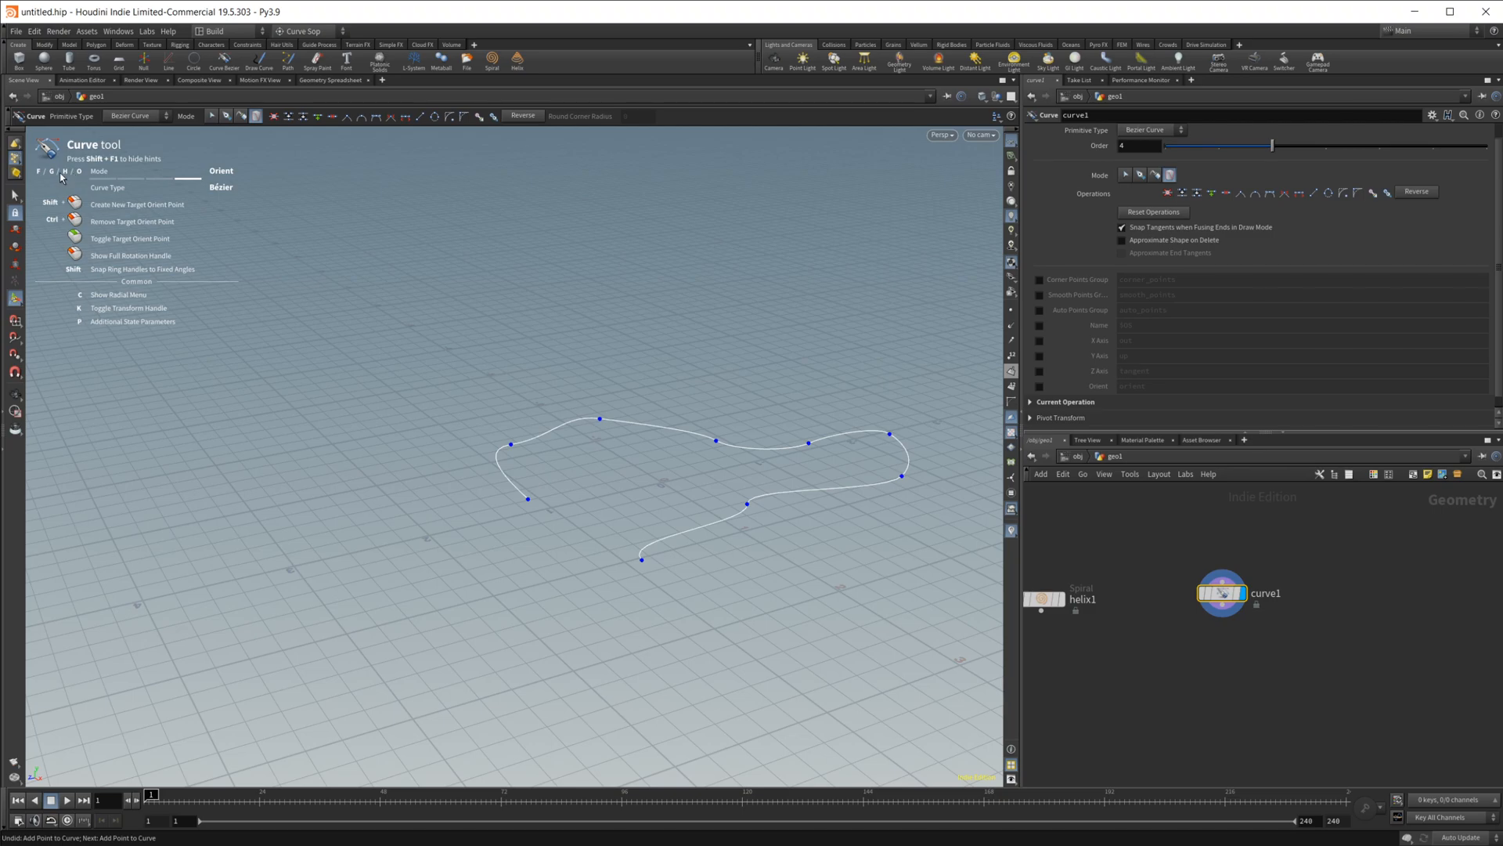
mouse_move(51, 187)
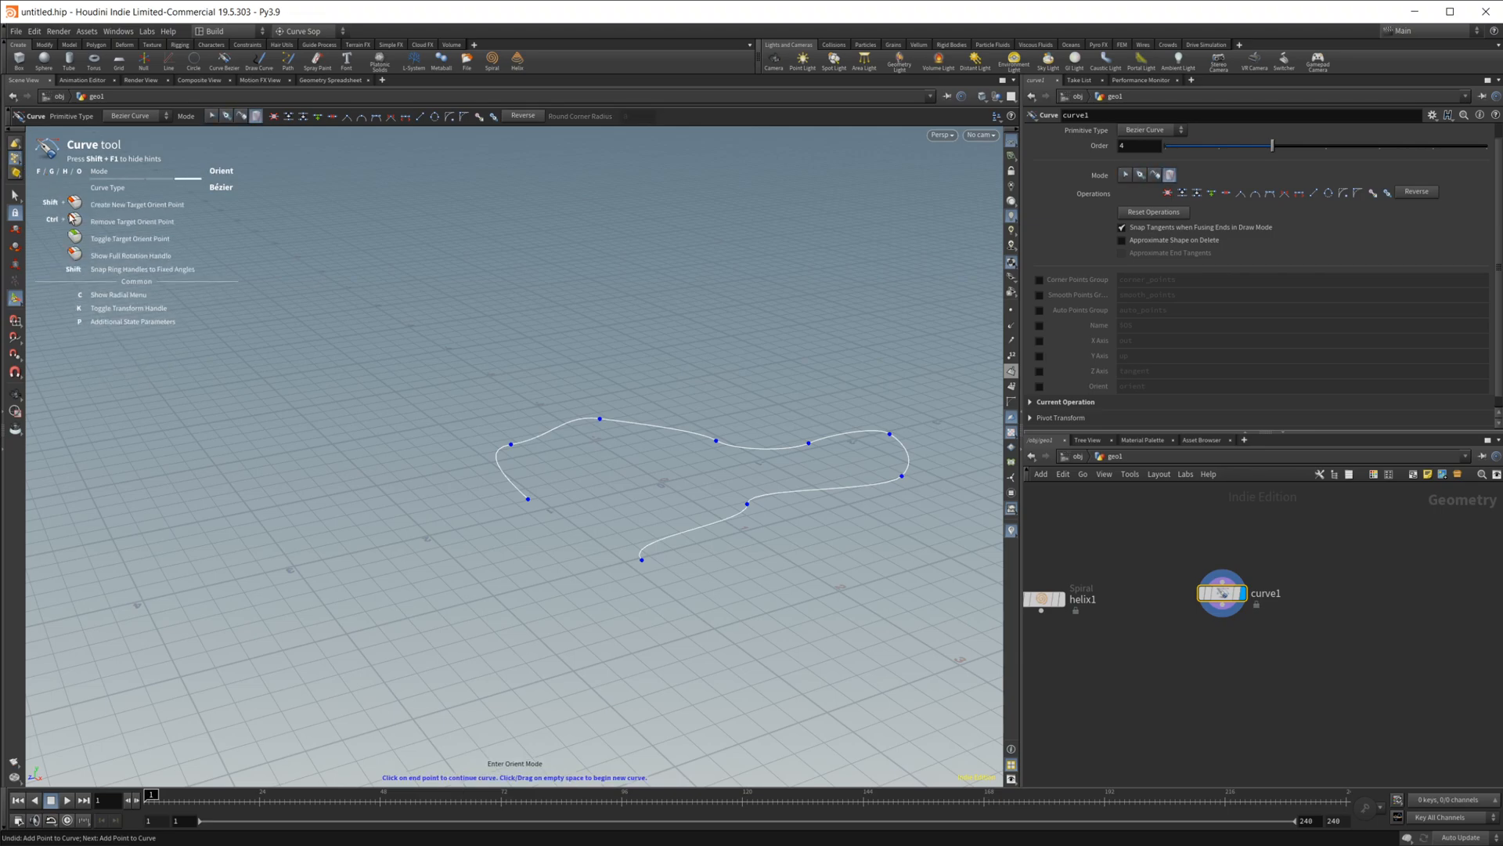
mouse_move(549, 443)
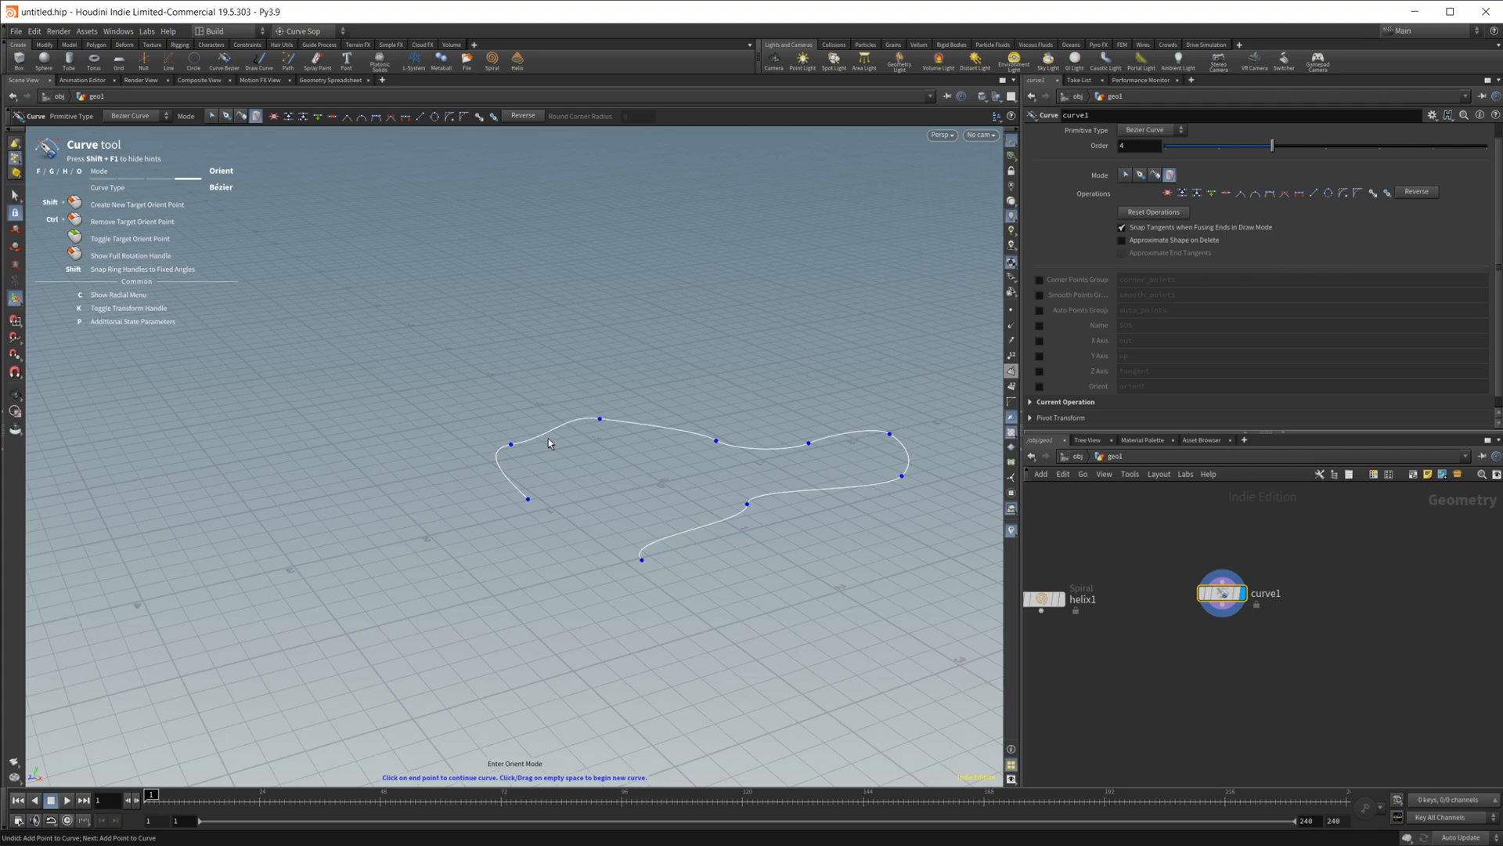
mouse_move(514, 447)
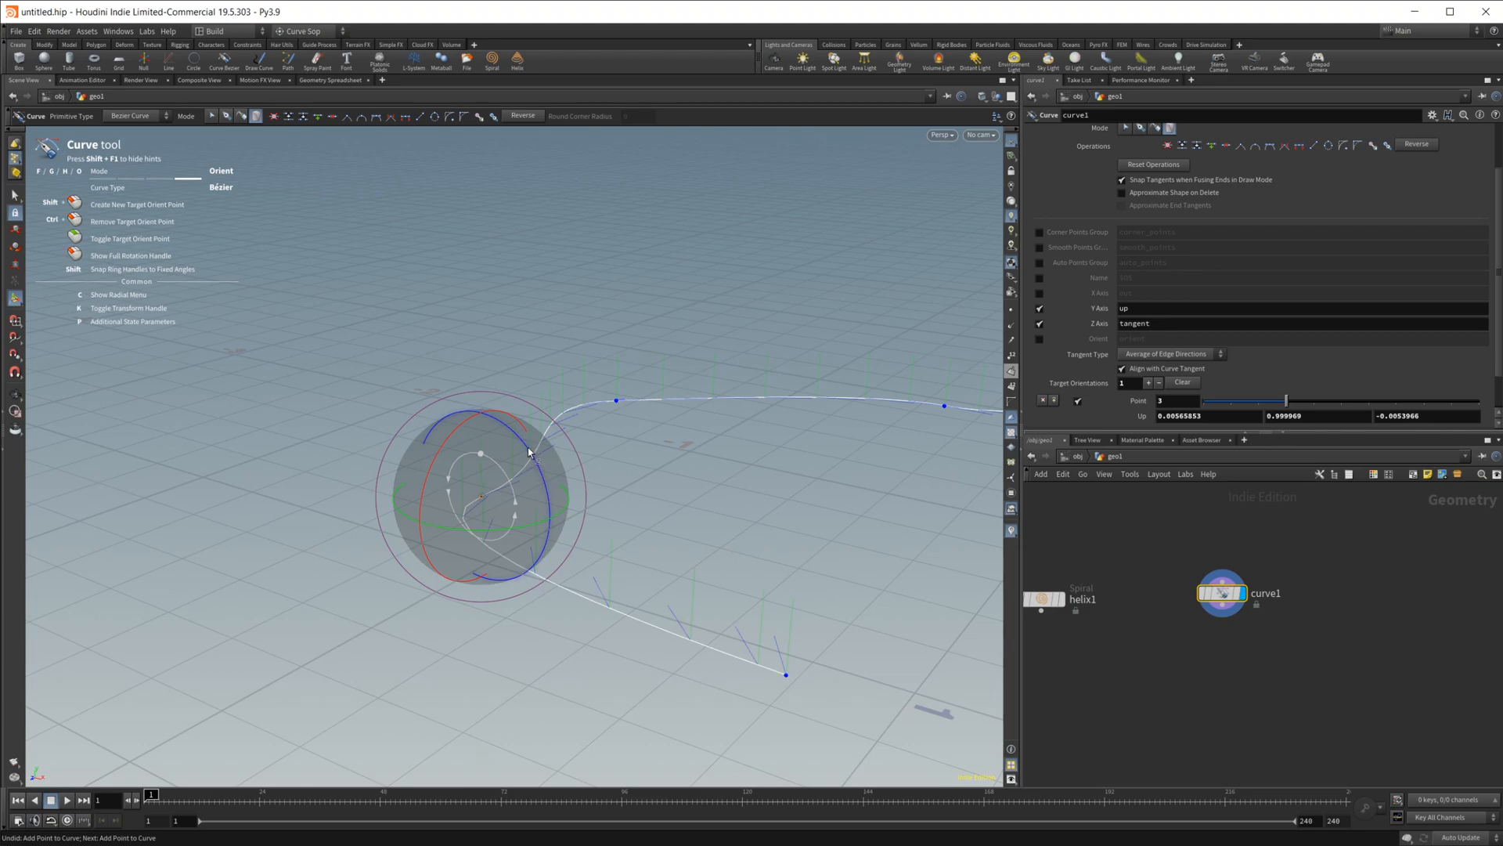
left_click_drag(527, 451, 628, 596)
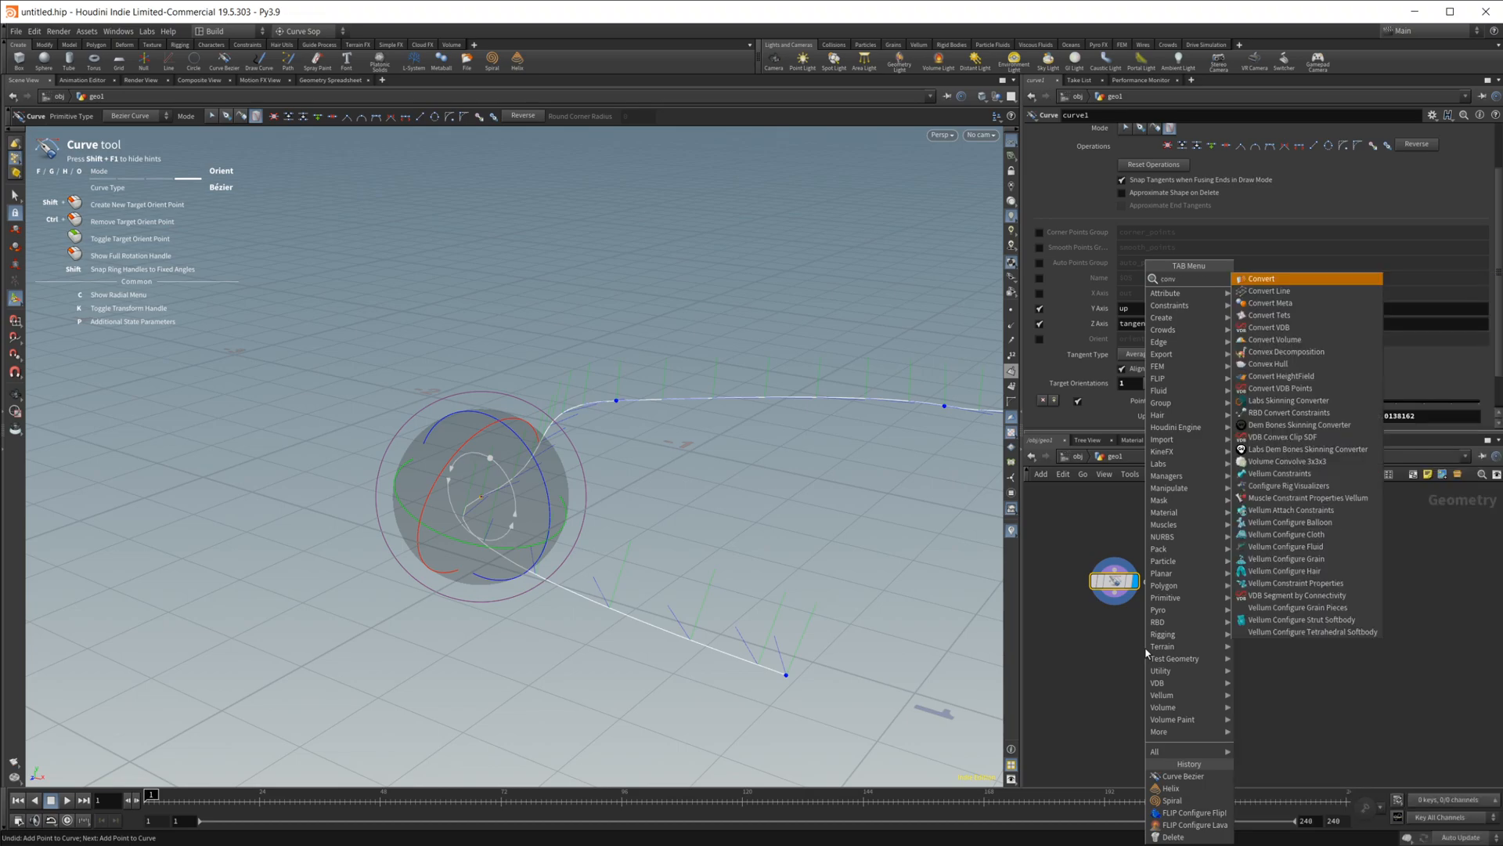
left_click(1260, 278)
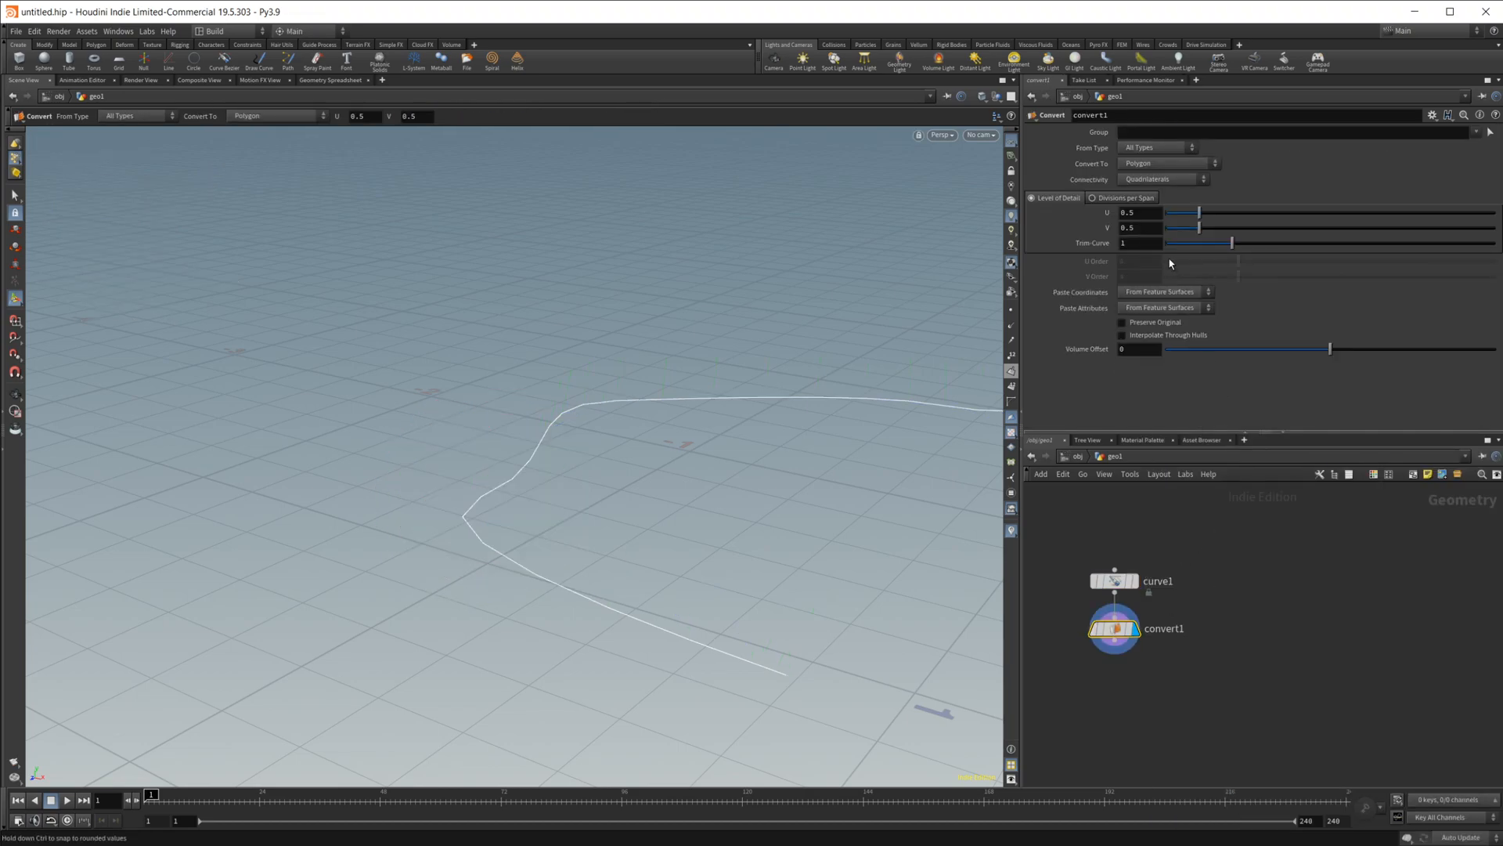
key("Tab")
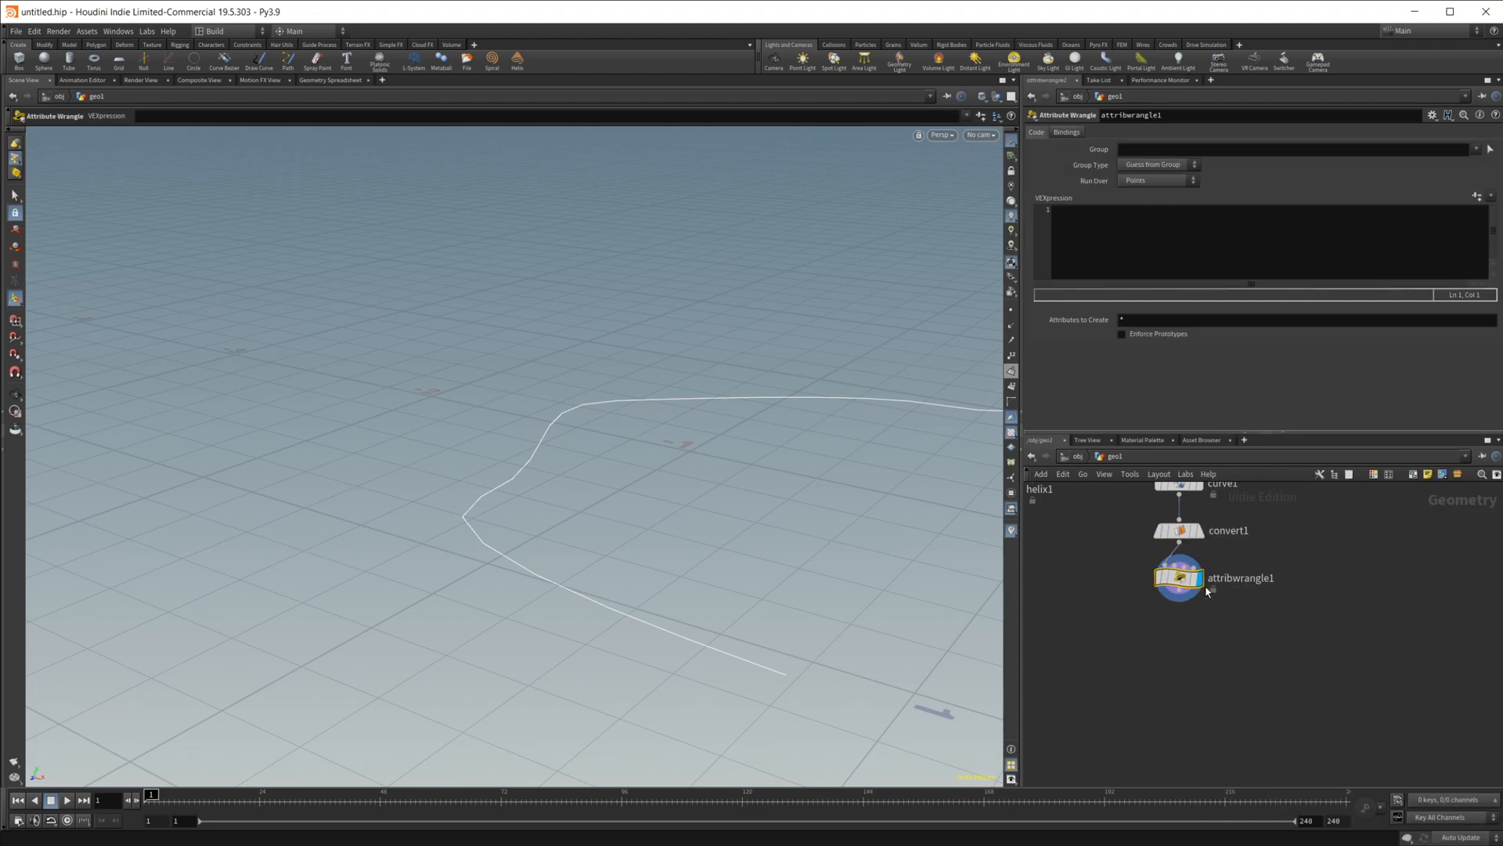
left_click(1246, 240)
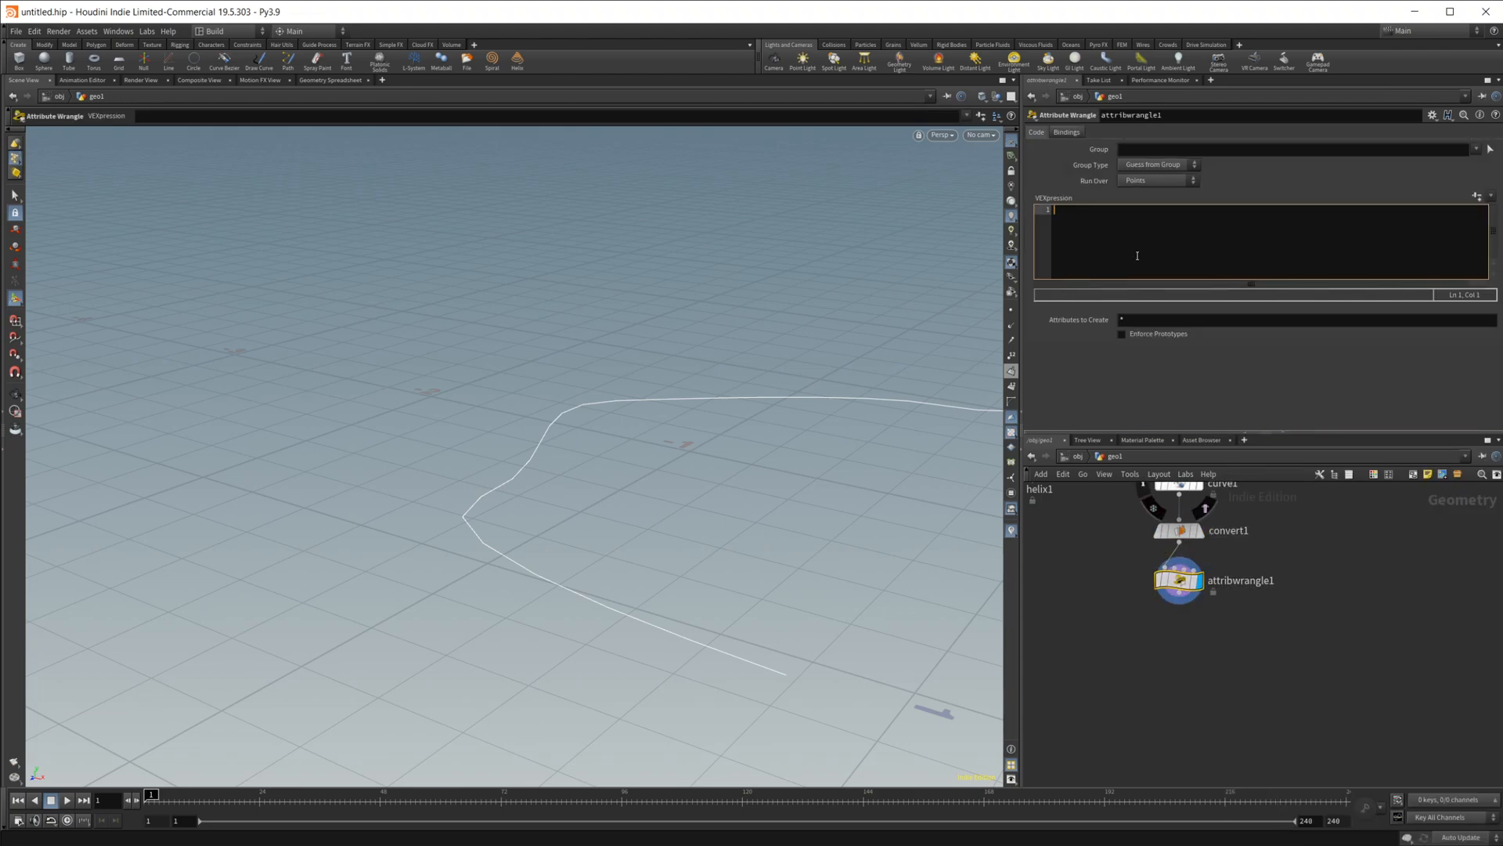
type("@N = @tangent;")
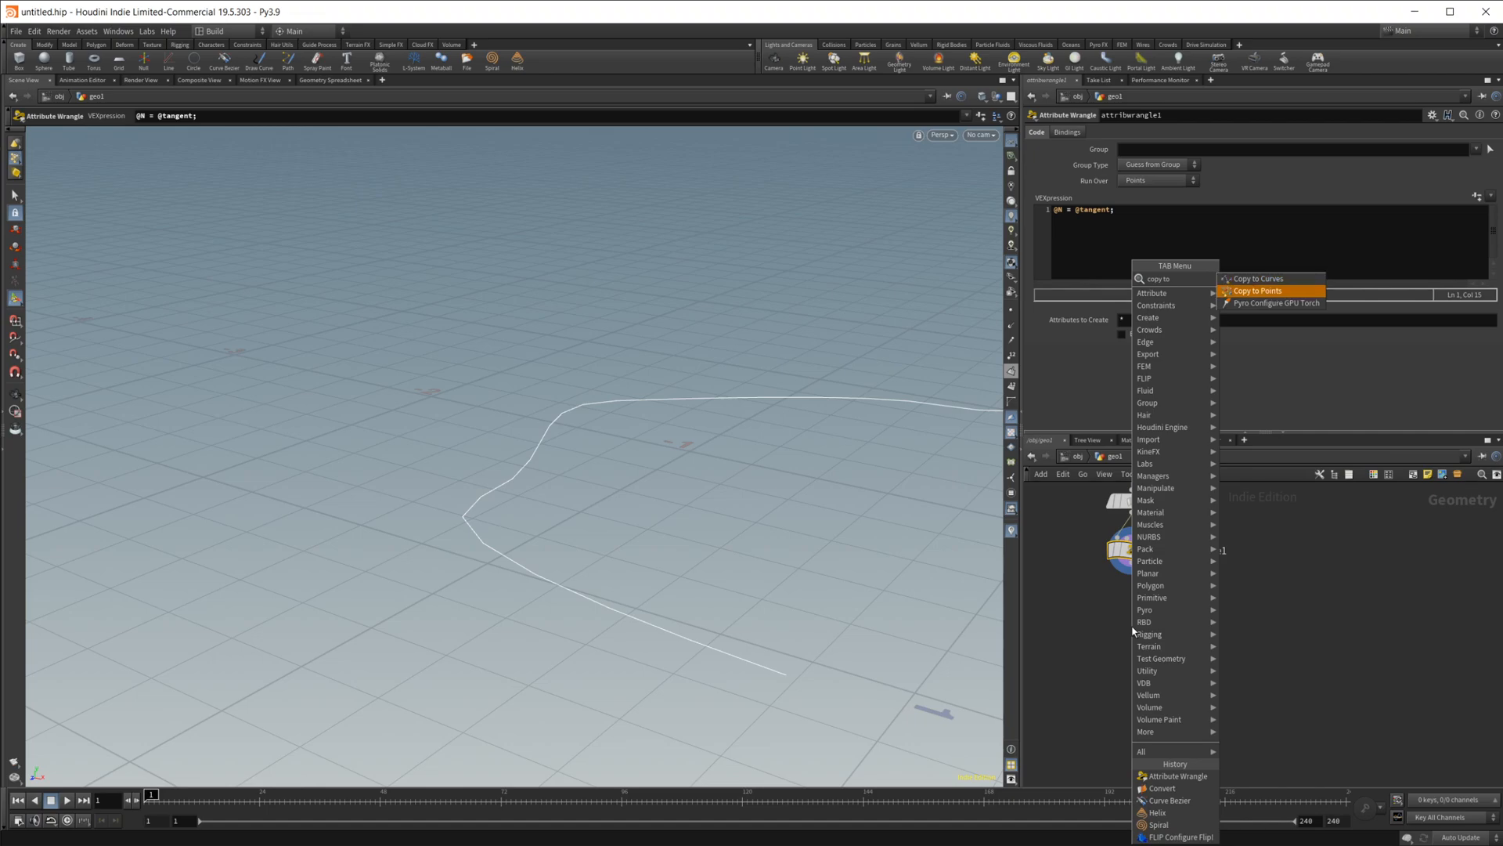
Add copytopoints1 with box1 as source and shrink the box's uniform scale.
left_click(1260, 291)
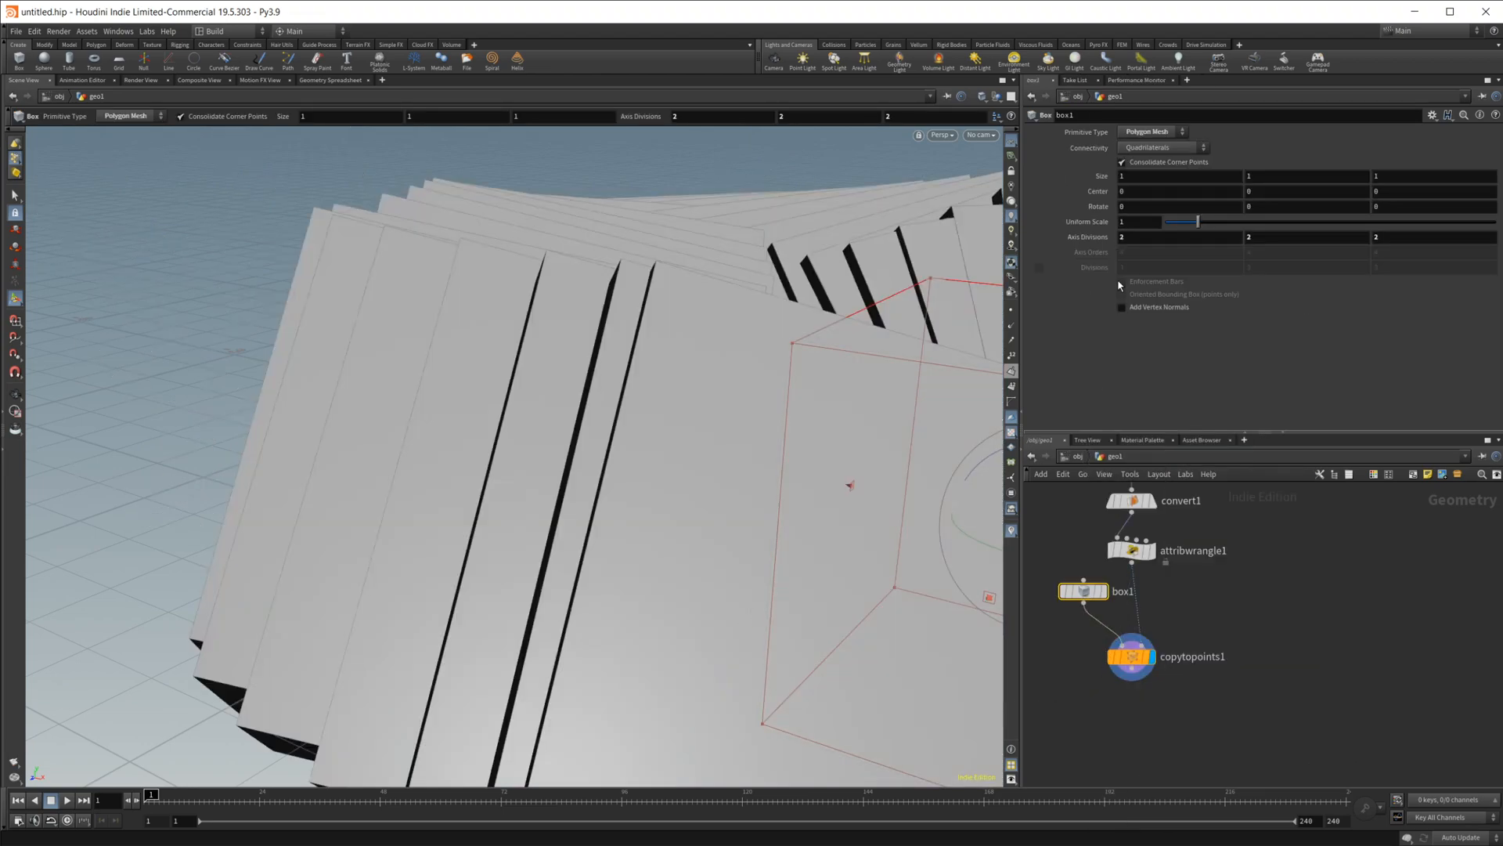
left_click_drag(1196, 222, 1170, 222)
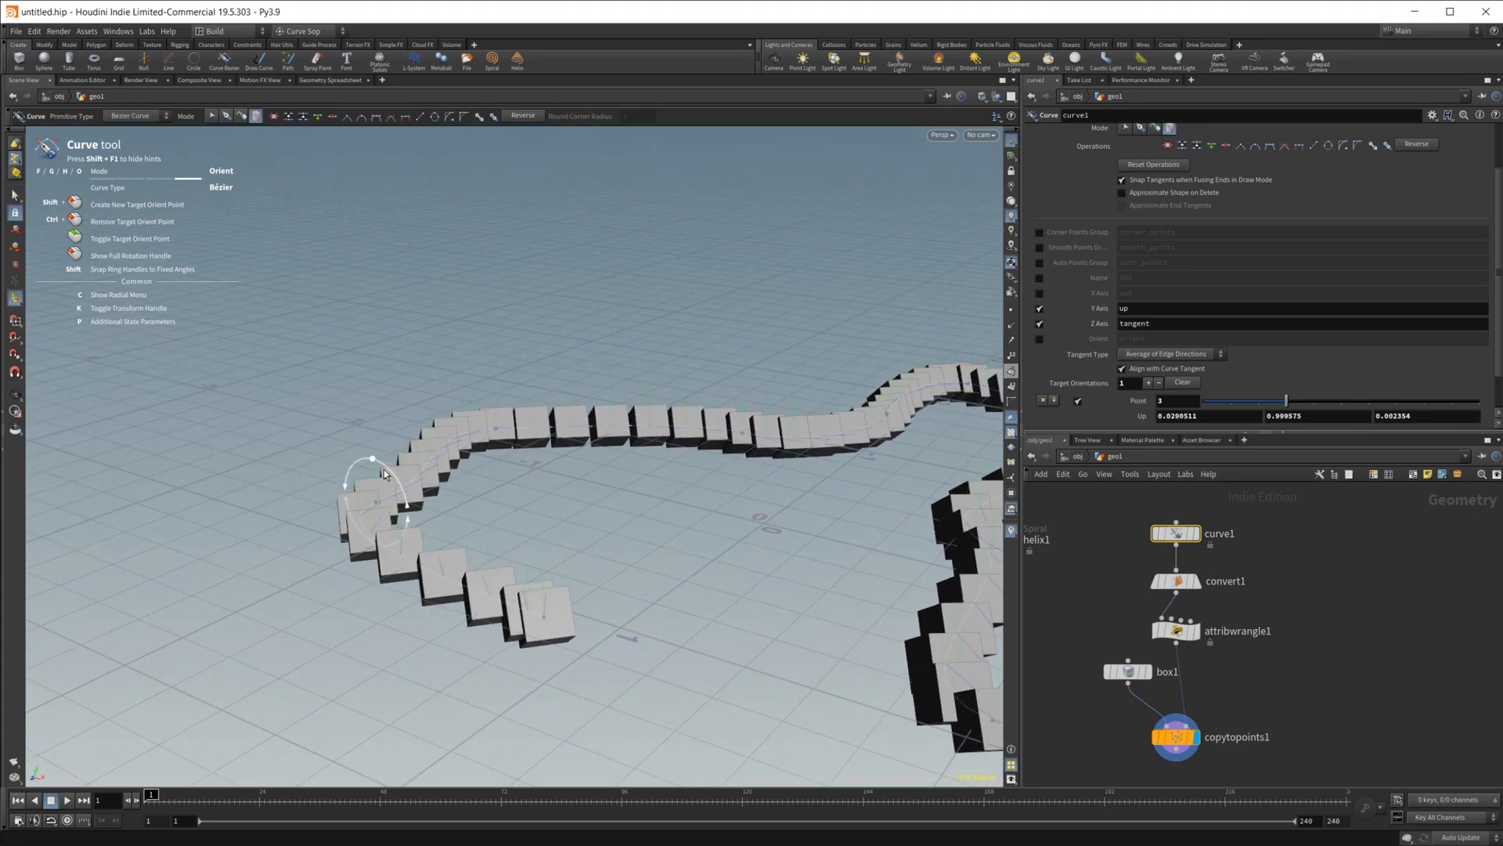
Twist the box chain at the first orientation point and a new mid-curve point.
left_click_drag(372, 460, 360, 465)
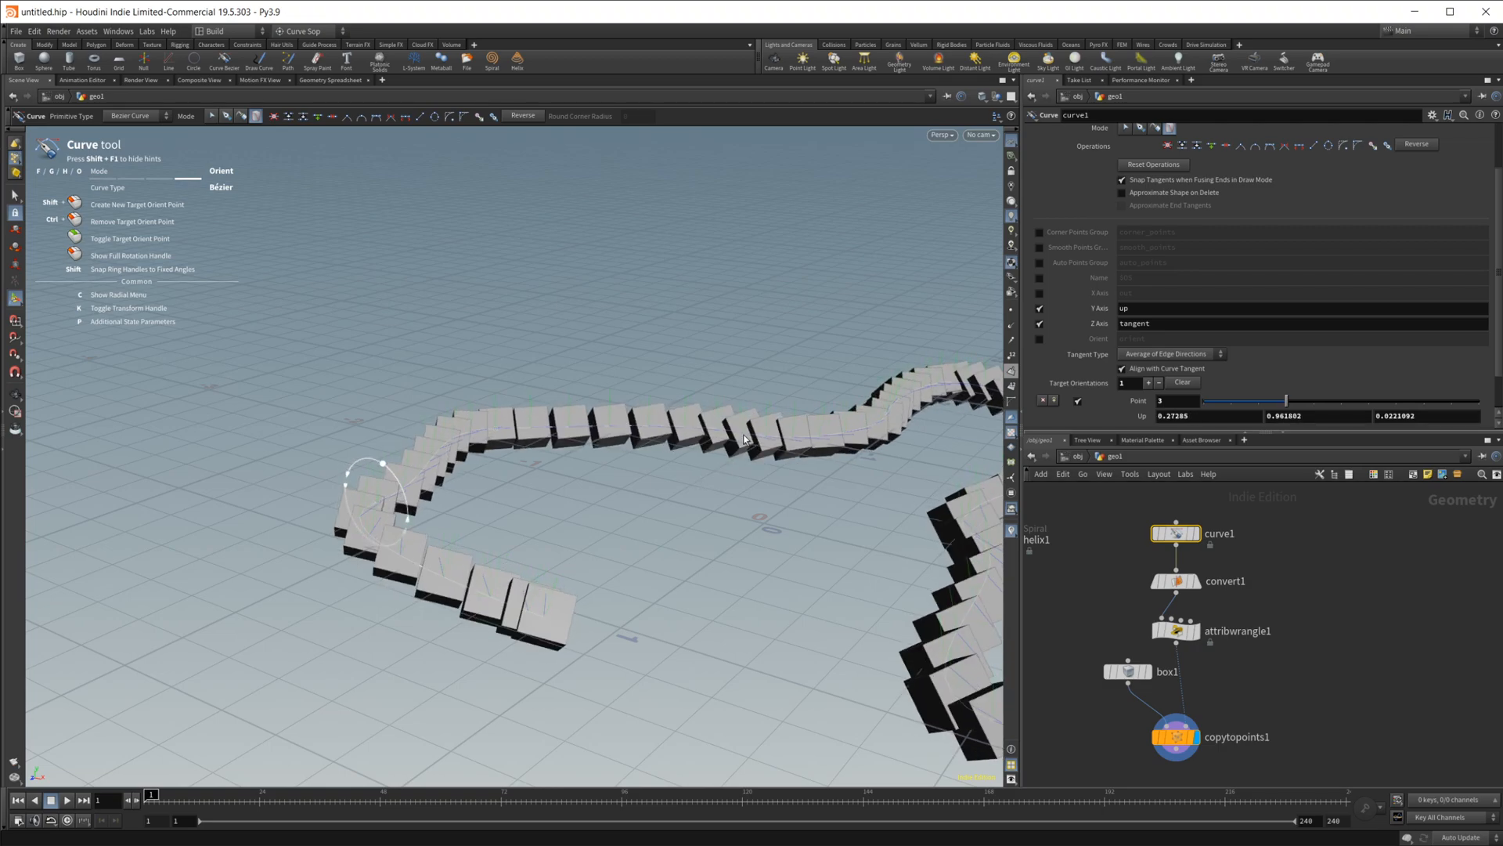
left_click(743, 427)
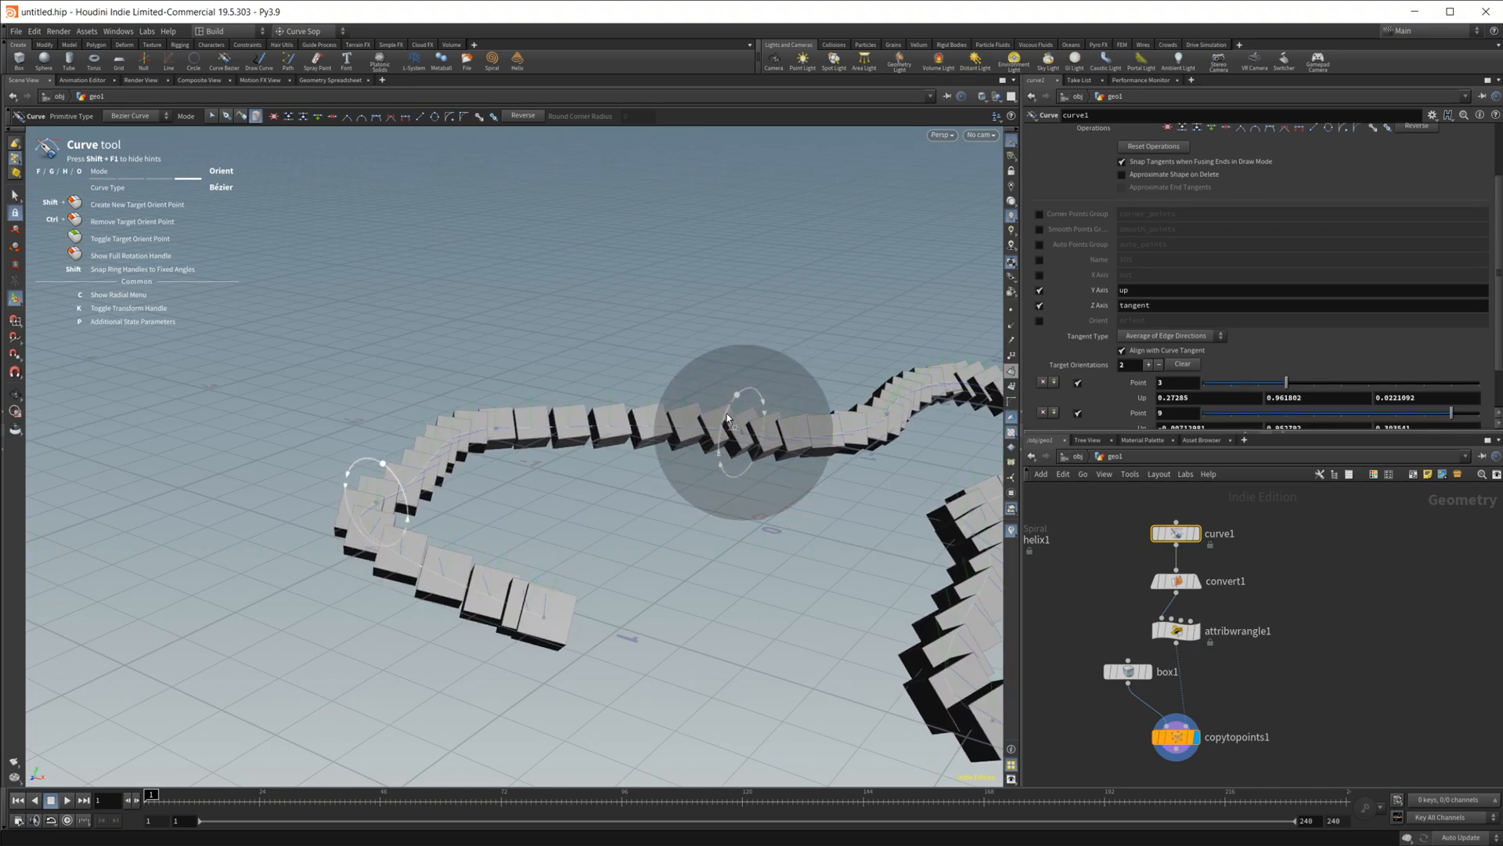
left_click_drag(729, 422, 470, 537)
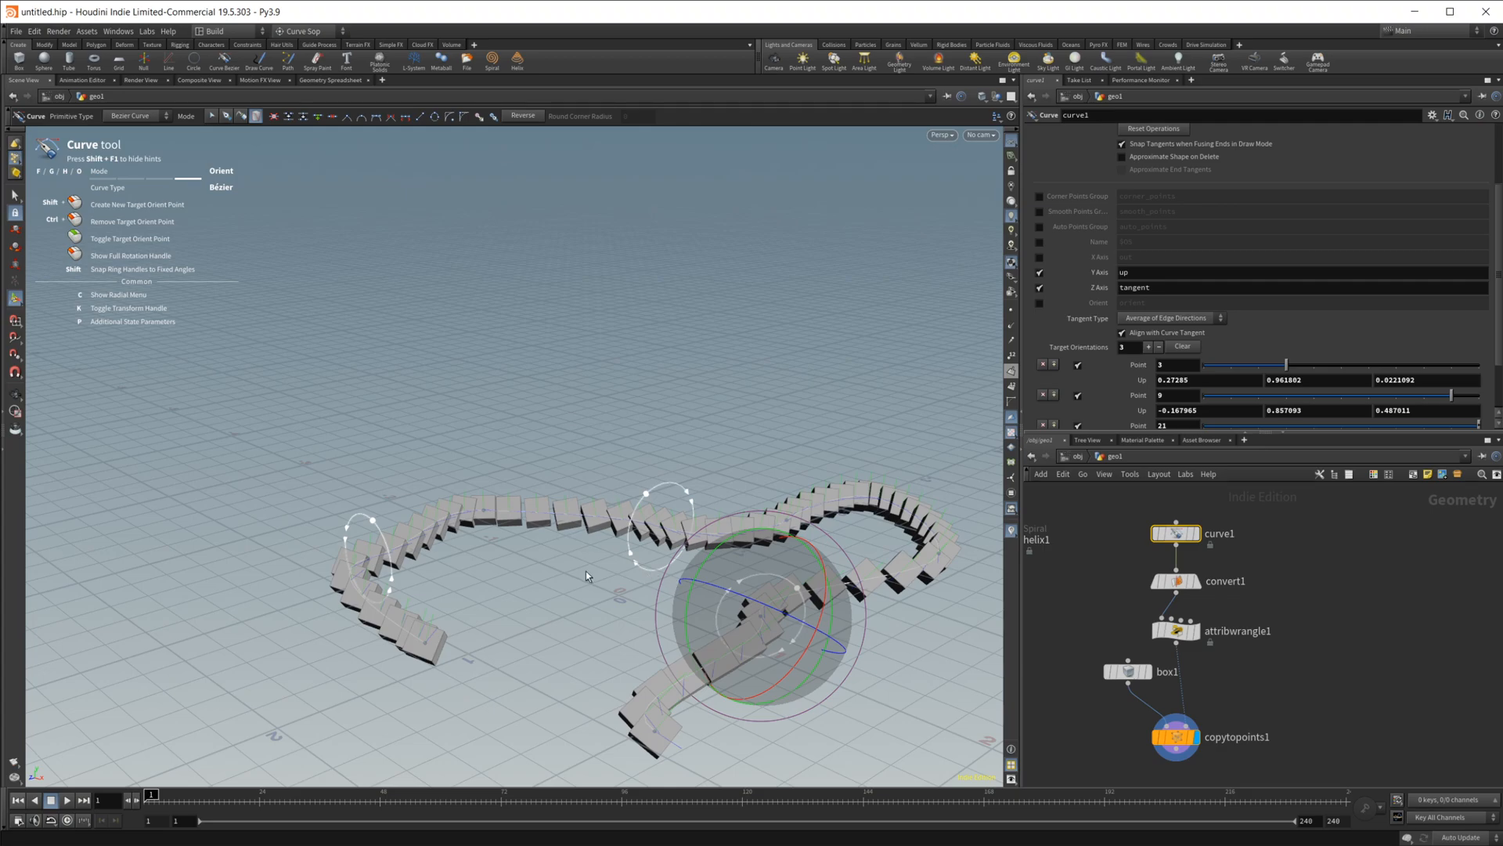
mouse_move(582, 499)
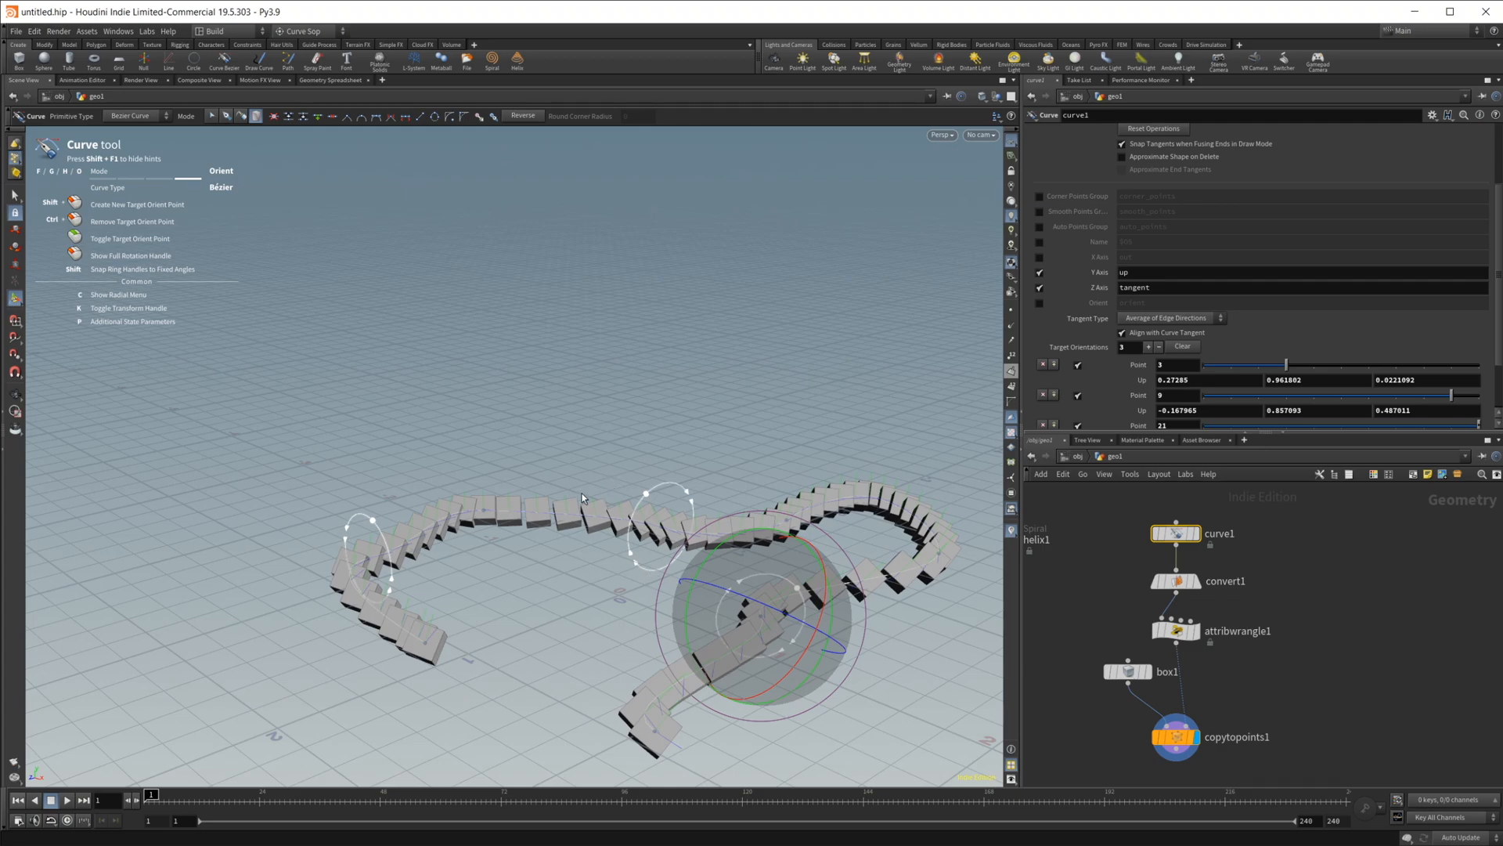
mouse_move(588, 466)
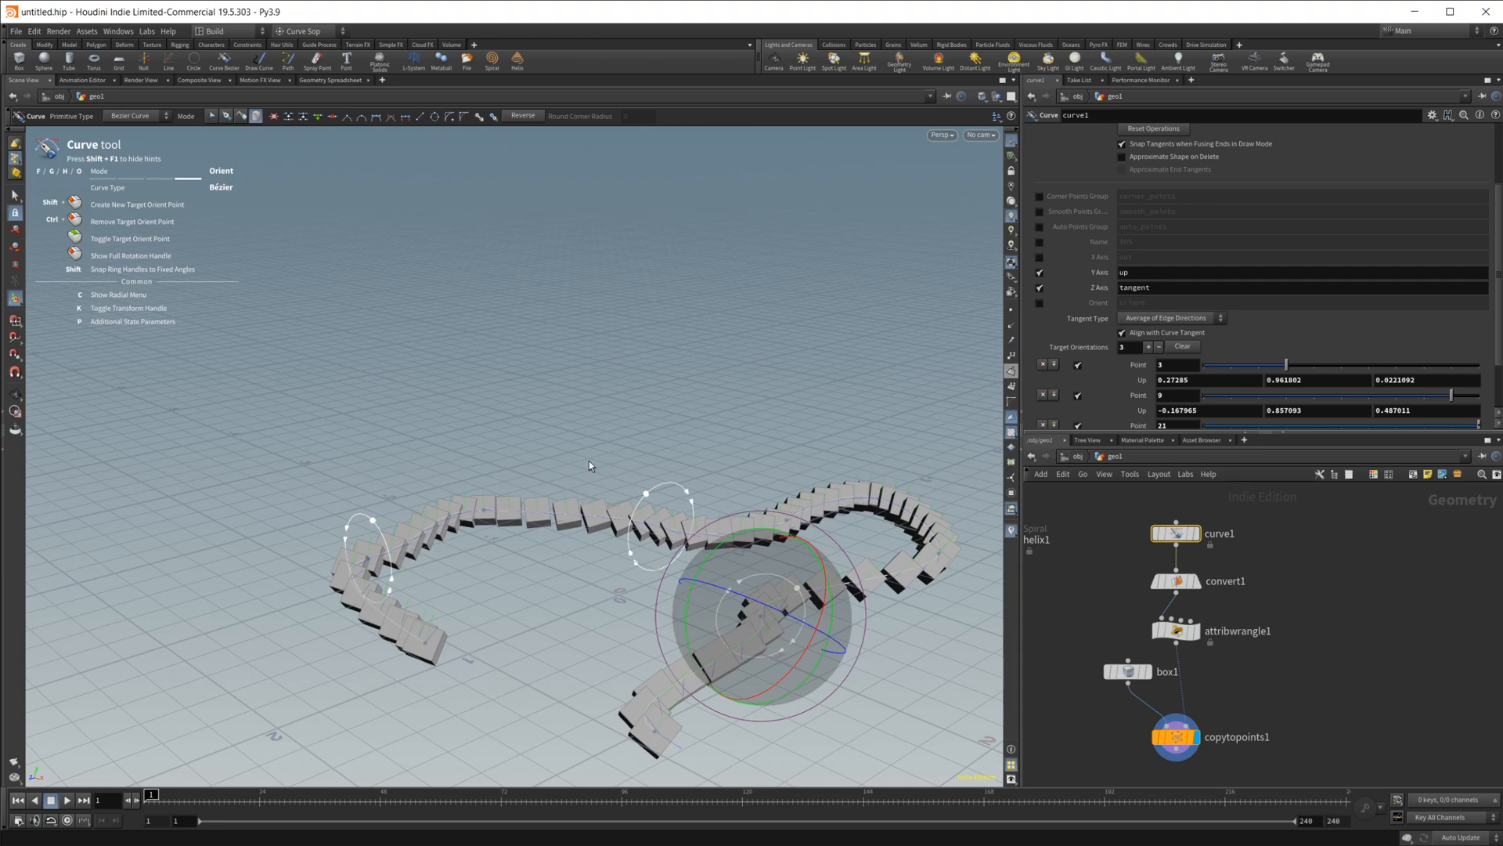
mouse_move(947, 565)
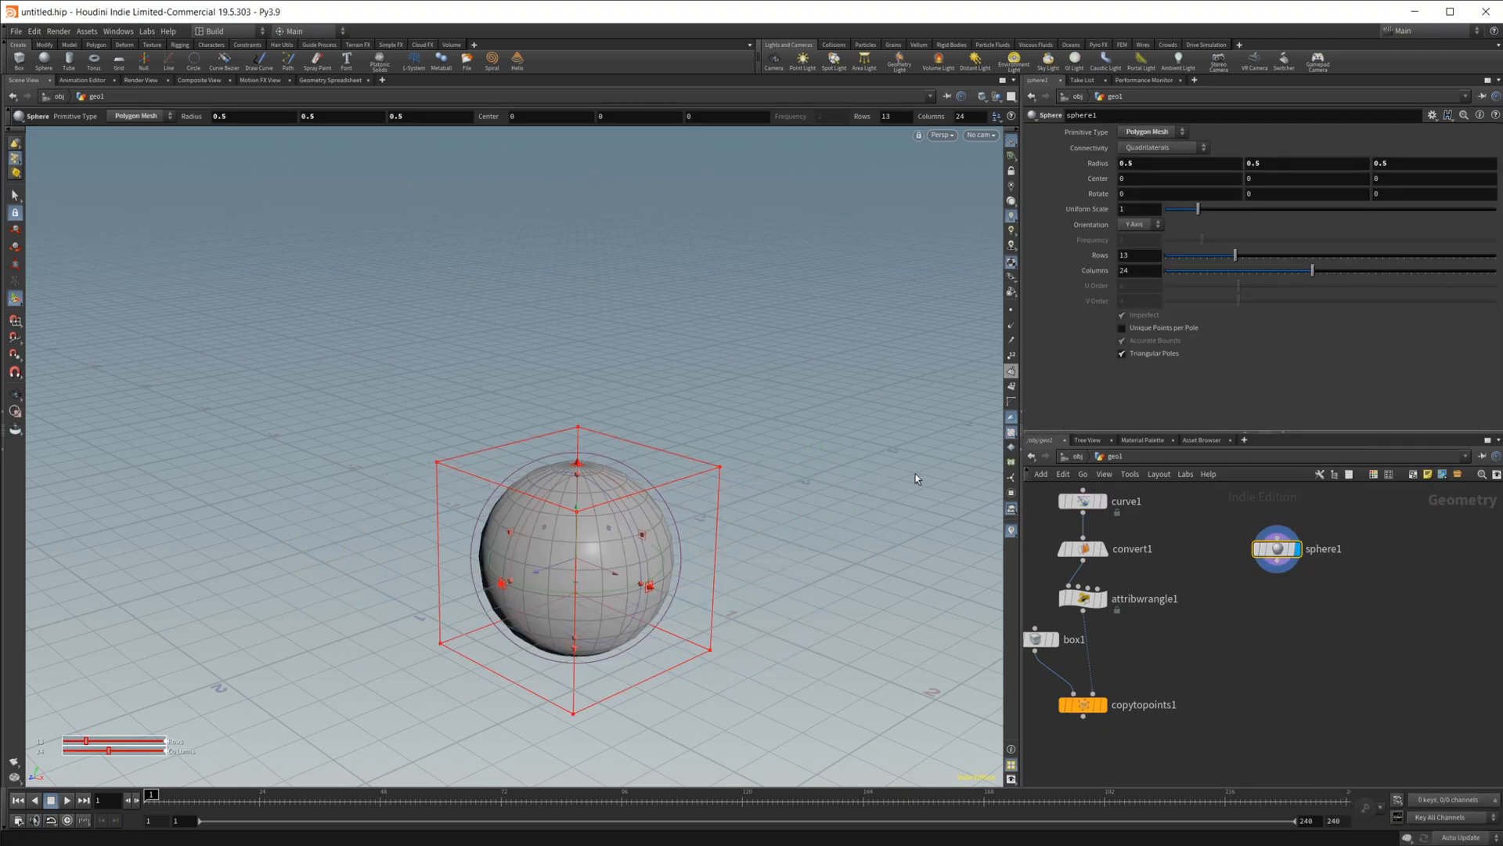
Make sphere1 a polygon sphere, enter 10, and add a group node after it.
left_click(1150, 131)
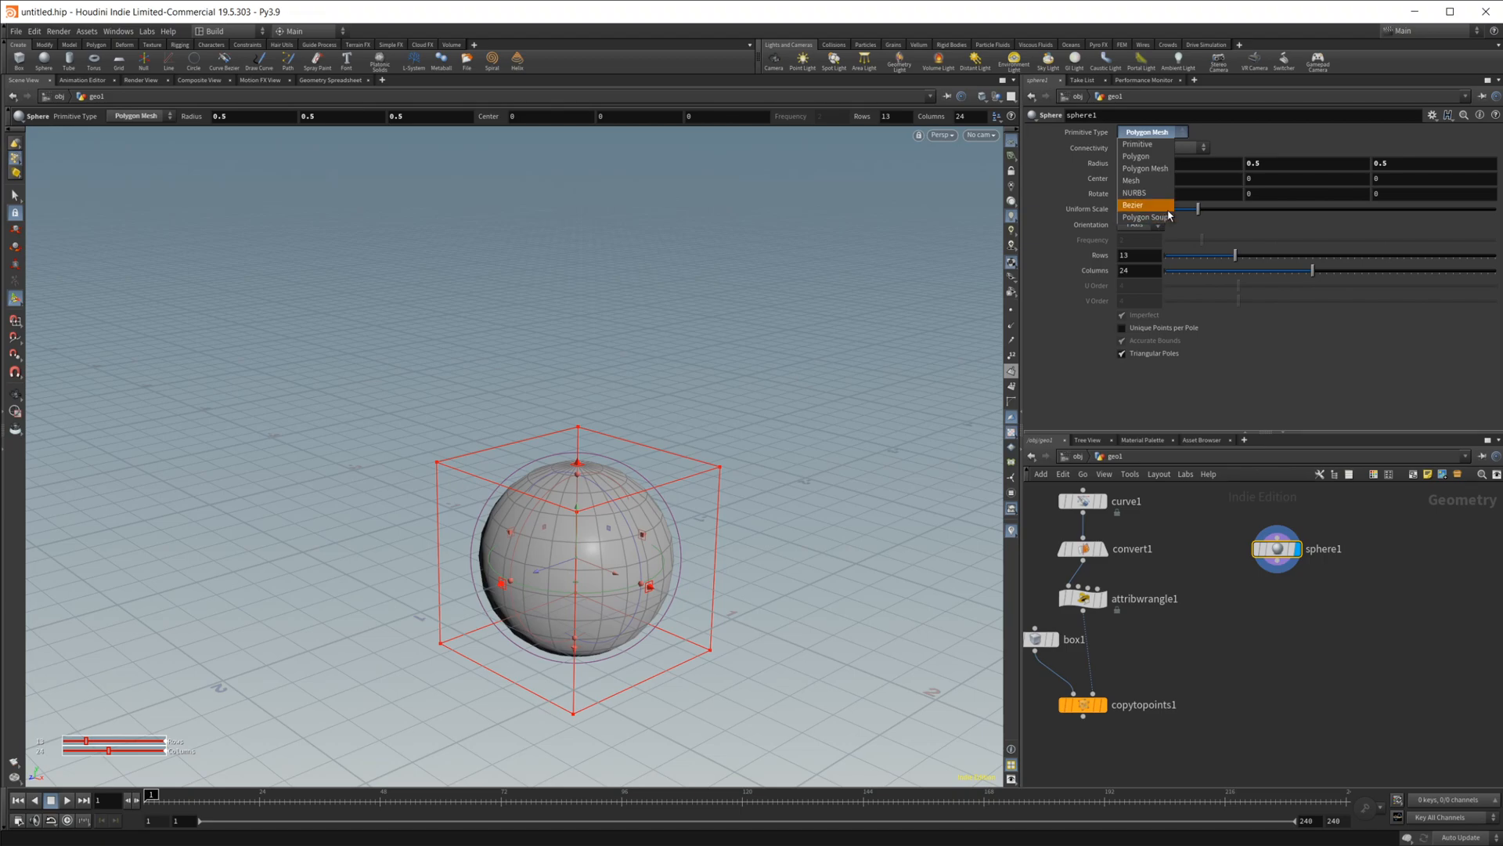
left_click(1136, 156)
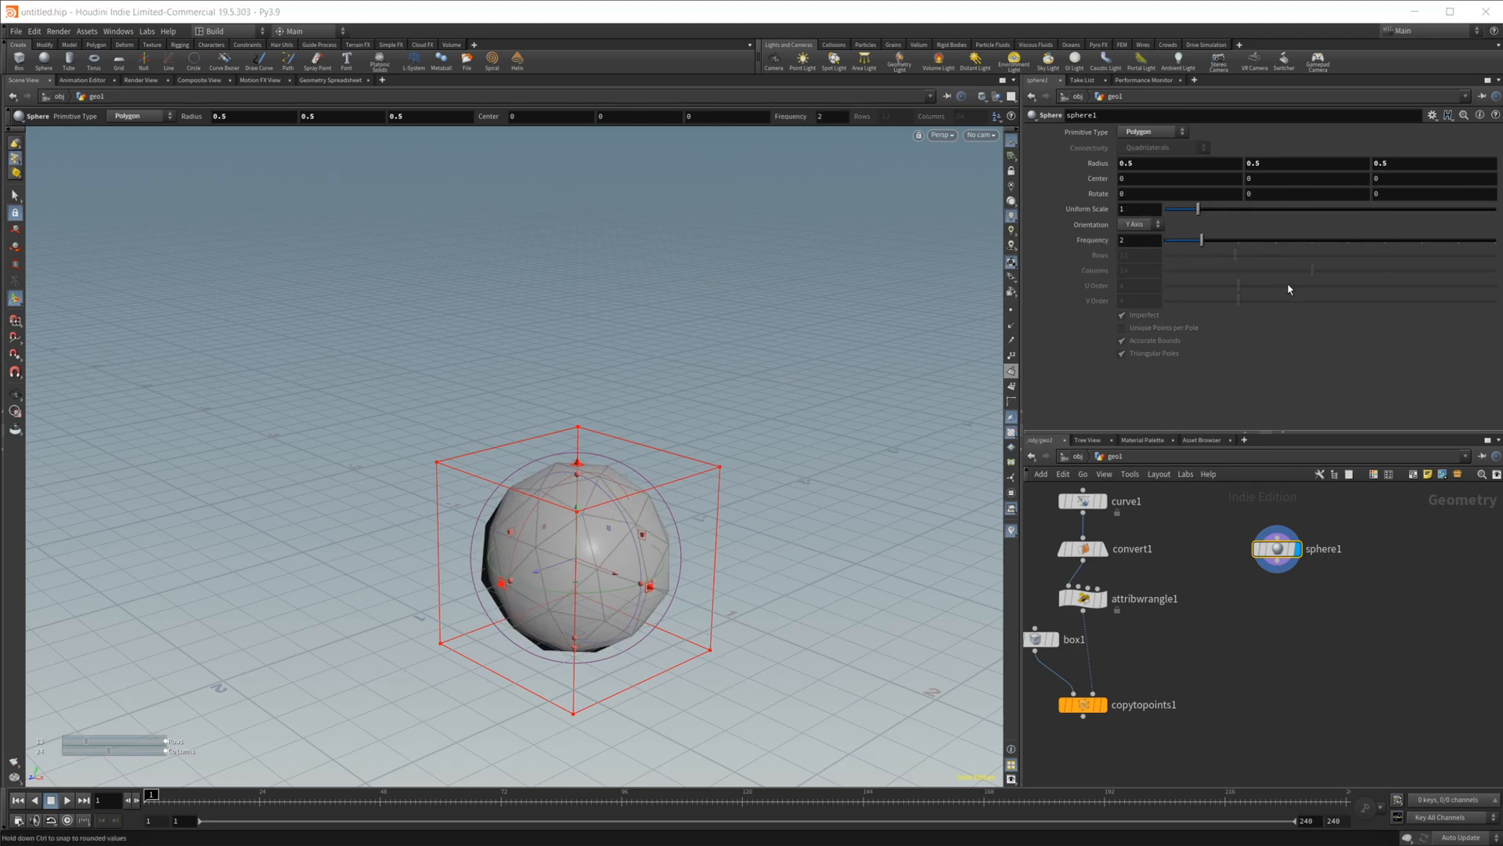
type("10")
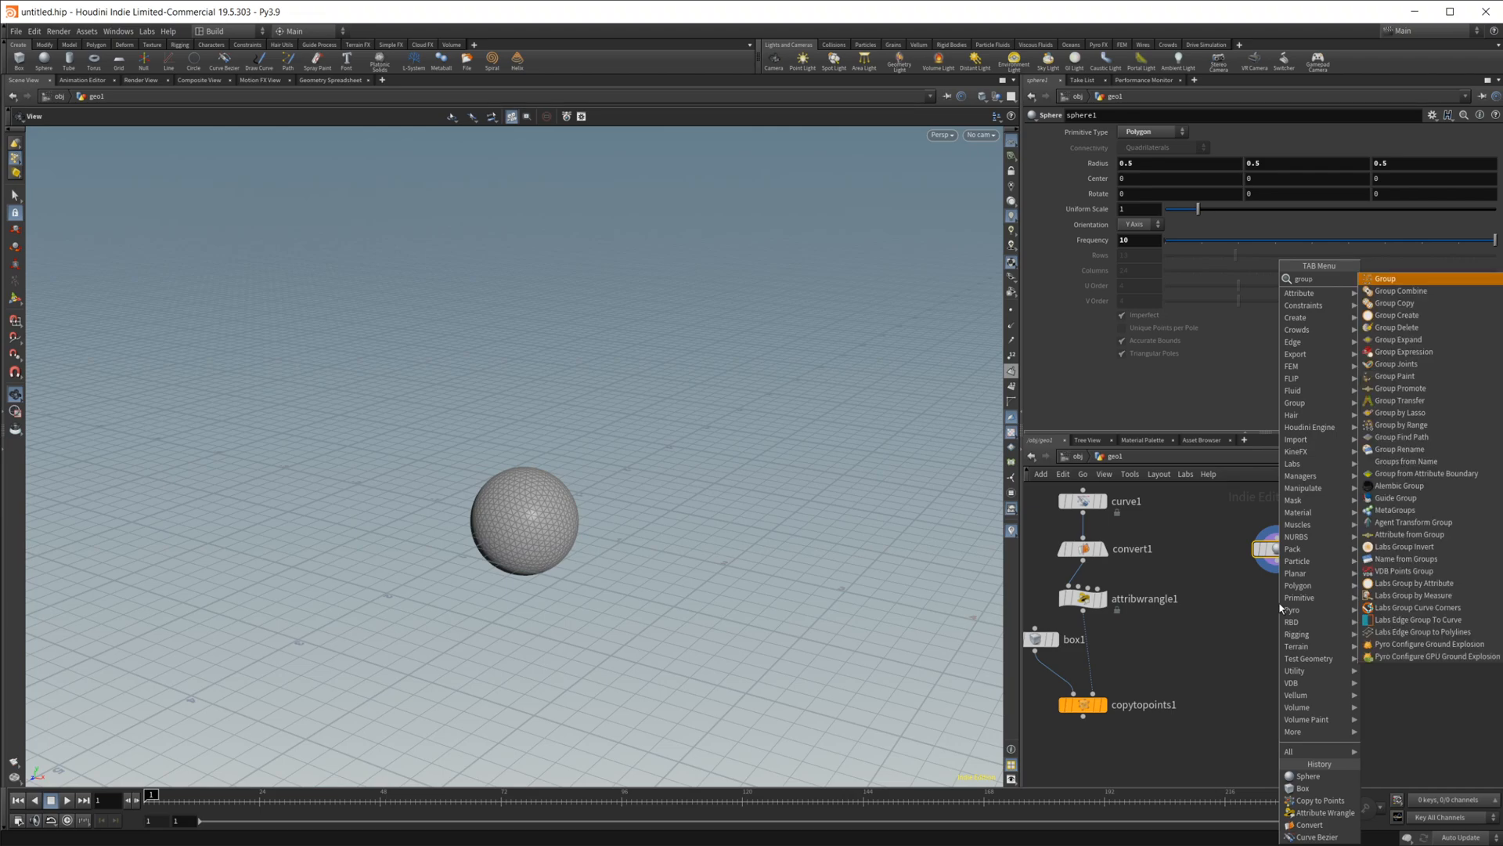
left_click(1386, 278)
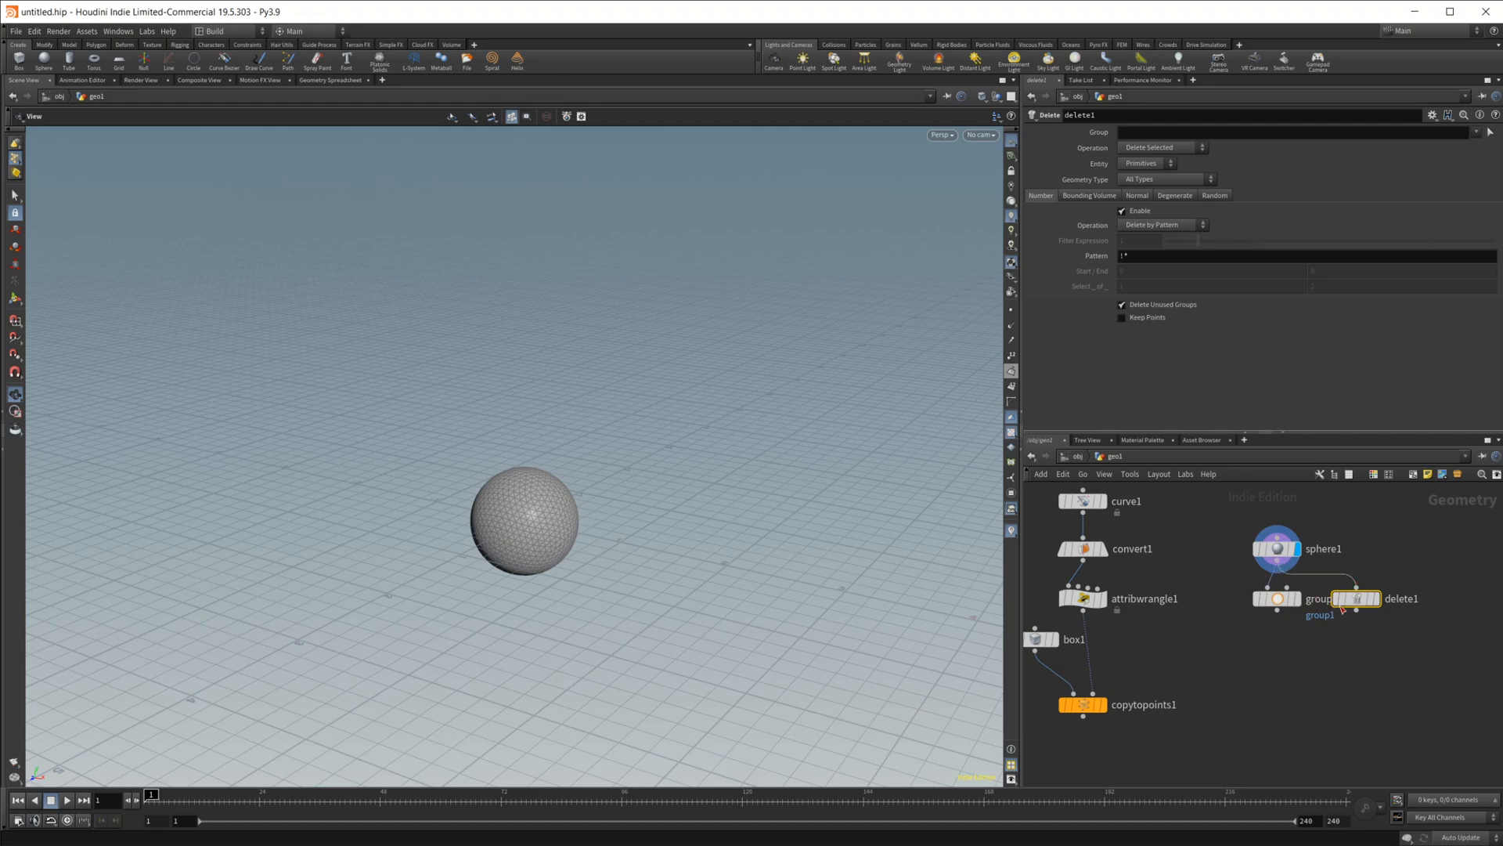
On group1 disable Base Group, enable Keep by Random Chance, and settle Percent near 13.
left_click(1319, 598)
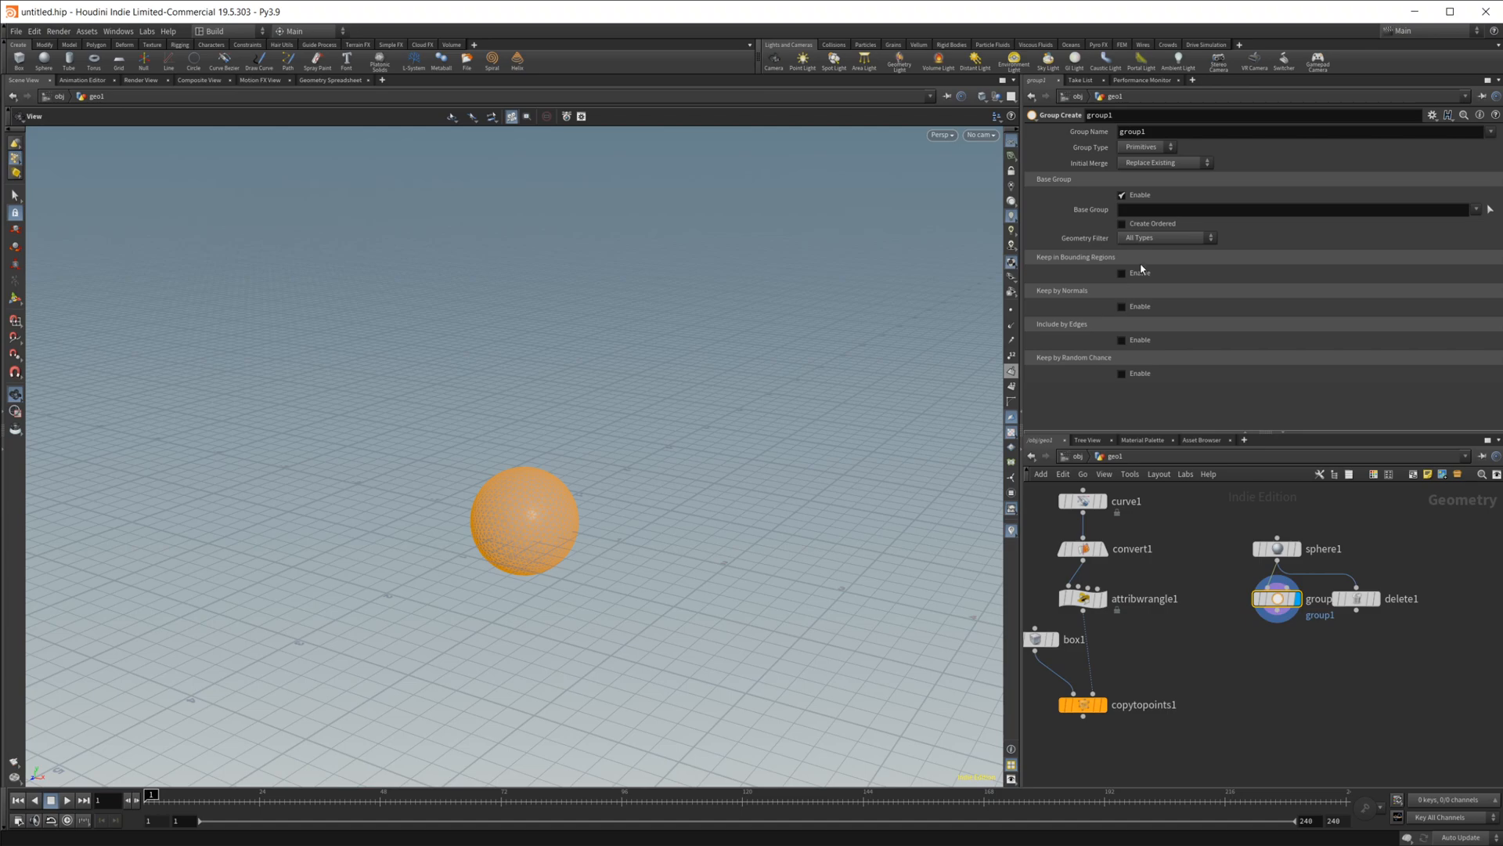
left_click(1124, 195)
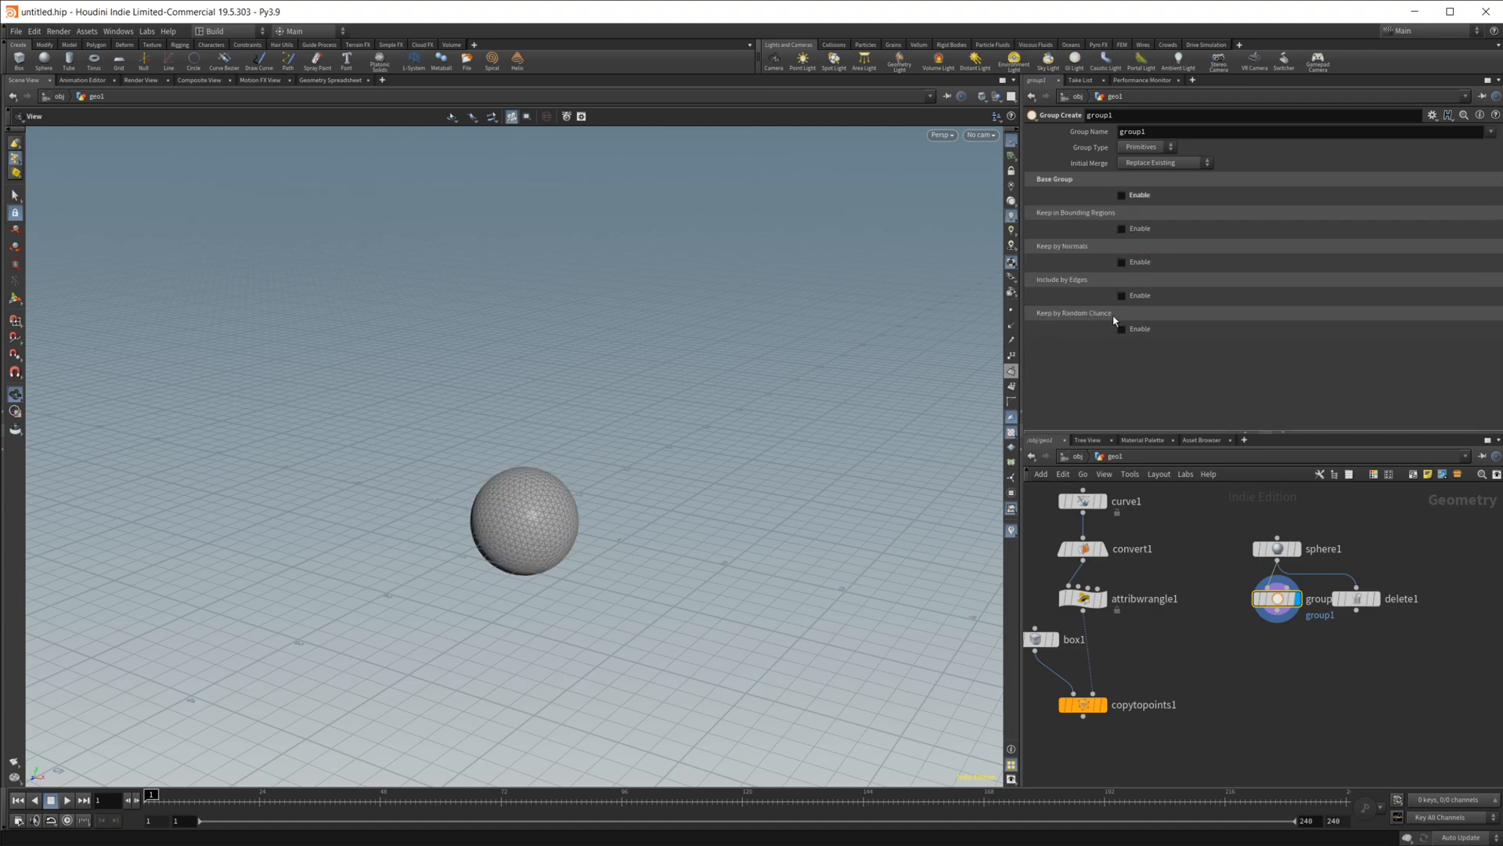
left_click(1122, 328)
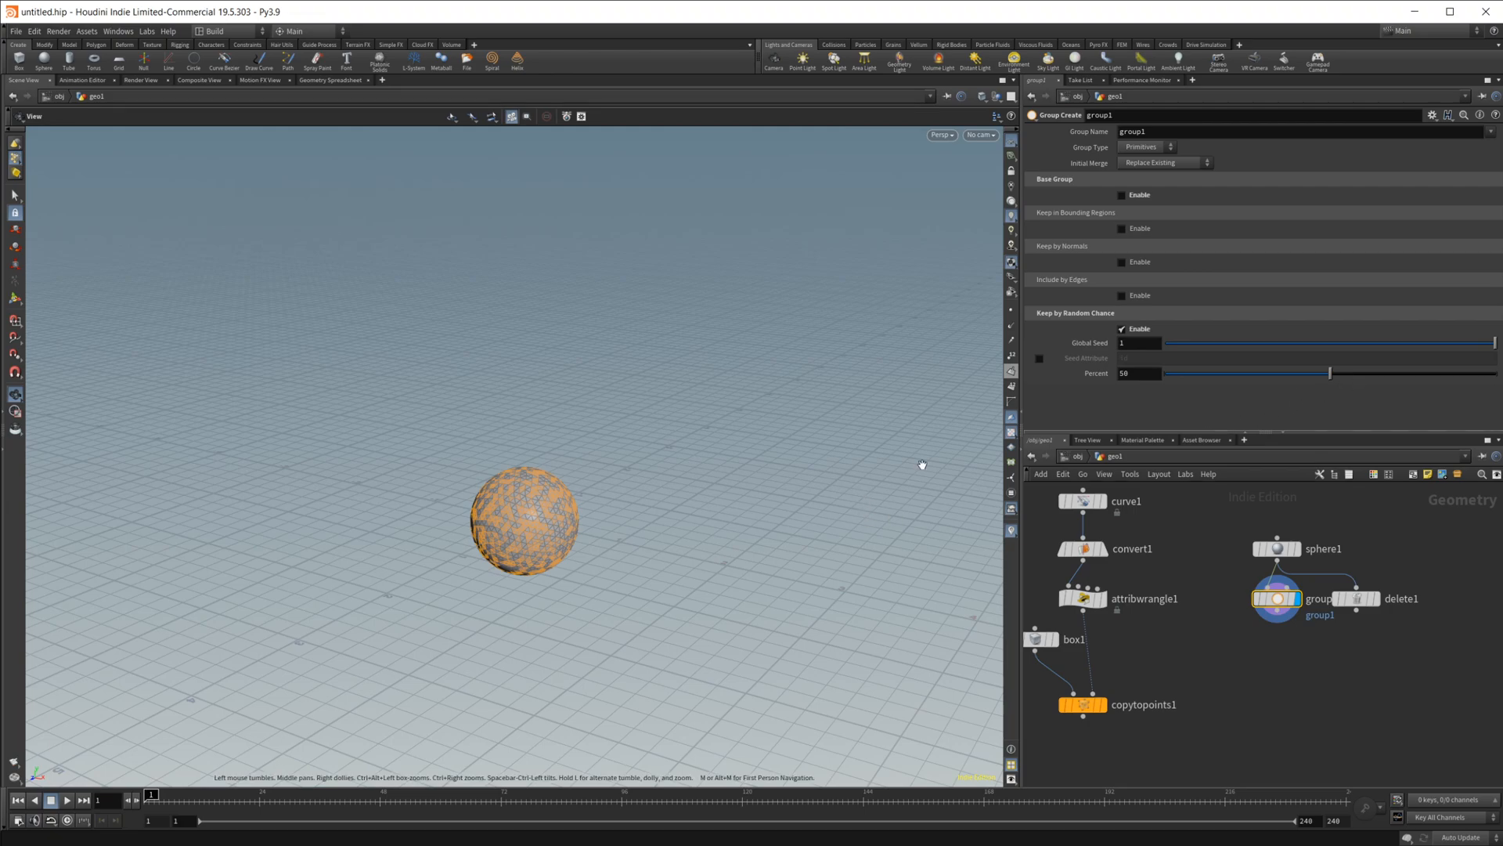
left_click_drag(1330, 372, 1246, 373)
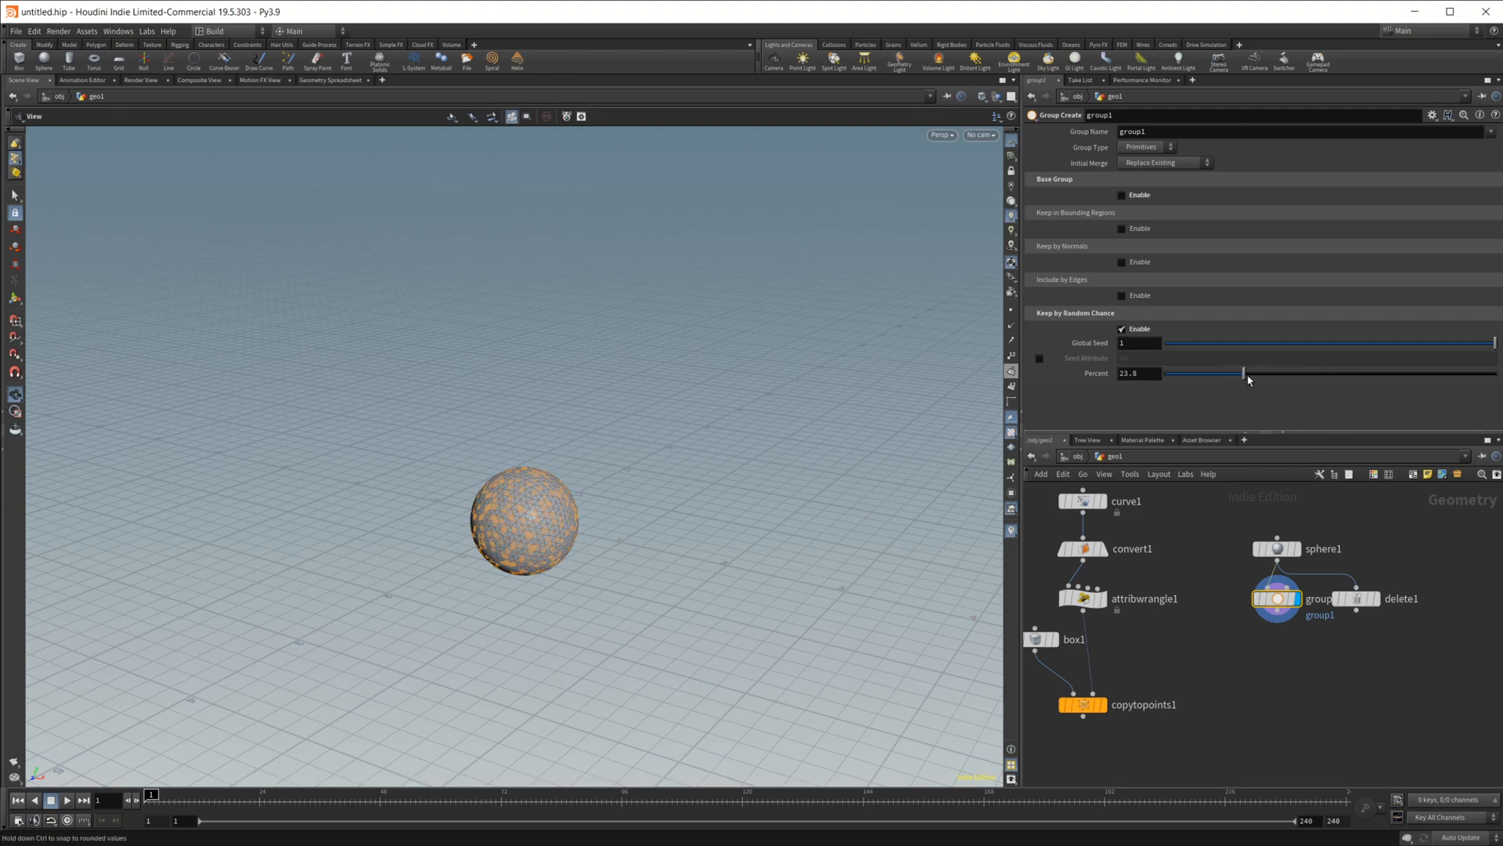
left_click_drag(1244, 373, 1306, 374)
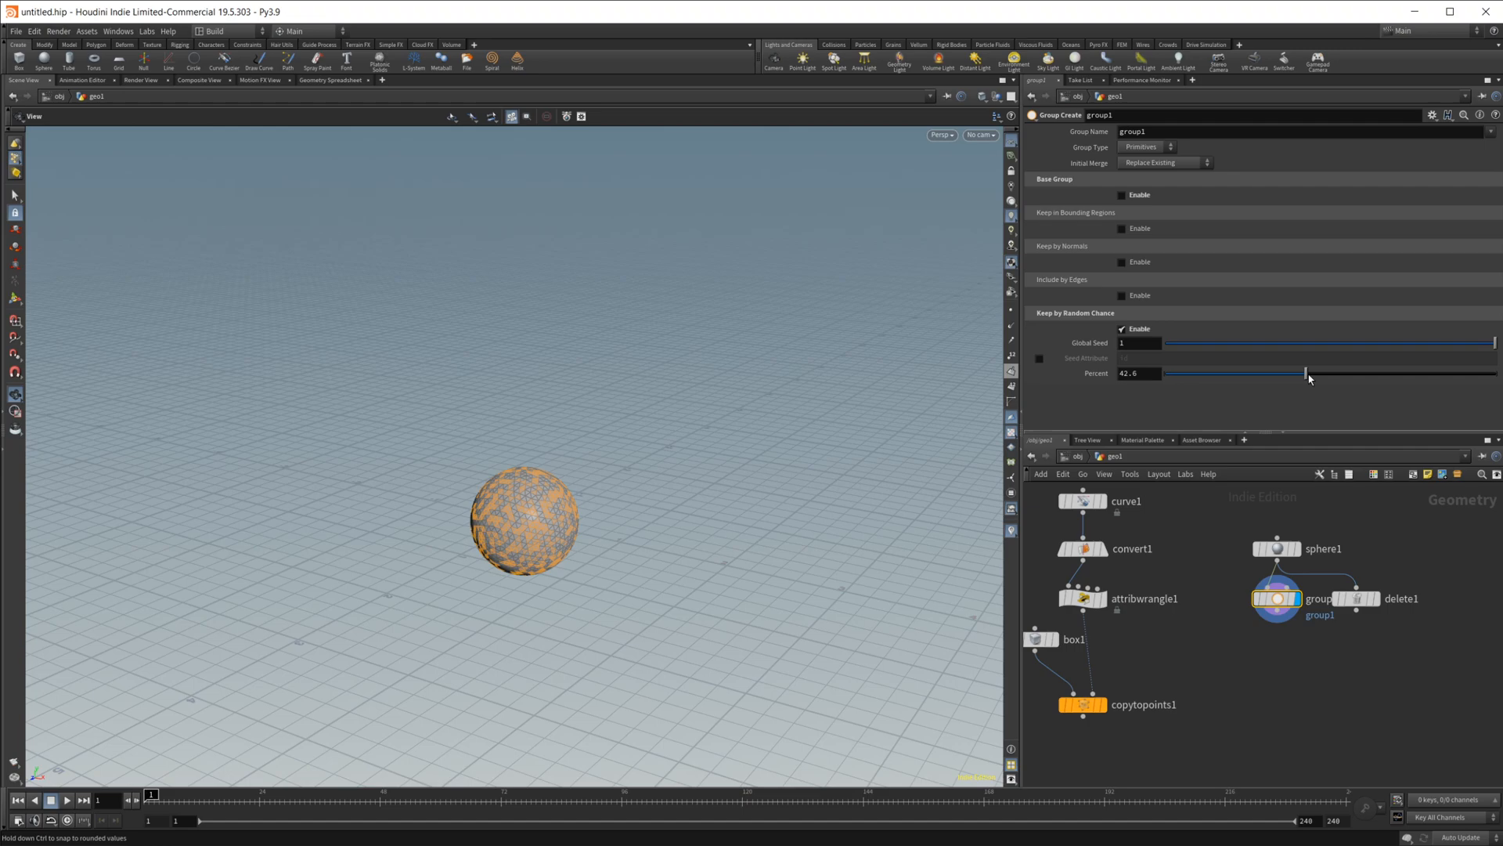
left_click_drag(1304, 372, 1373, 372)
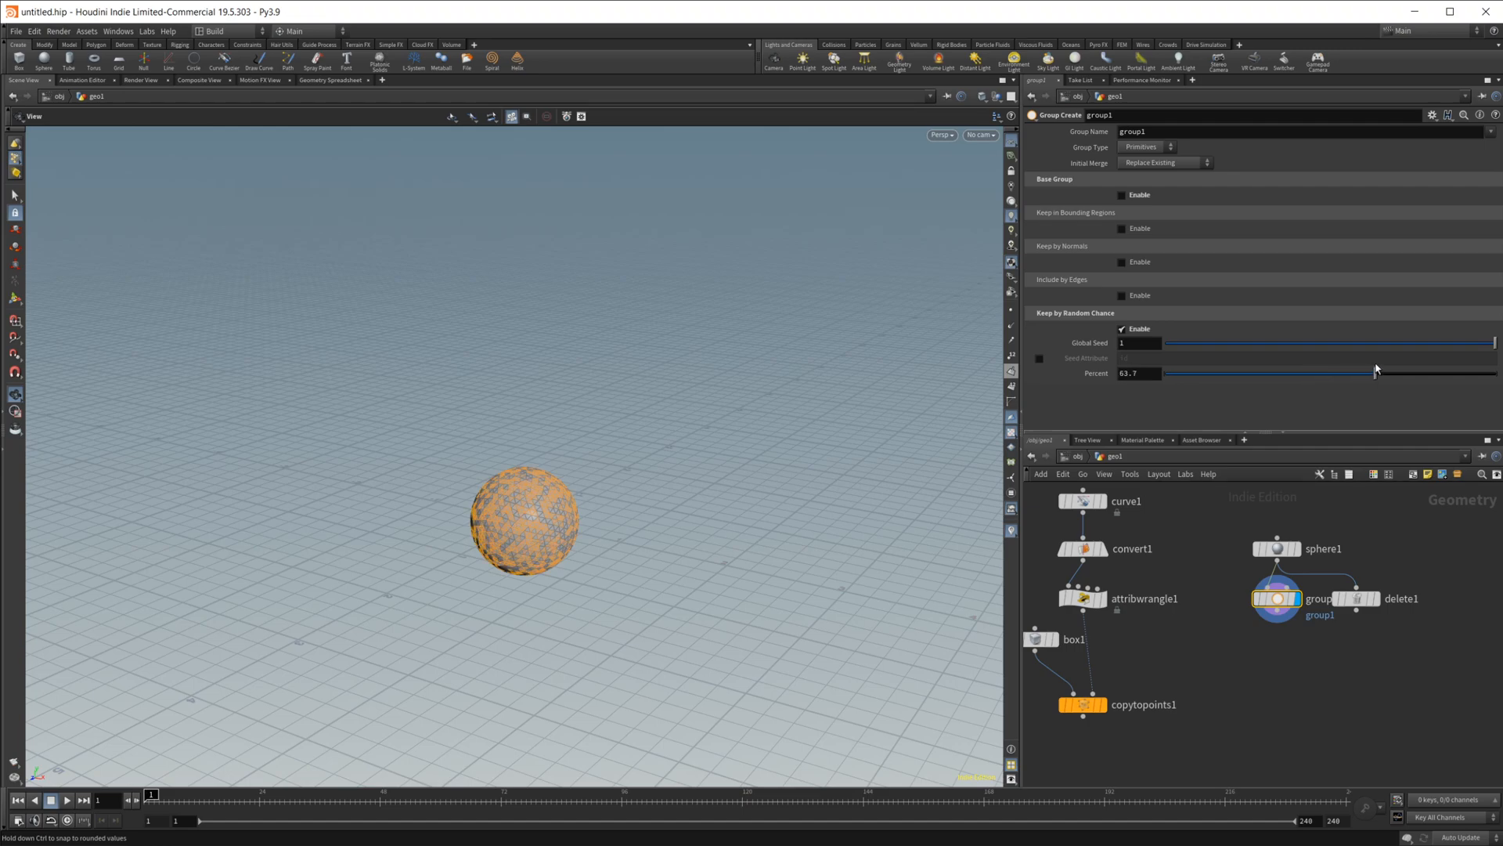
left_click_drag(1375, 343, 1193, 342)
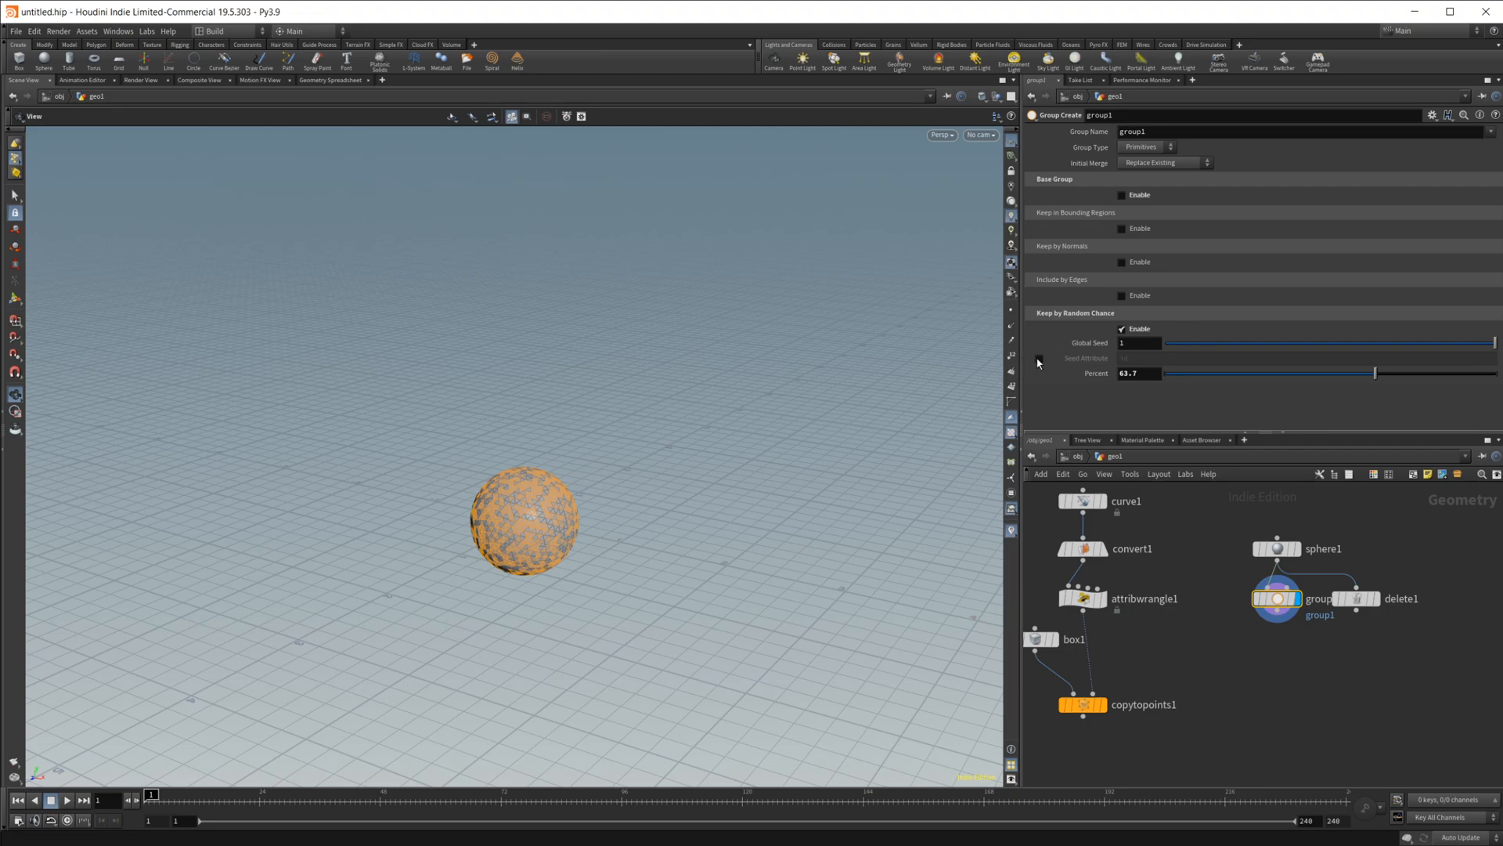
left_click_drag(1372, 372, 1206, 372)
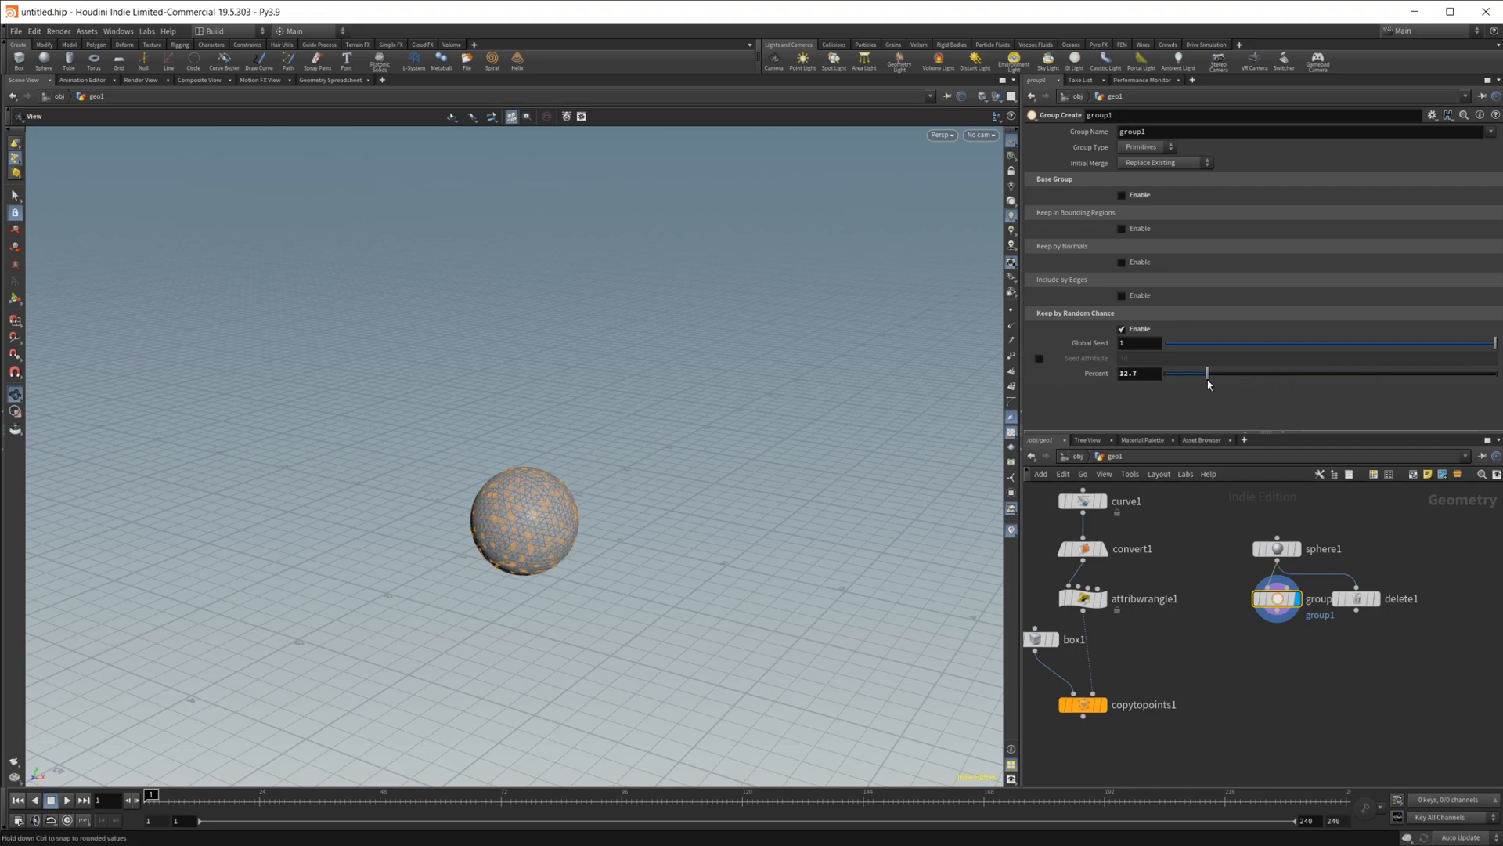
left_click_drag(1206, 373, 1220, 373)
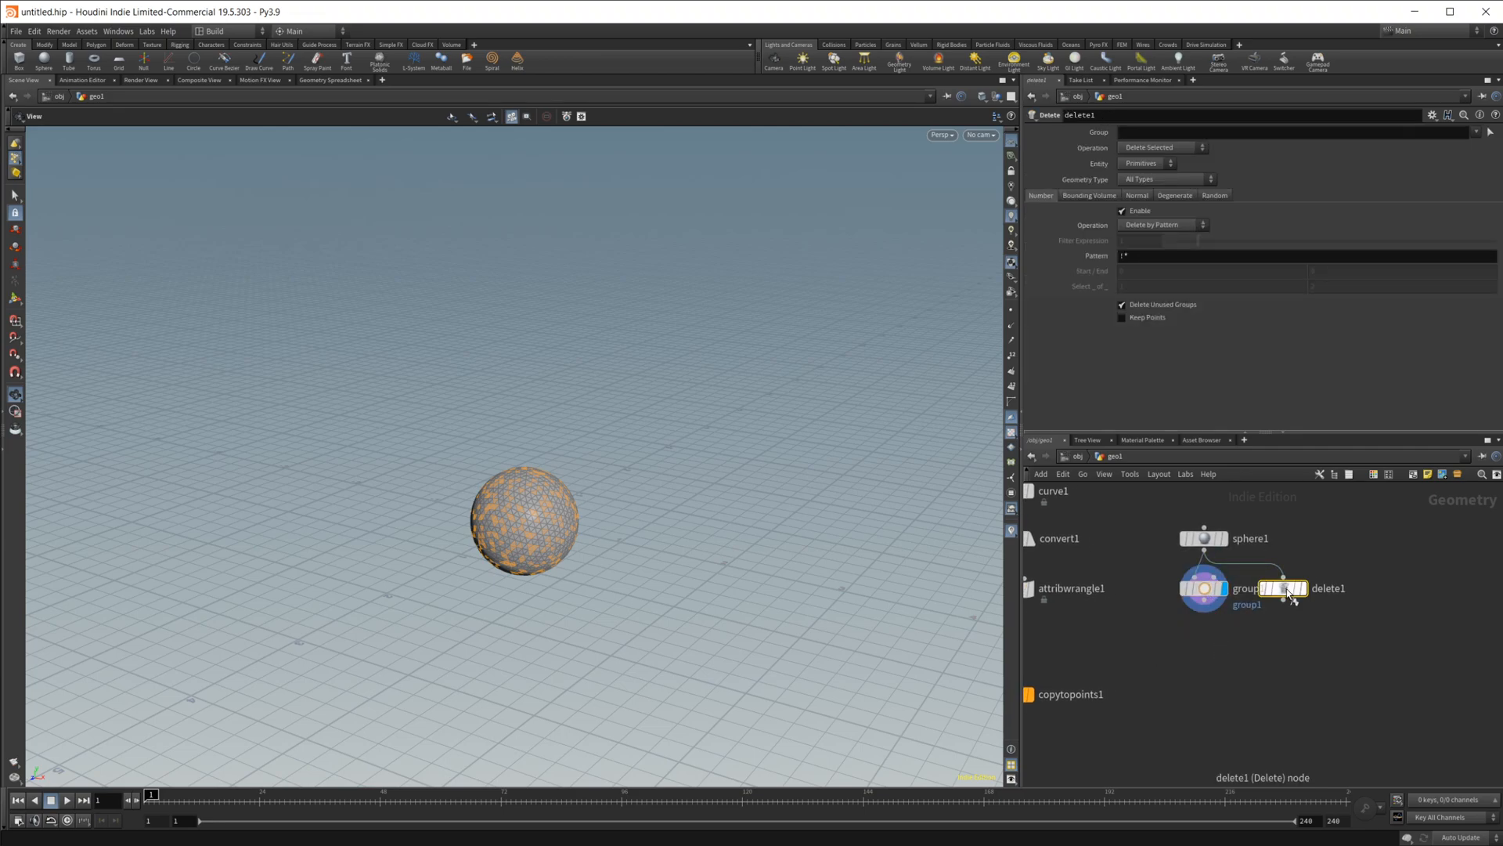
Display delete1, enable random deletion, and set its percent to about 49.6.
left_click(1214, 196)
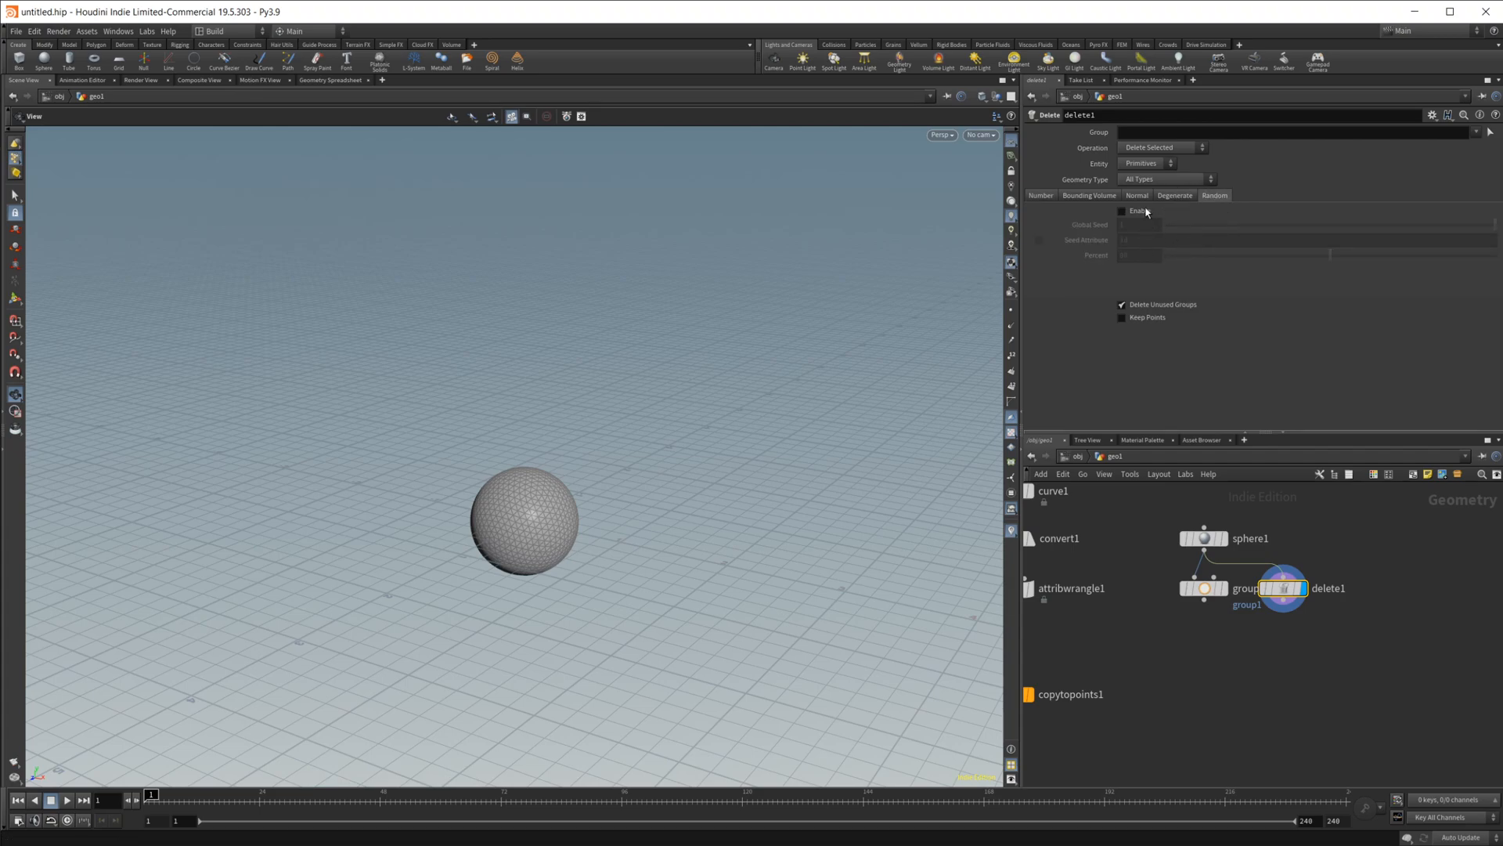
left_click(1123, 211)
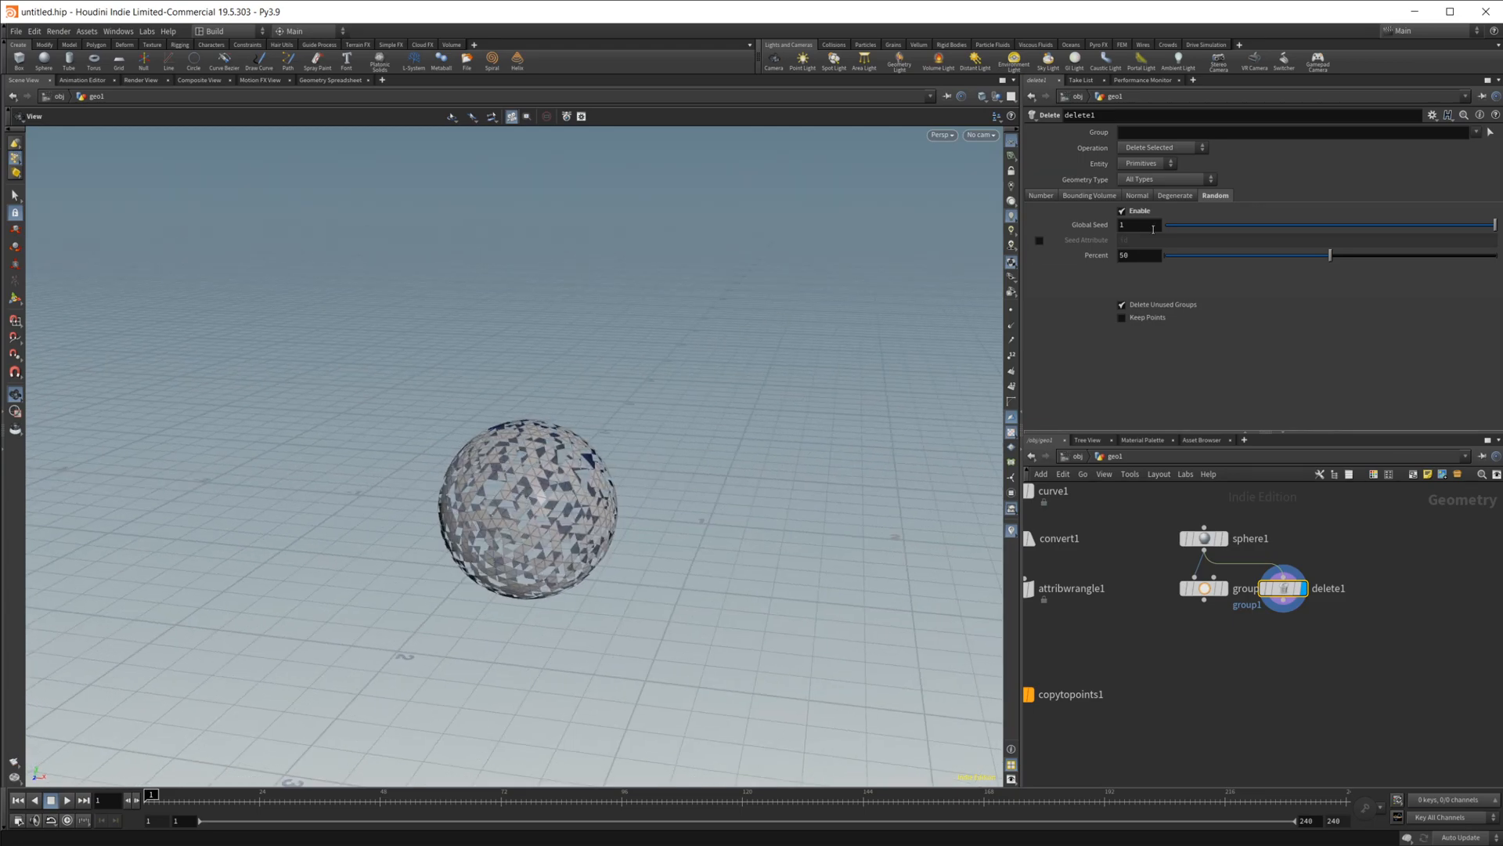
left_click_drag(1329, 255, 1270, 255)
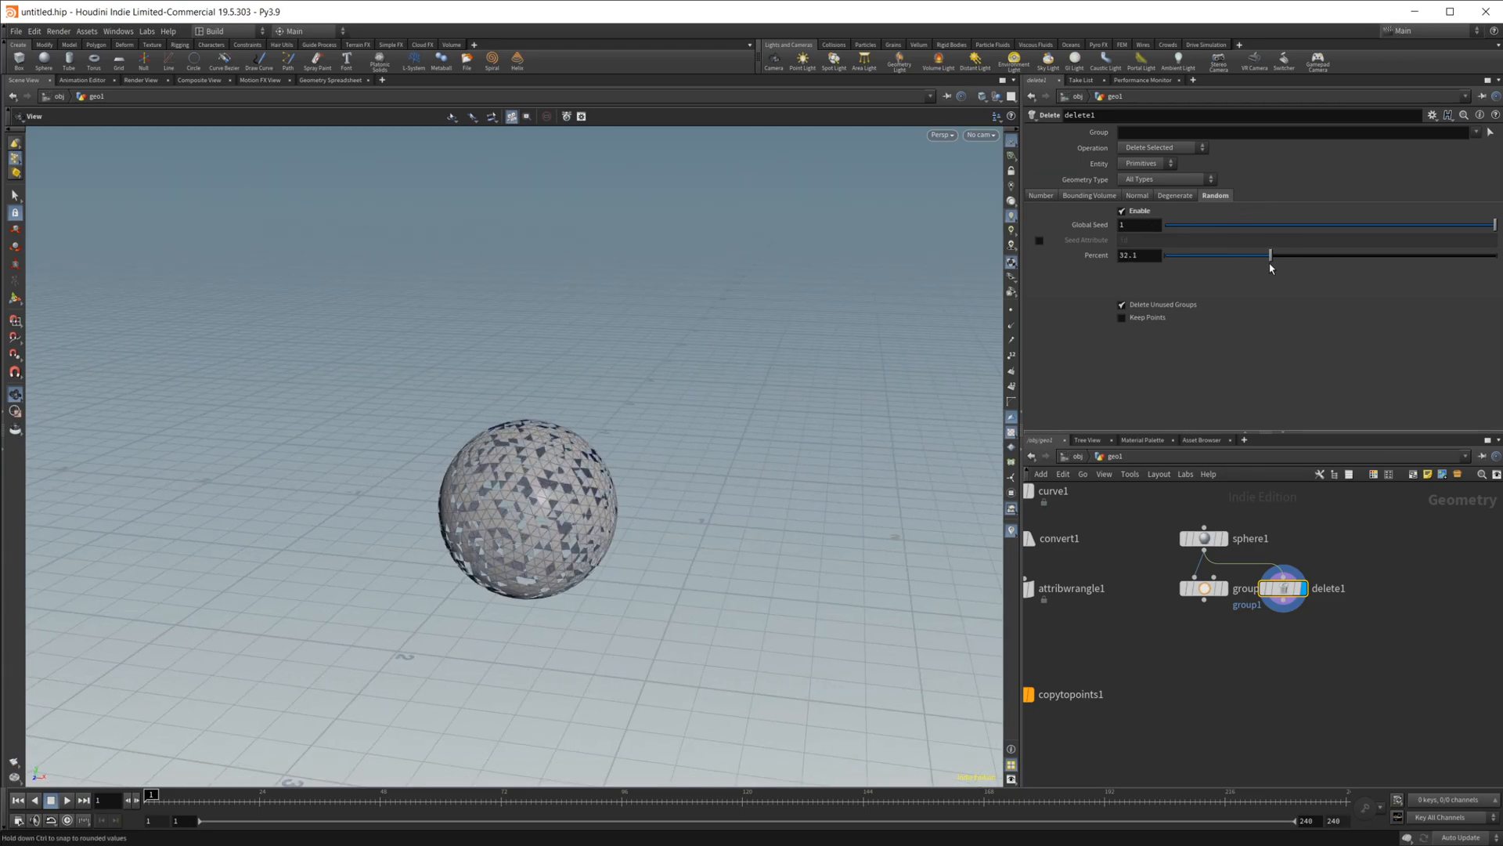
left_click_drag(1270, 255, 1292, 256)
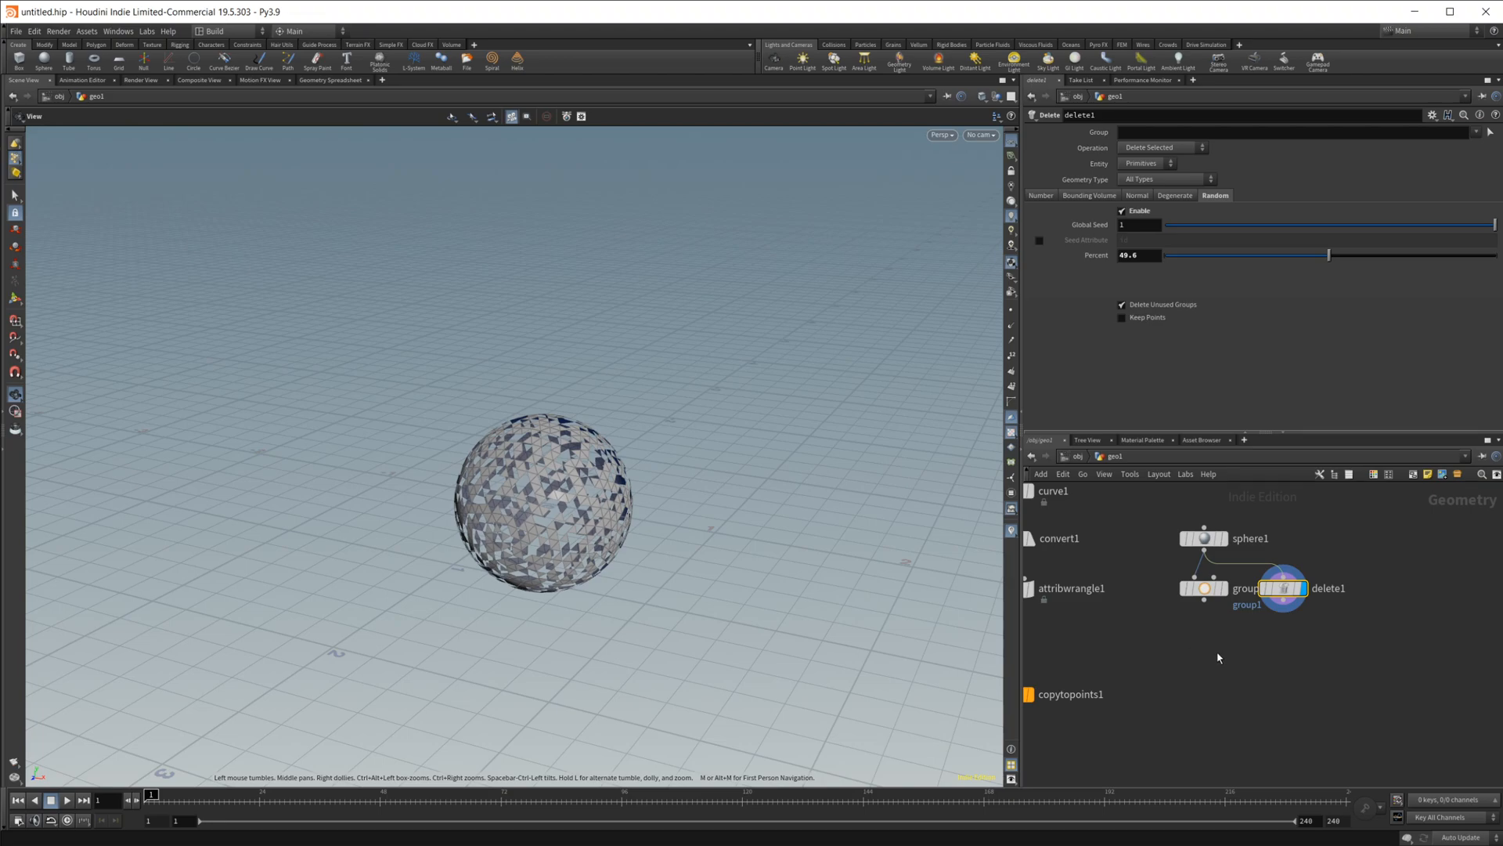
mouse_move(983, 662)
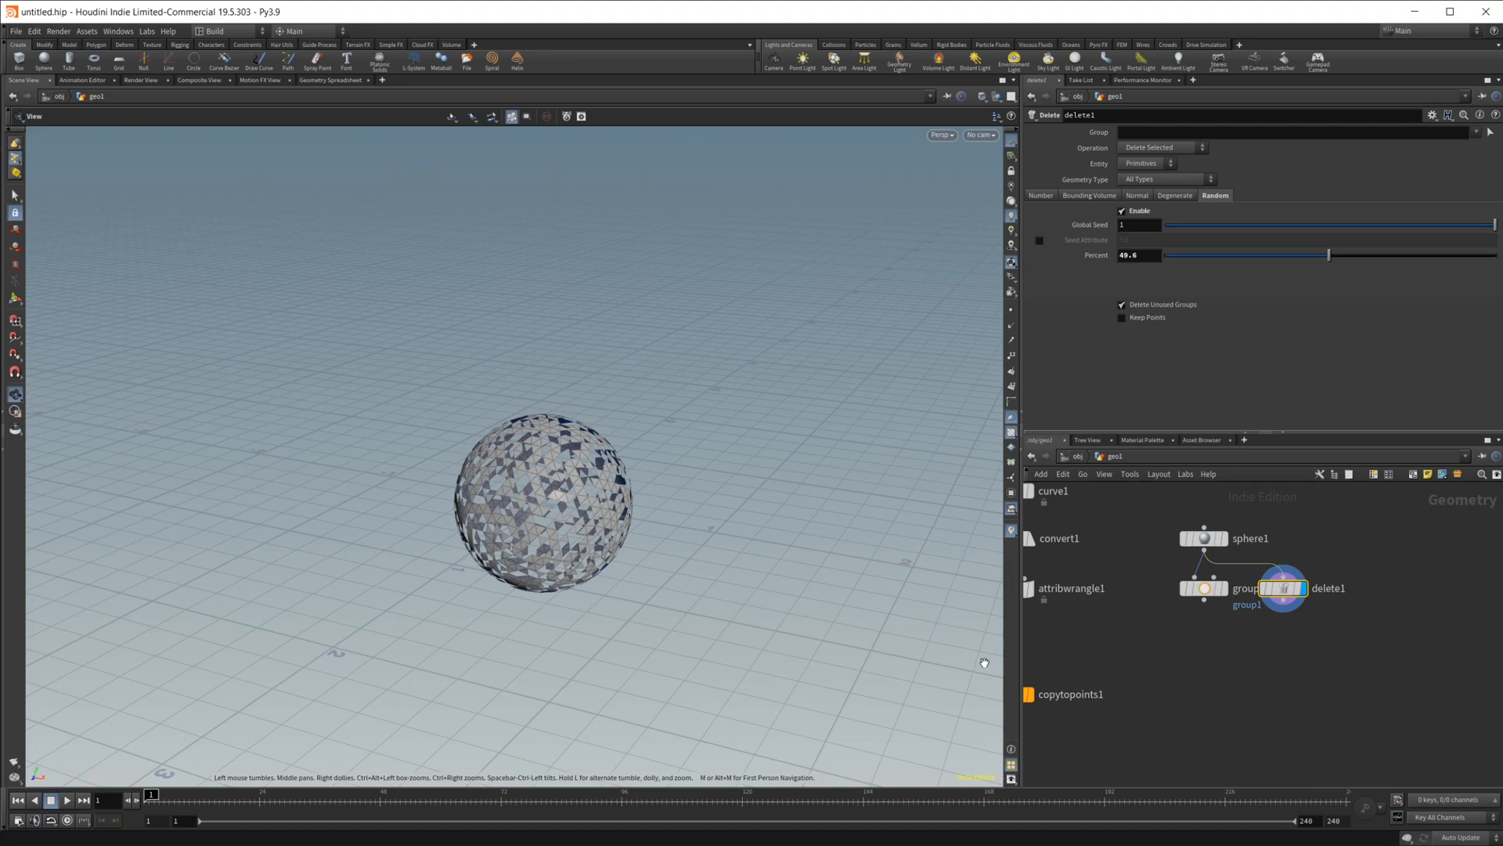
mouse_move(988, 652)
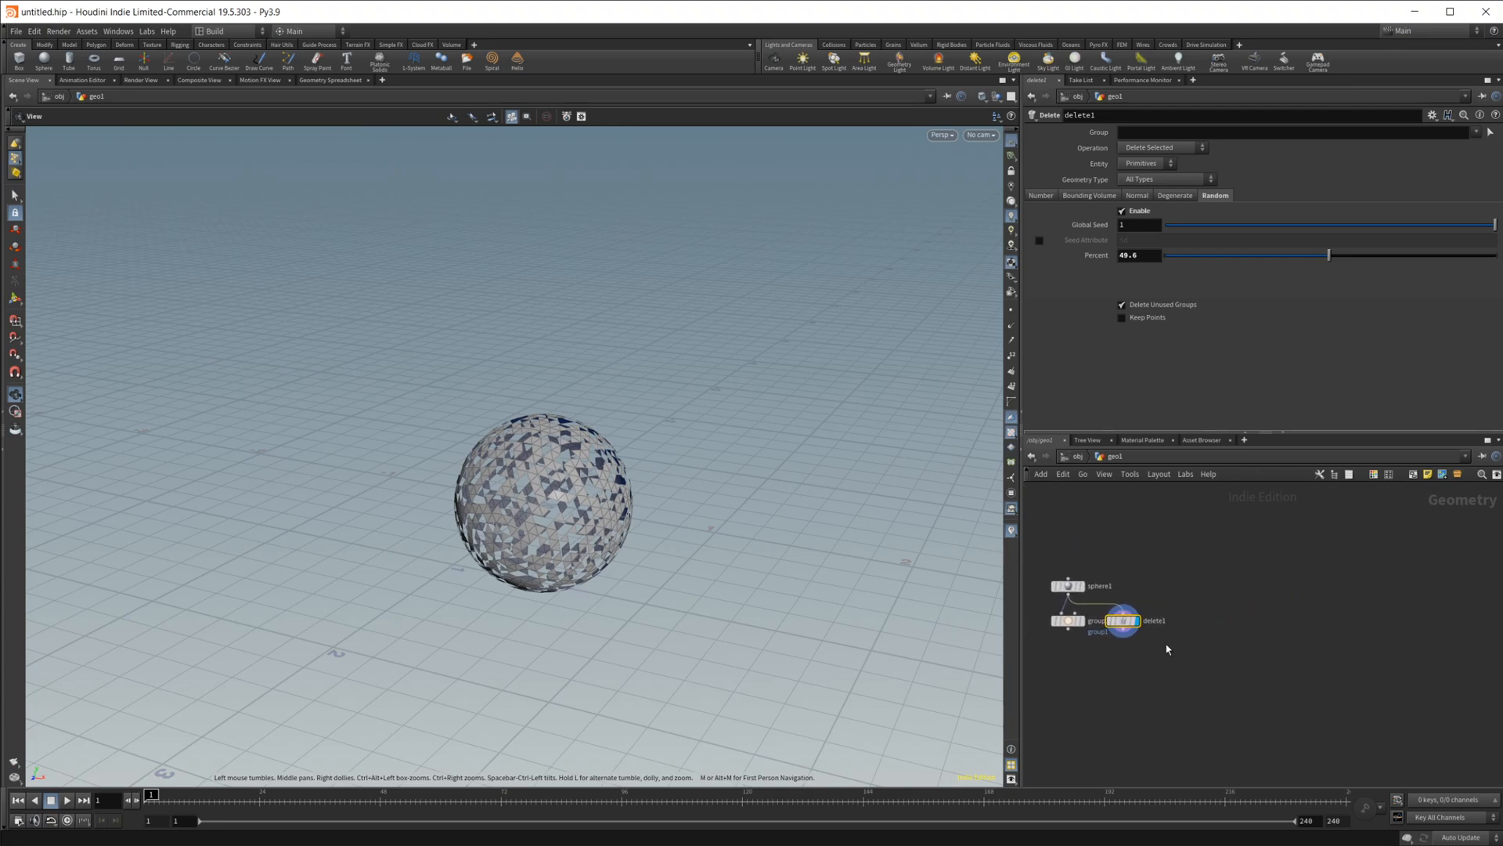
mouse_move(1238, 605)
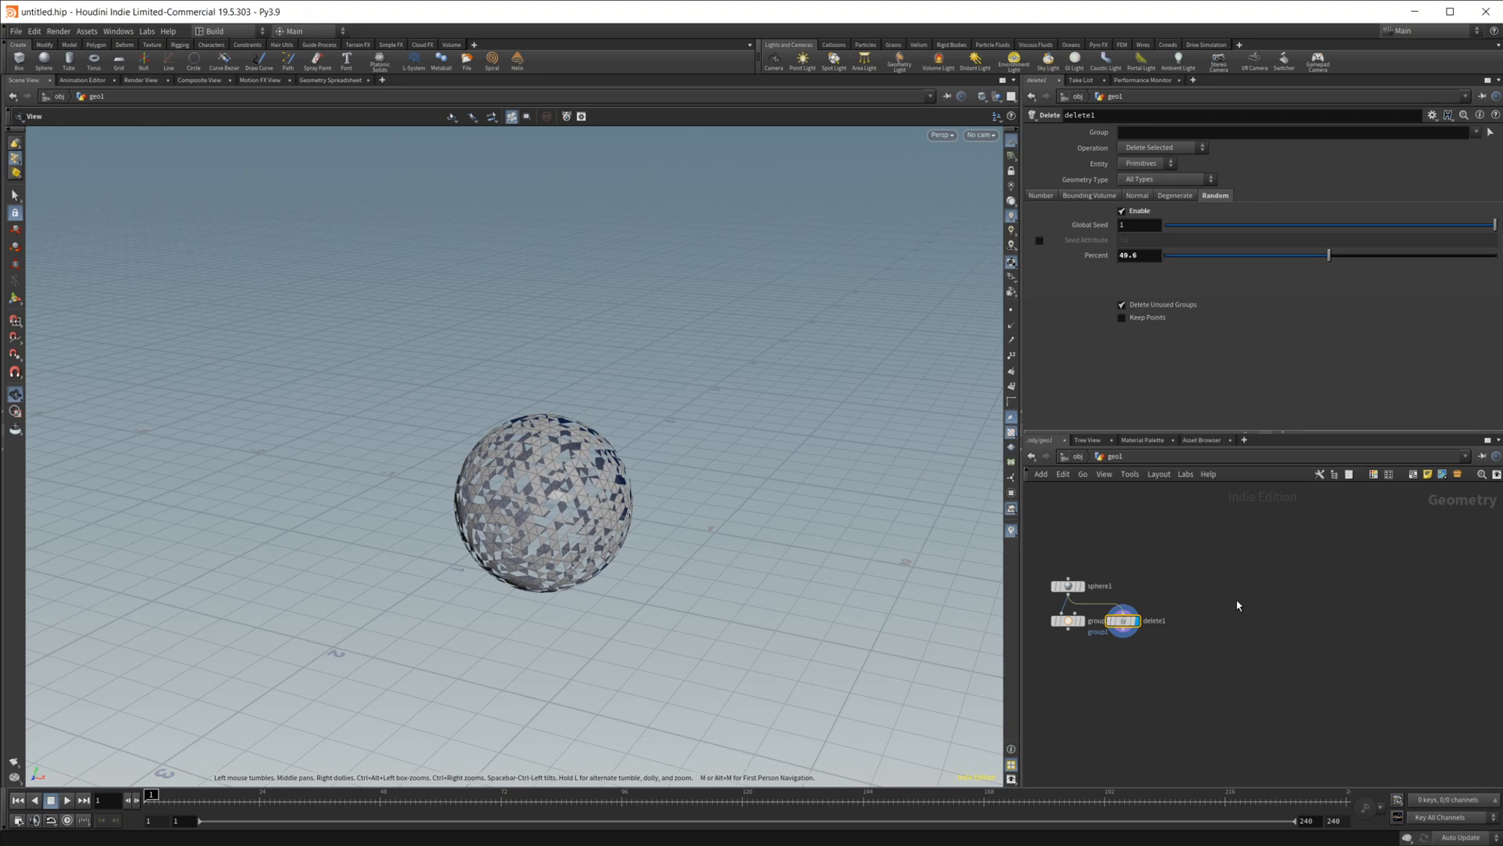
Search the node menu for 'flip' to reach FLIP Configure Tank.
key("tab")
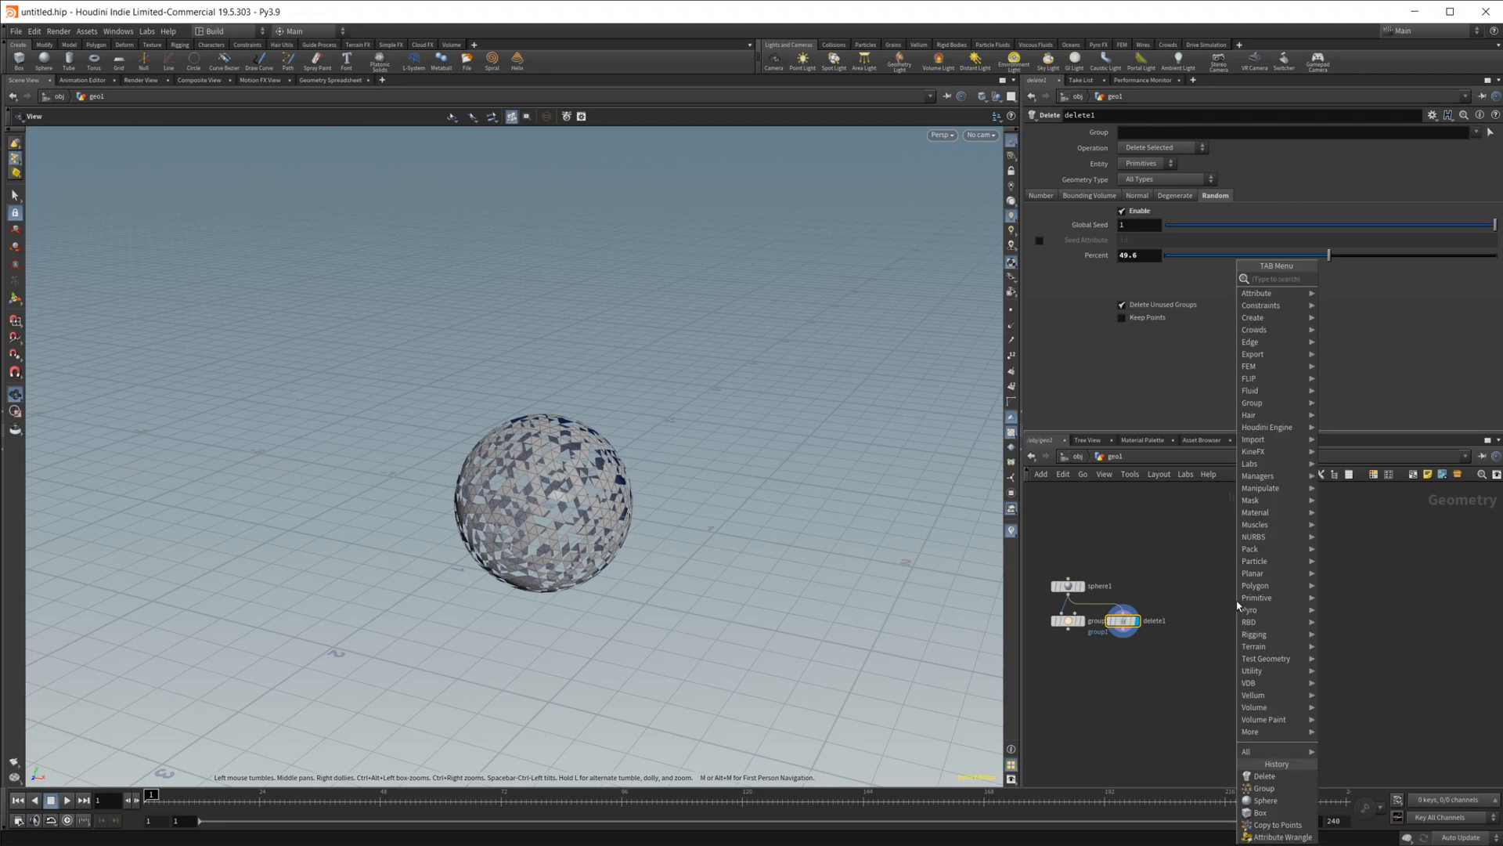
type("flip")
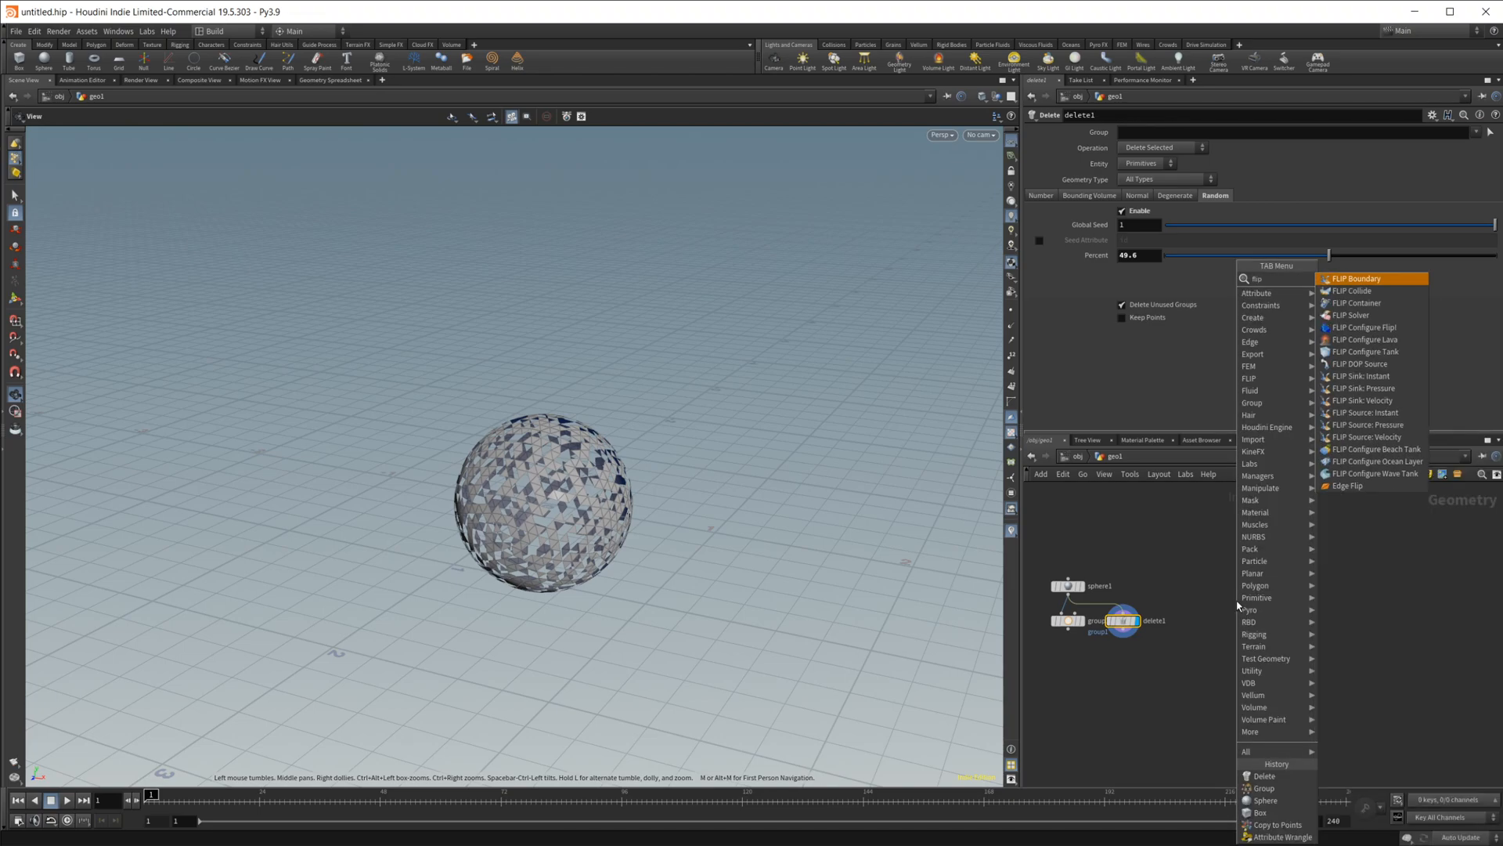
mouse_move(1265, 377)
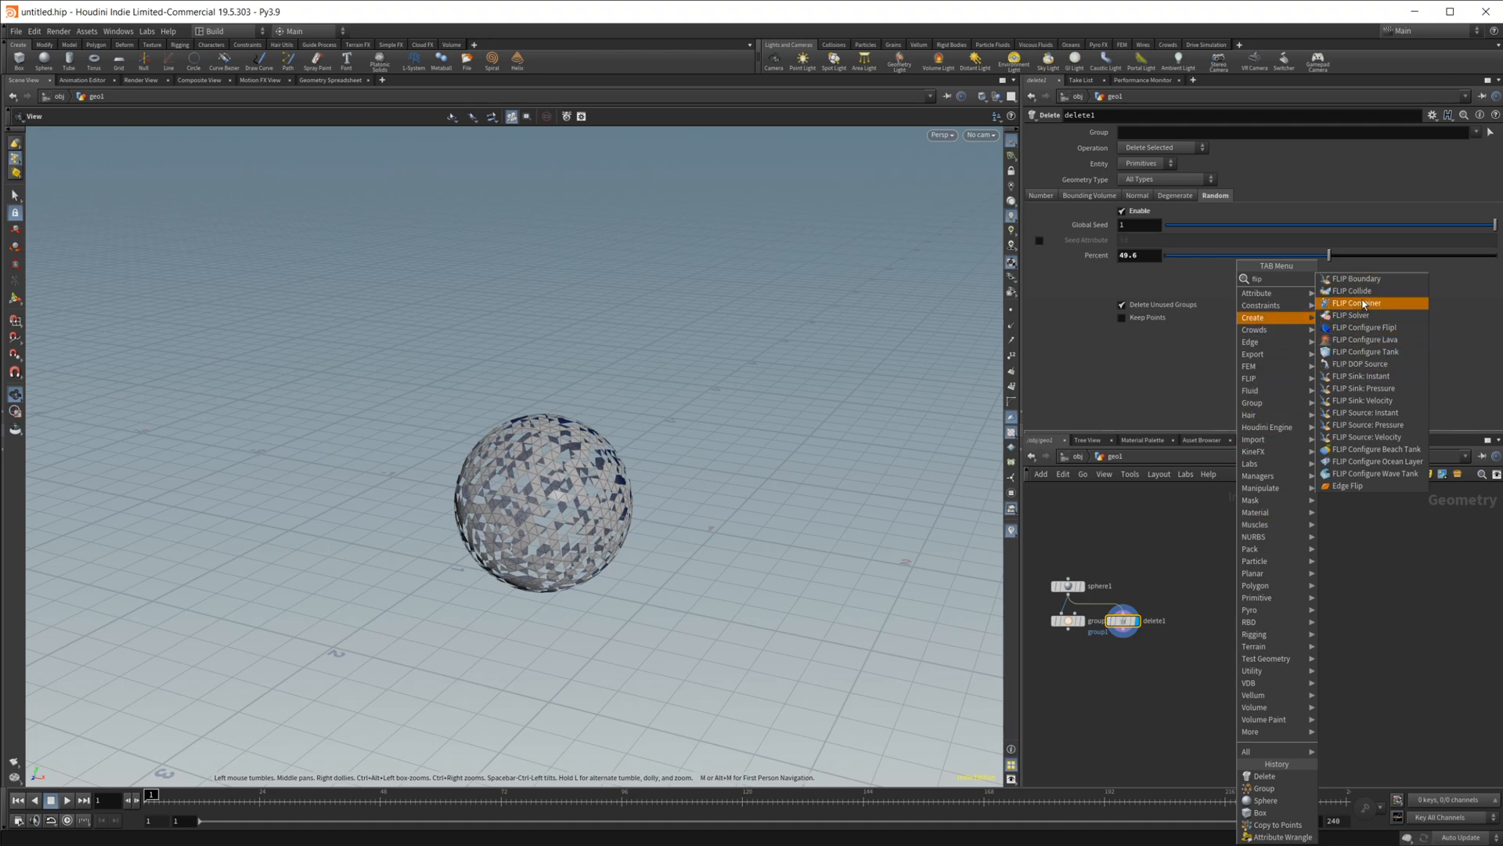
mouse_move(1373, 350)
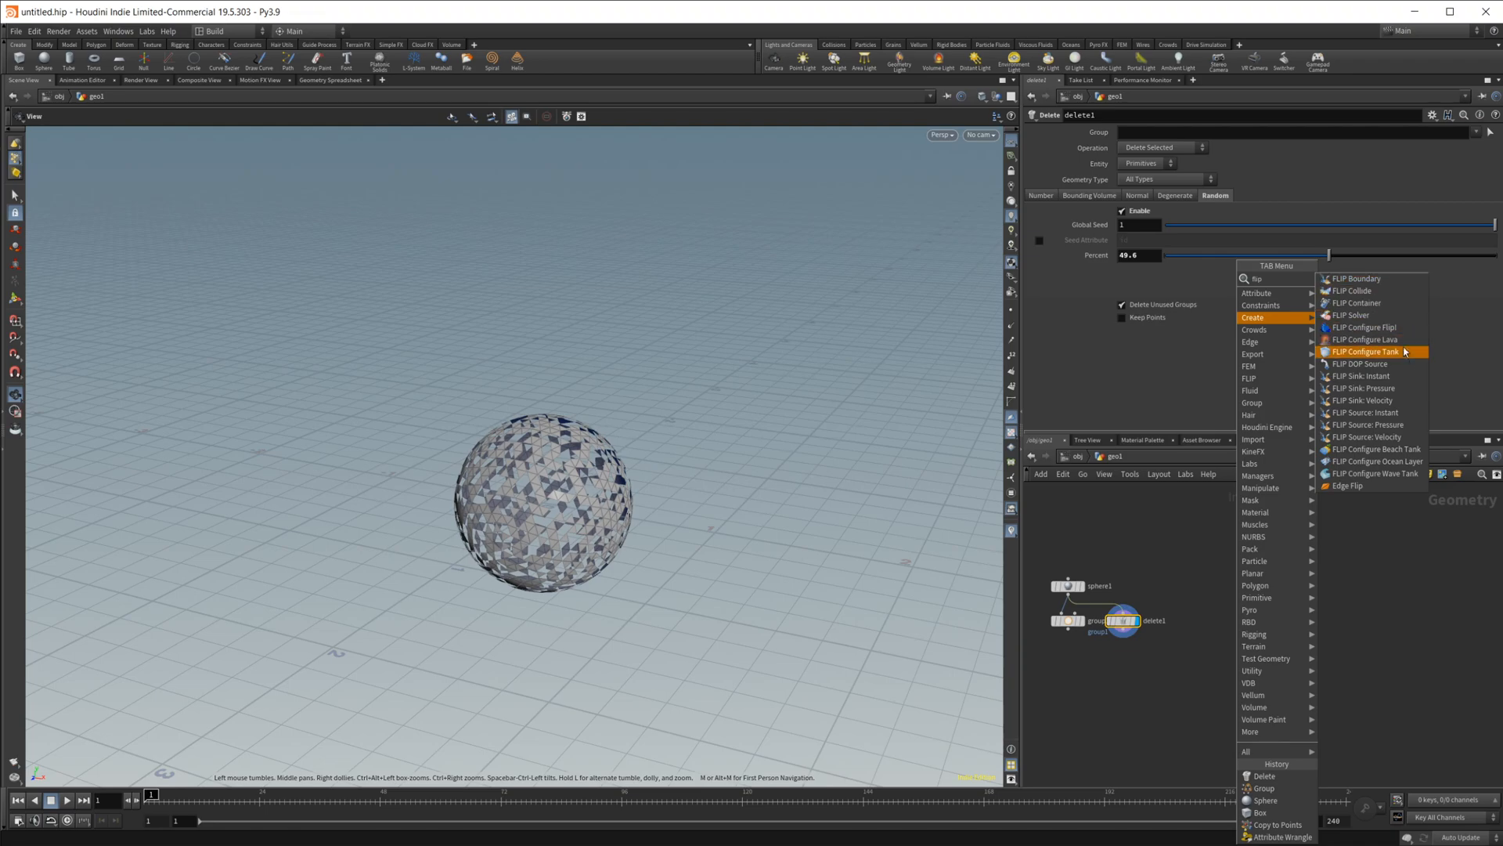
mouse_move(1400, 327)
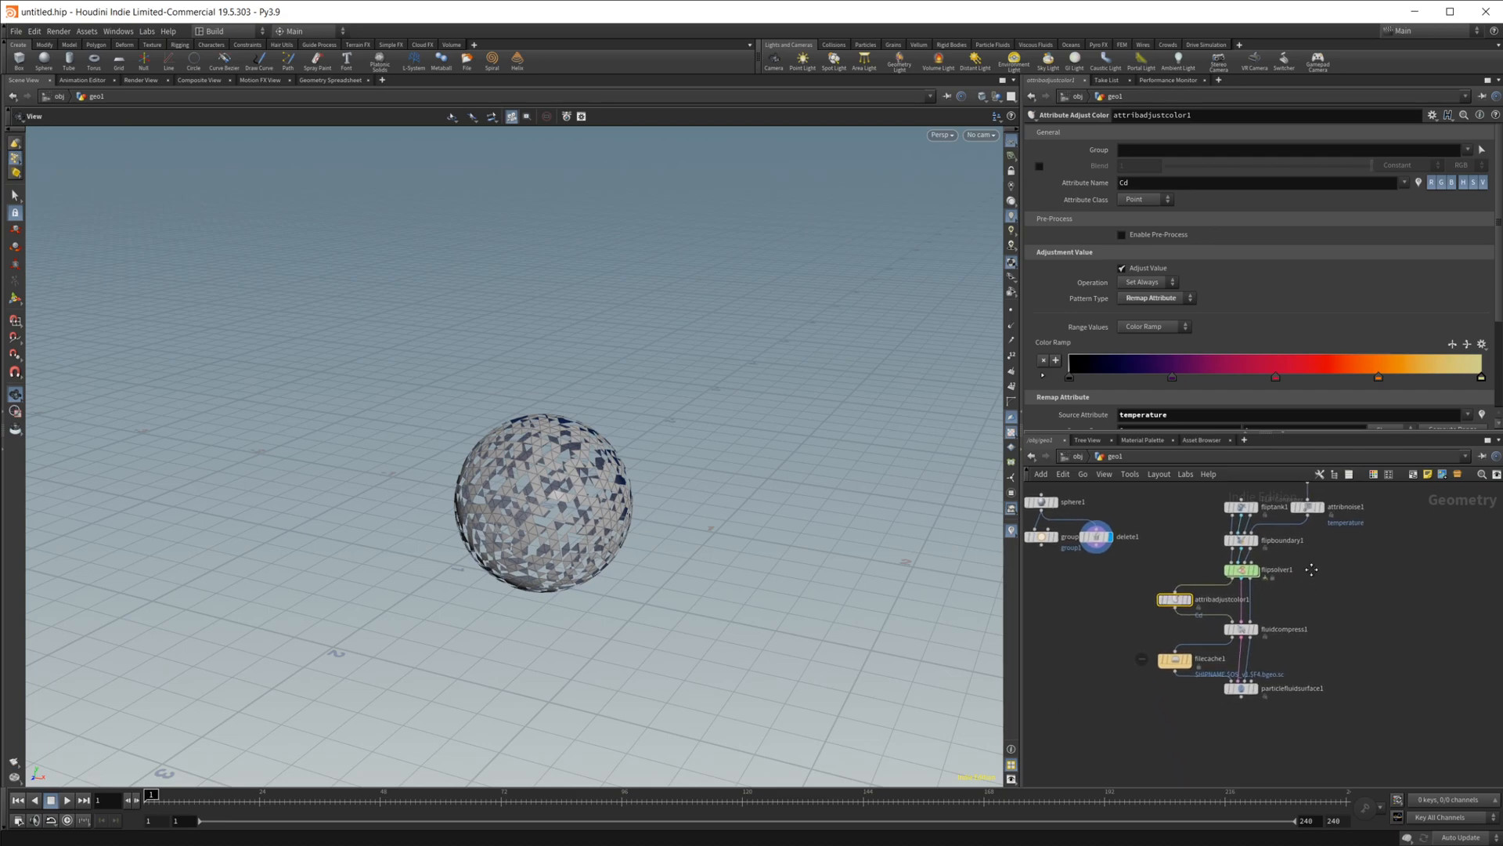
Select particlefluidsurface1 and set its display flag to show the meshed fluid surface.
left_click(1238, 688)
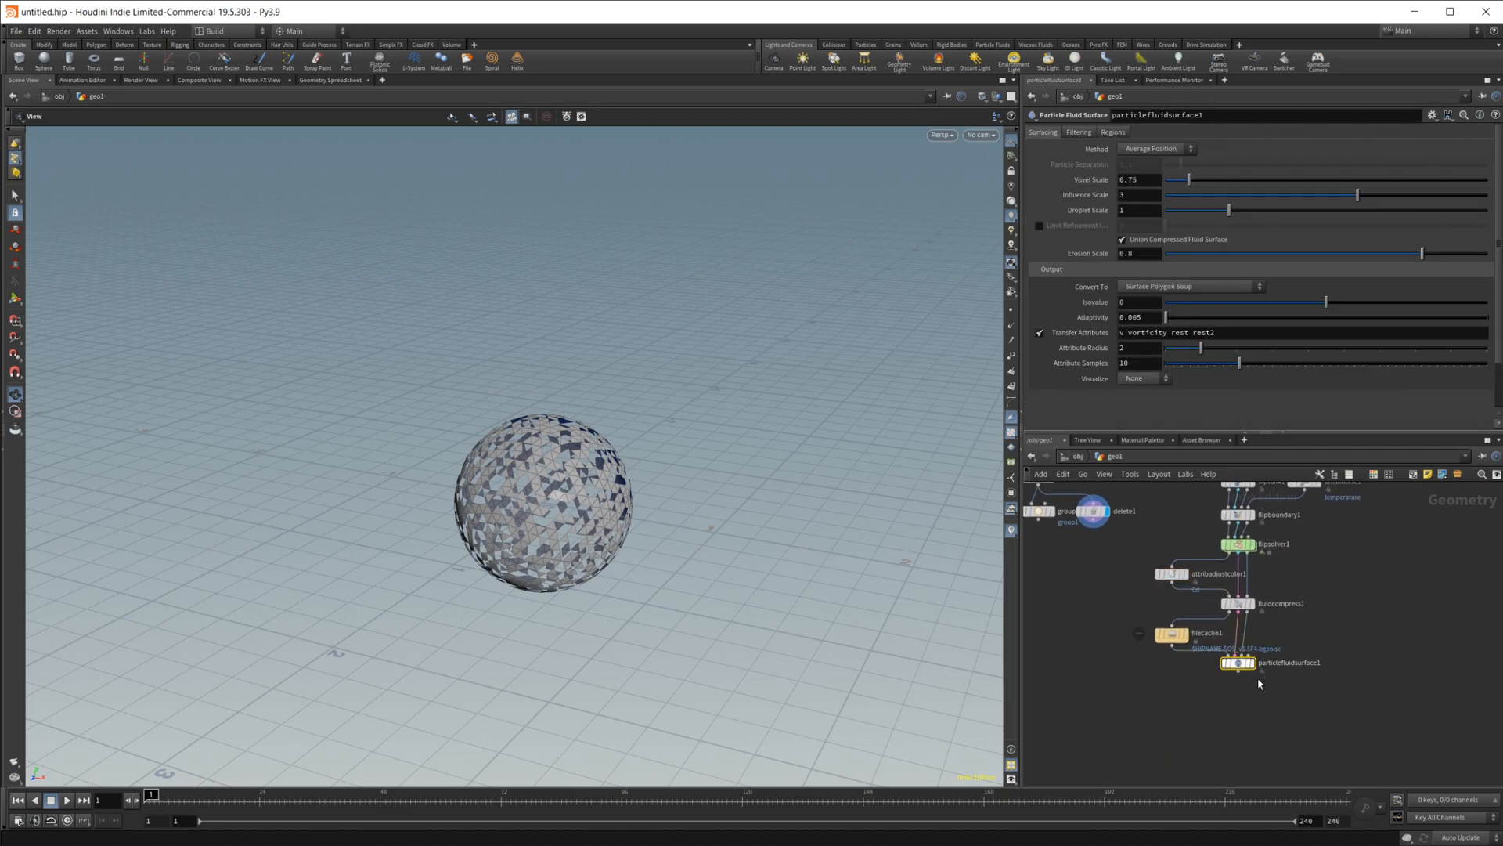
left_click(1266, 662)
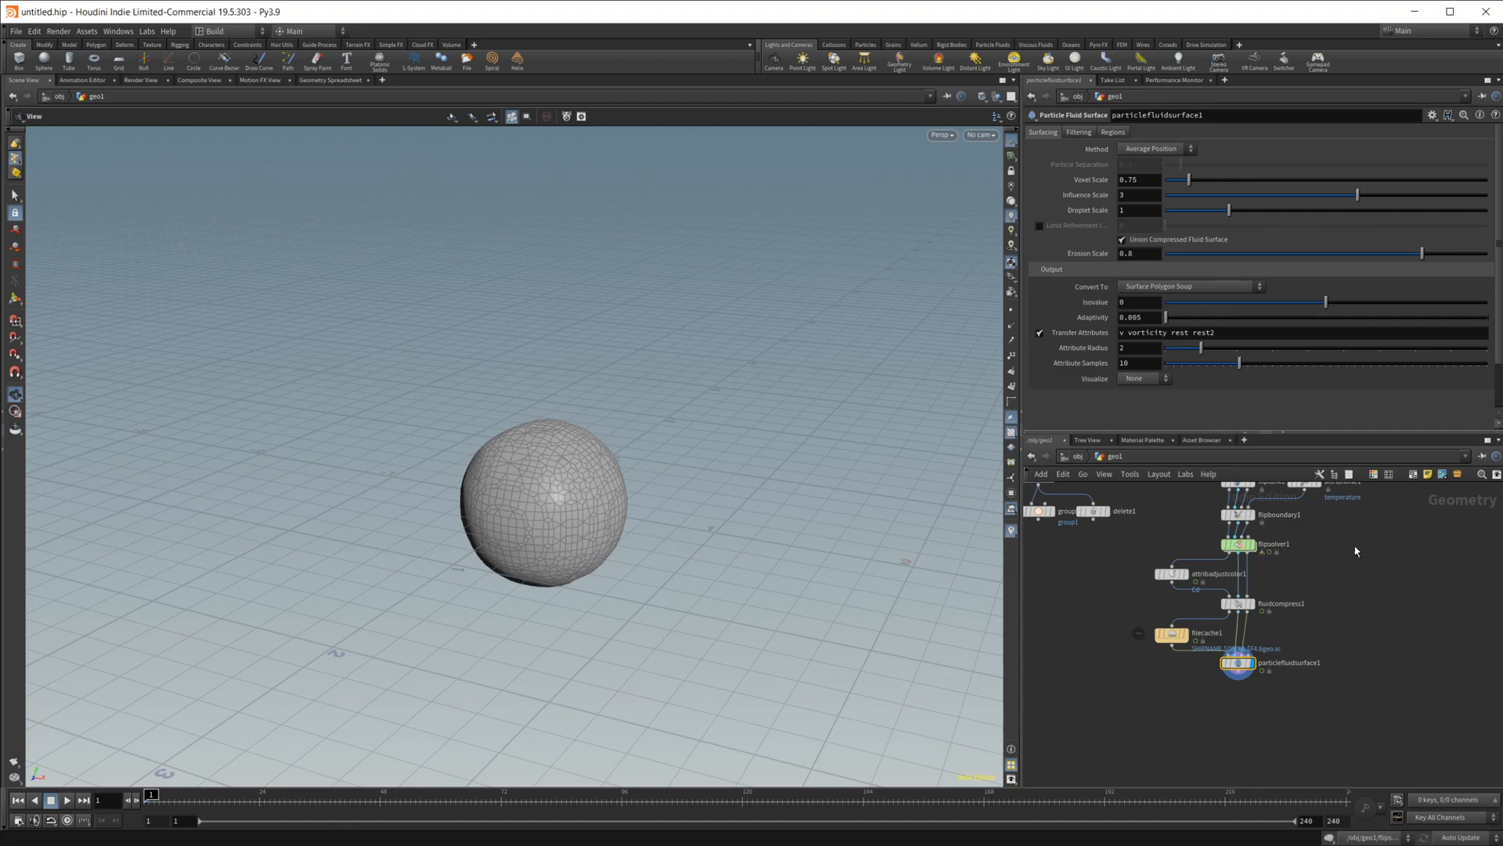
mouse_move(748, 514)
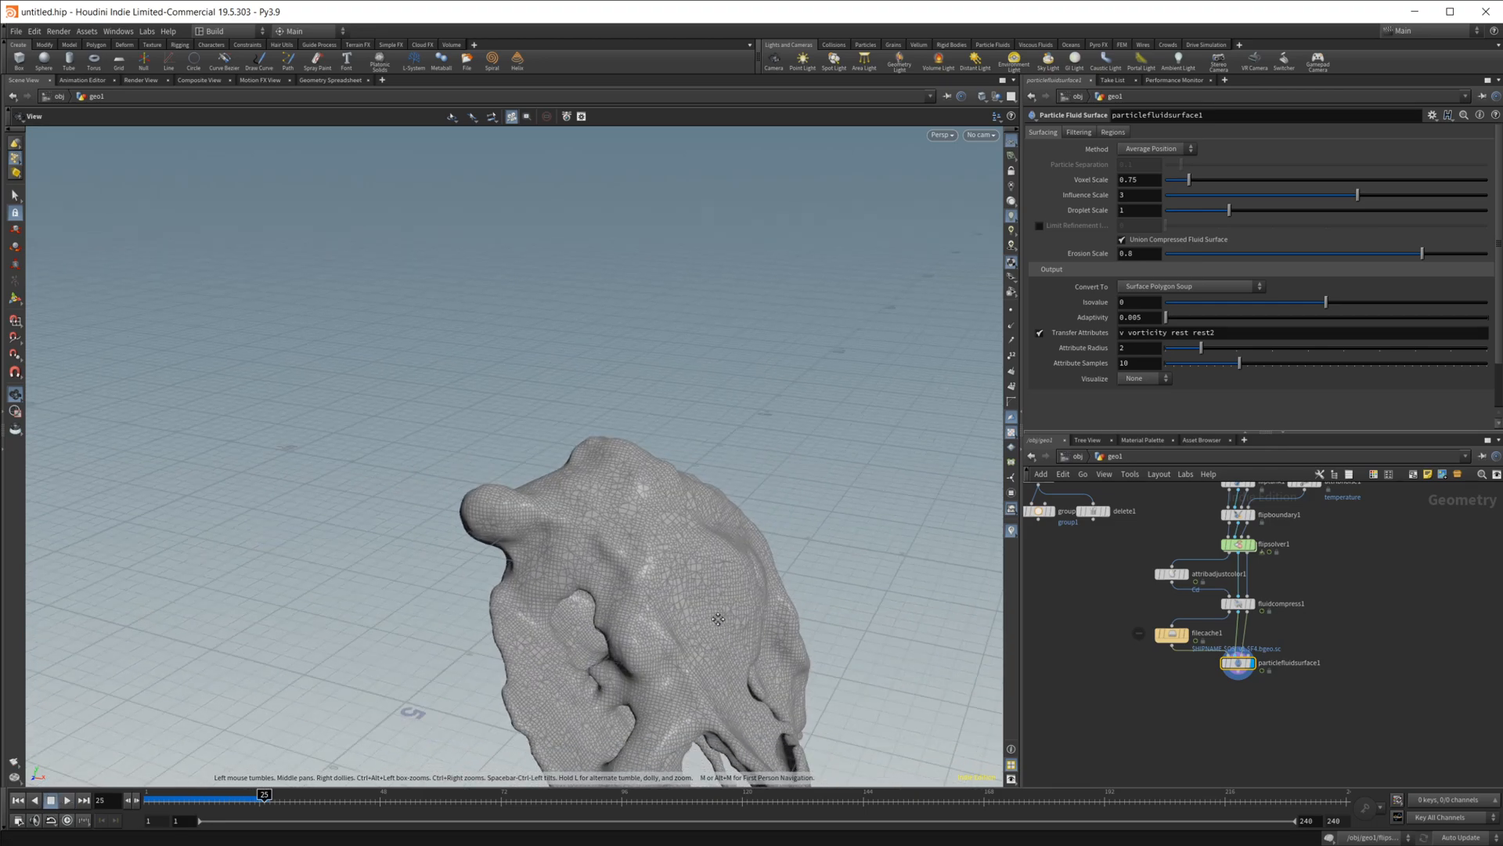
Orbit the viewport to view the meshed fluid blob from another side.
left_click_drag(718, 619, 730, 547)
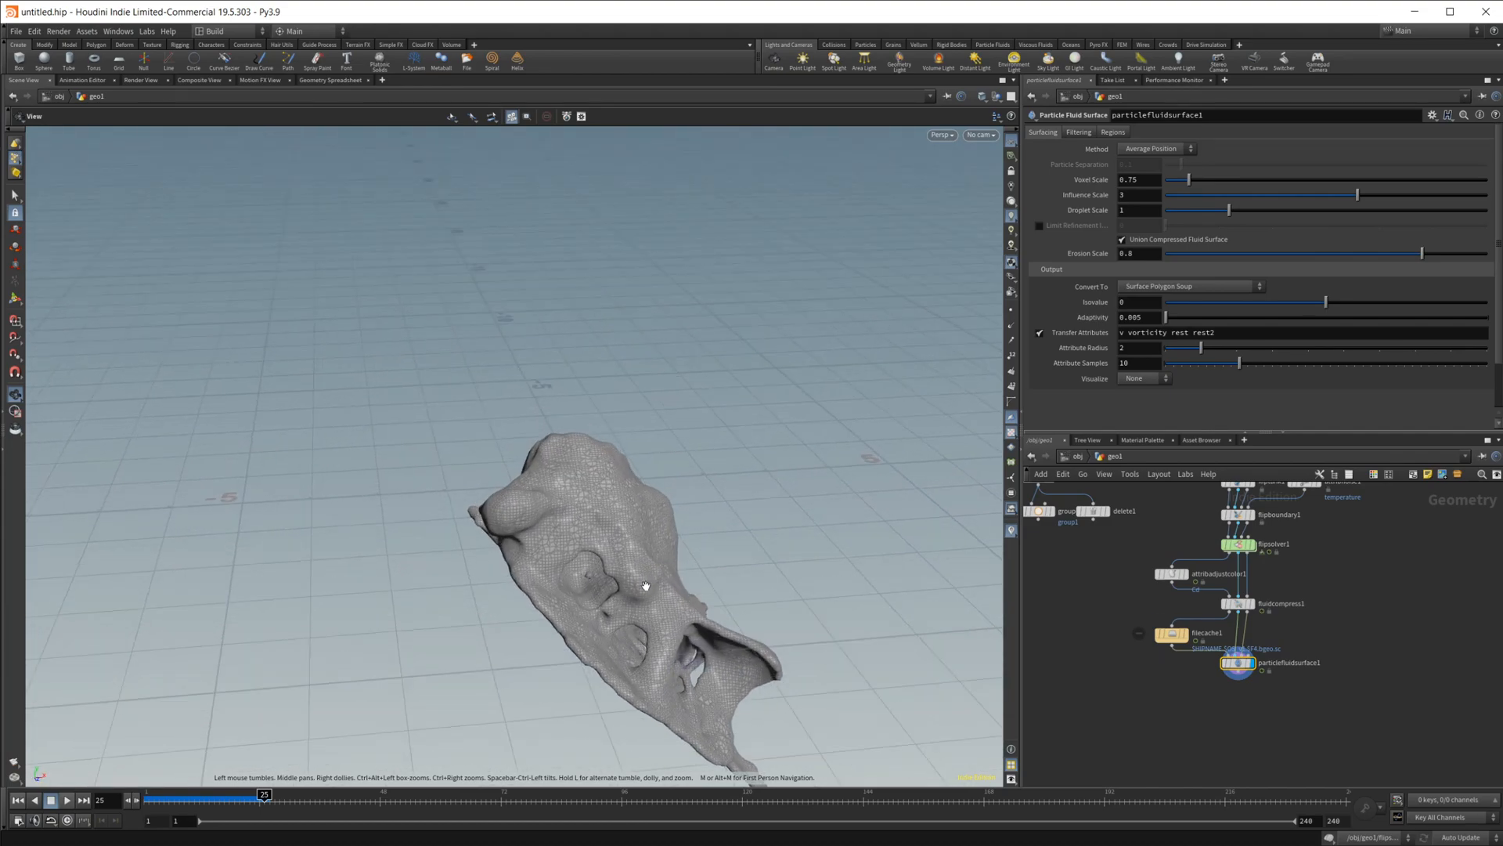
mouse_move(753, 635)
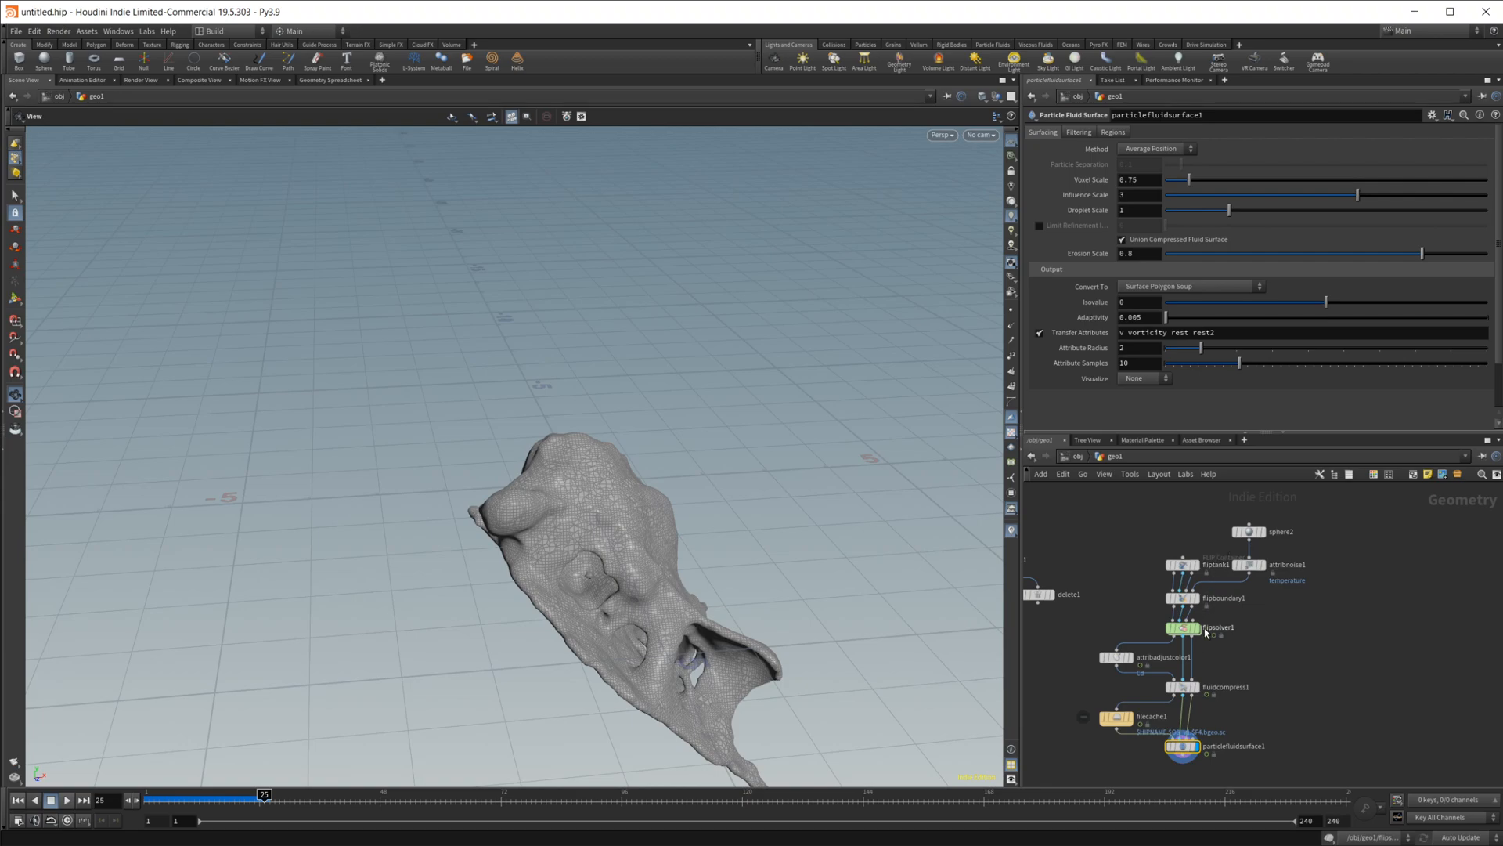
mouse_move(1299, 705)
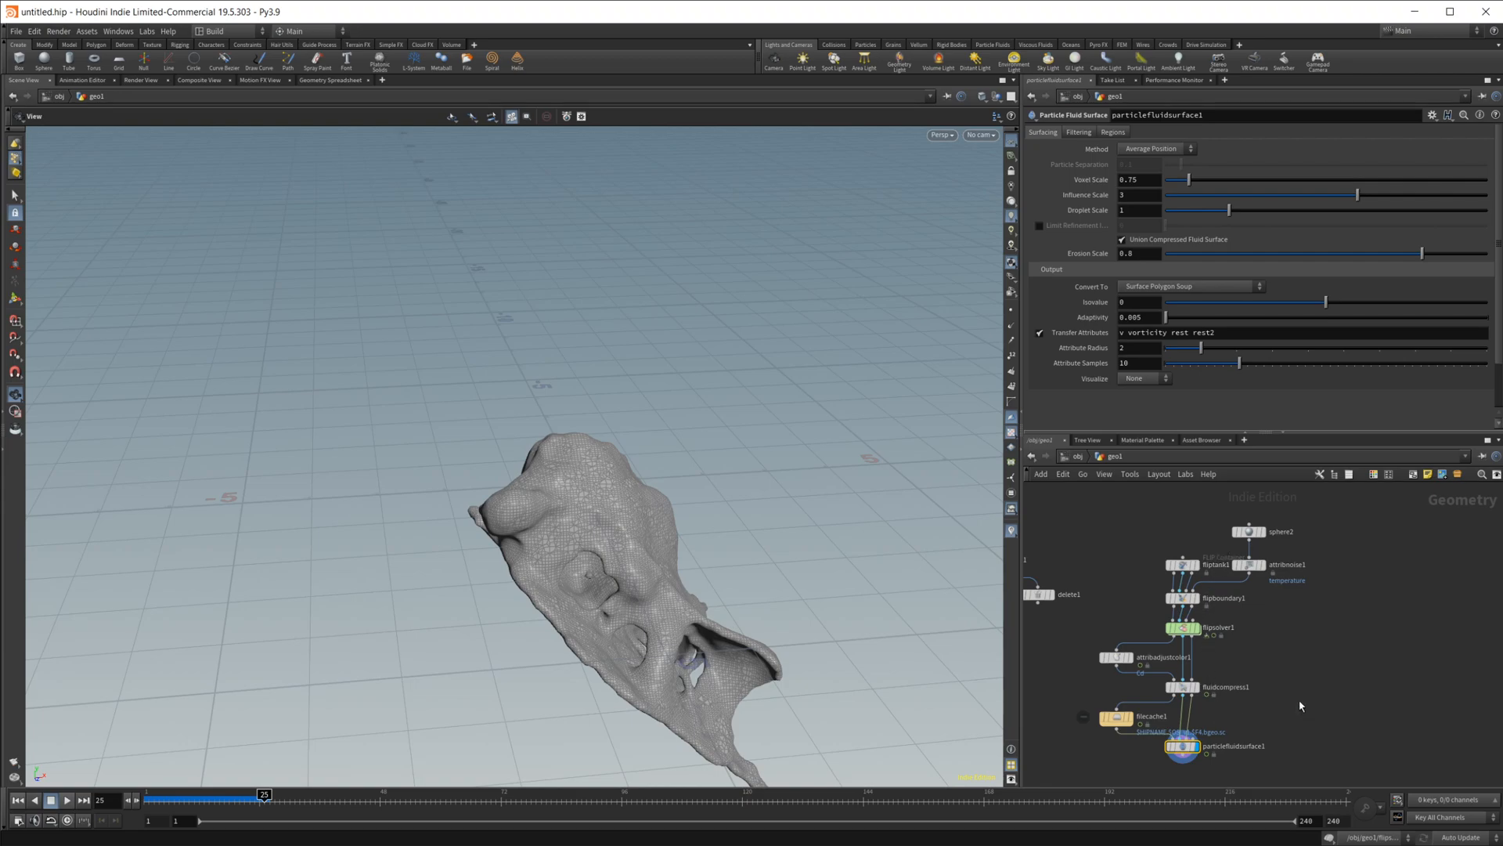
mouse_move(1250, 691)
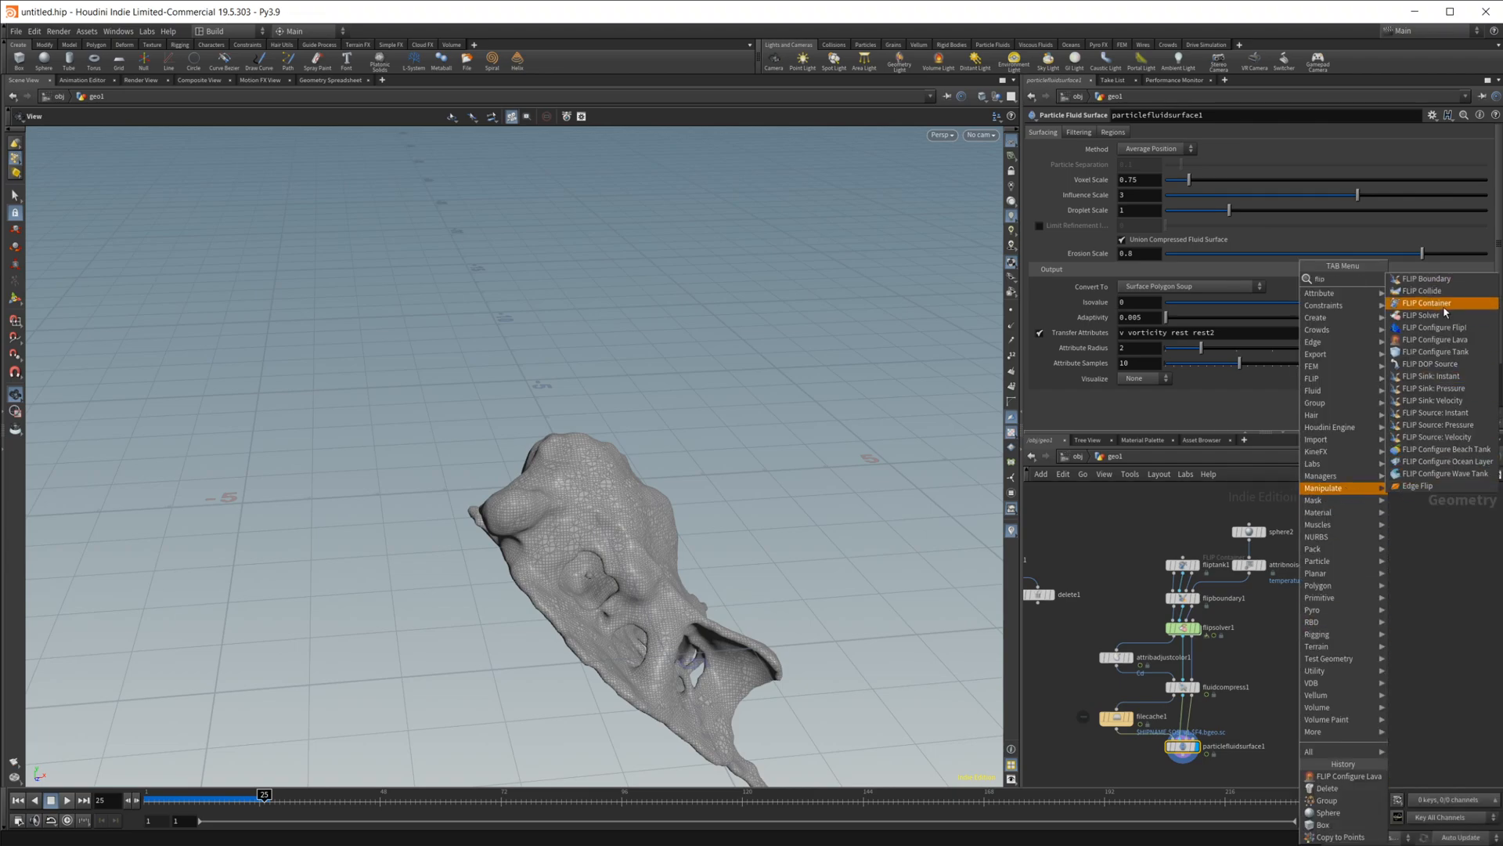
mouse_move(1457, 339)
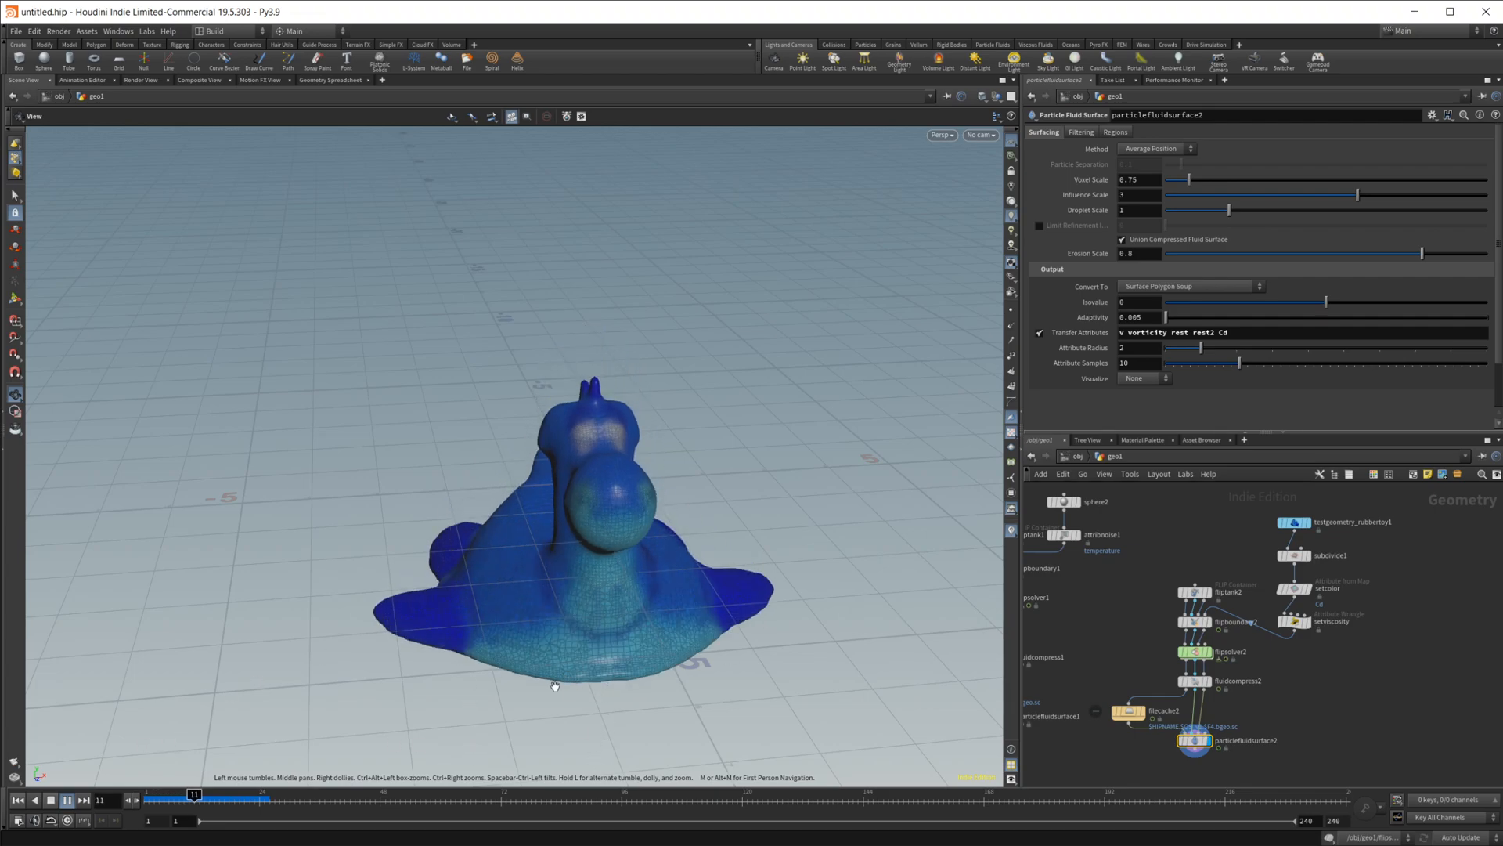
Orbit the view around the rubber toy fluid simulation.
left_click_drag(194, 793, 213, 793)
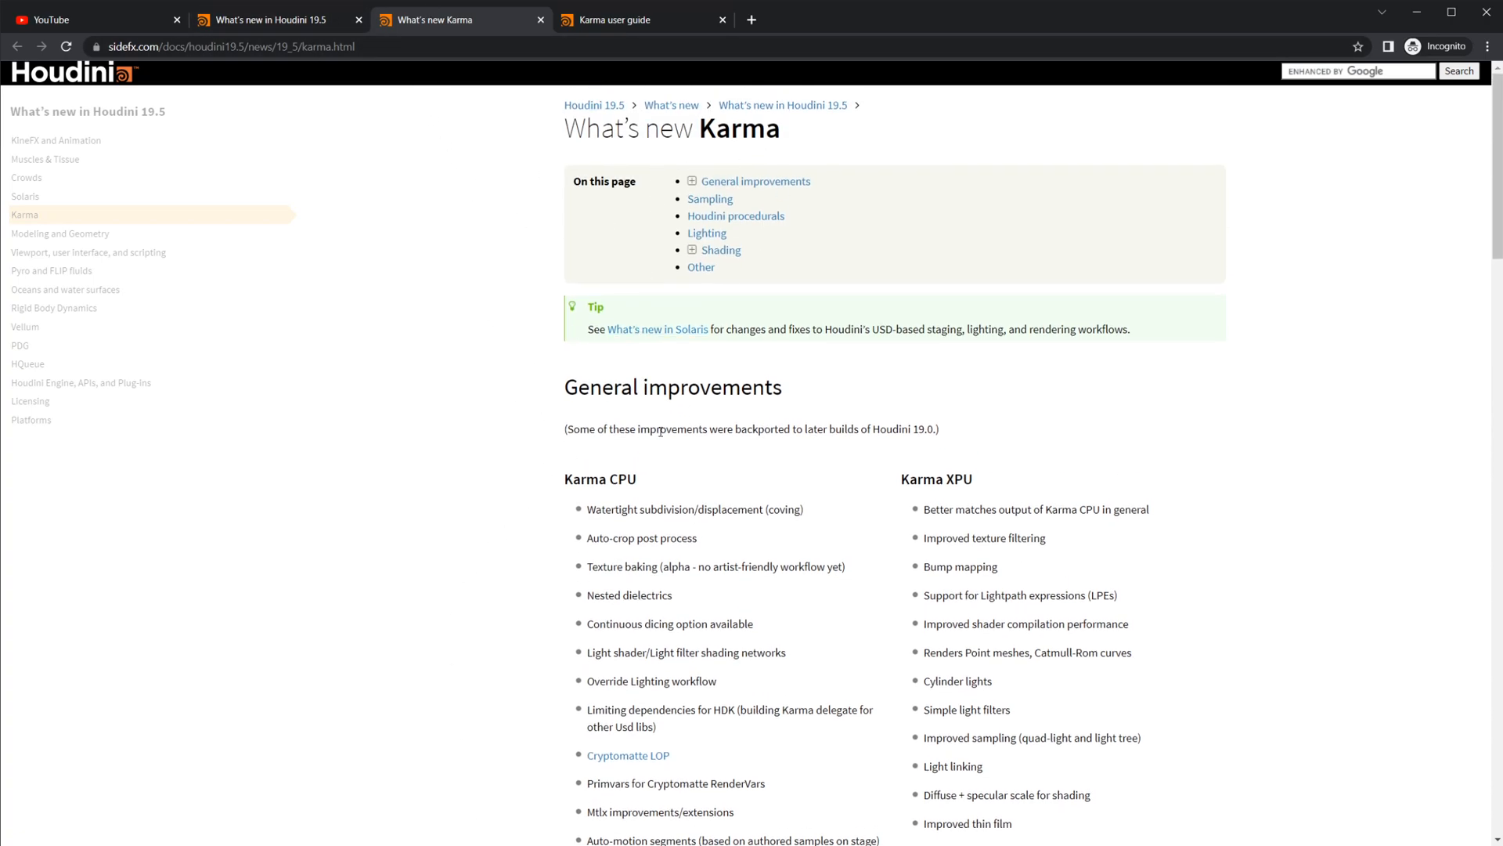
Scroll through the Karma release notes and follow the 'Karma User Guide' link.
scroll("down", 3)
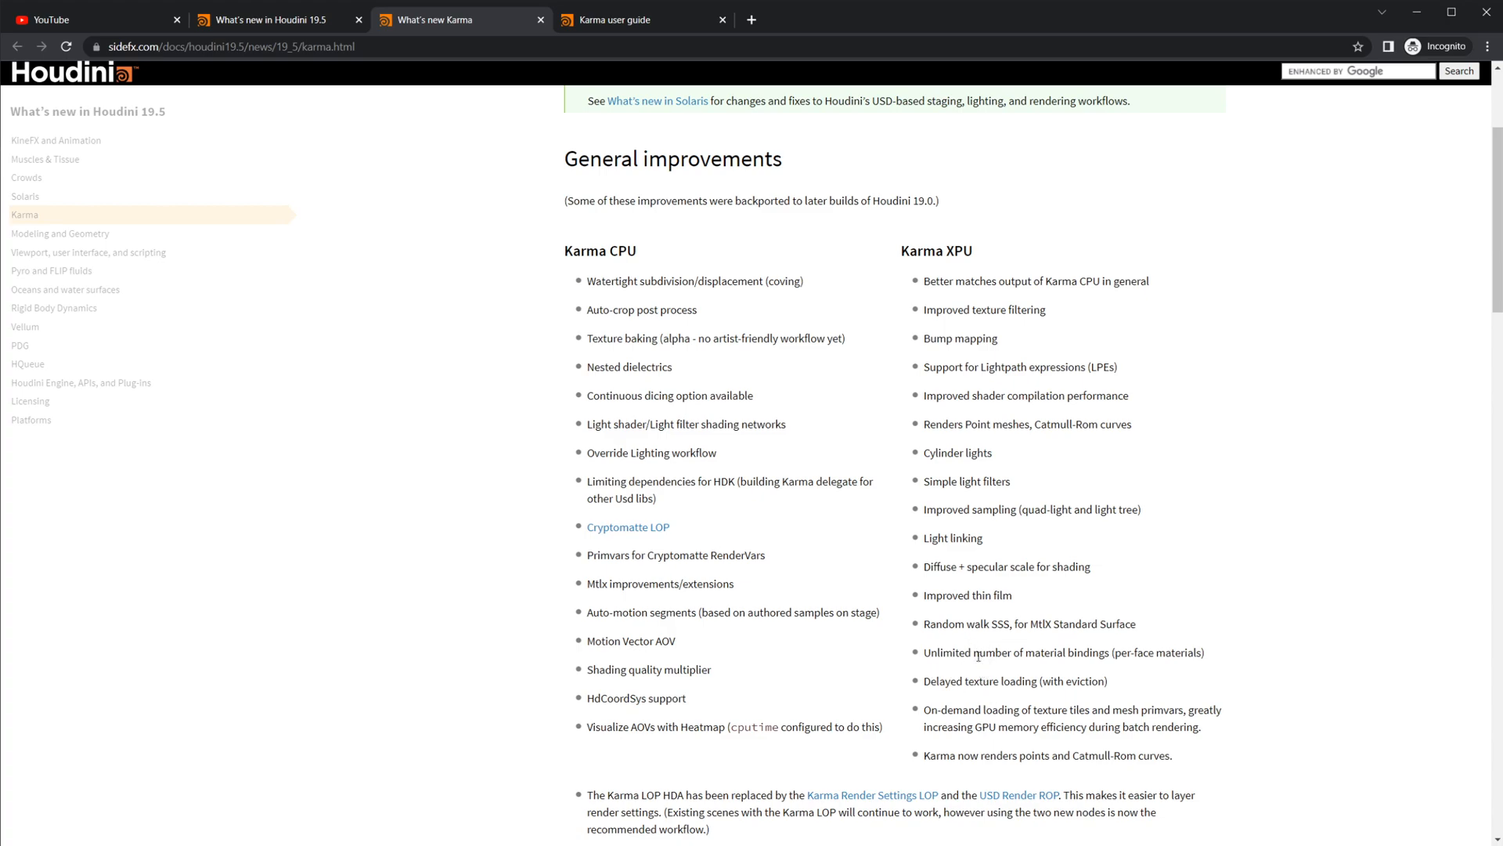
mouse_move(977, 656)
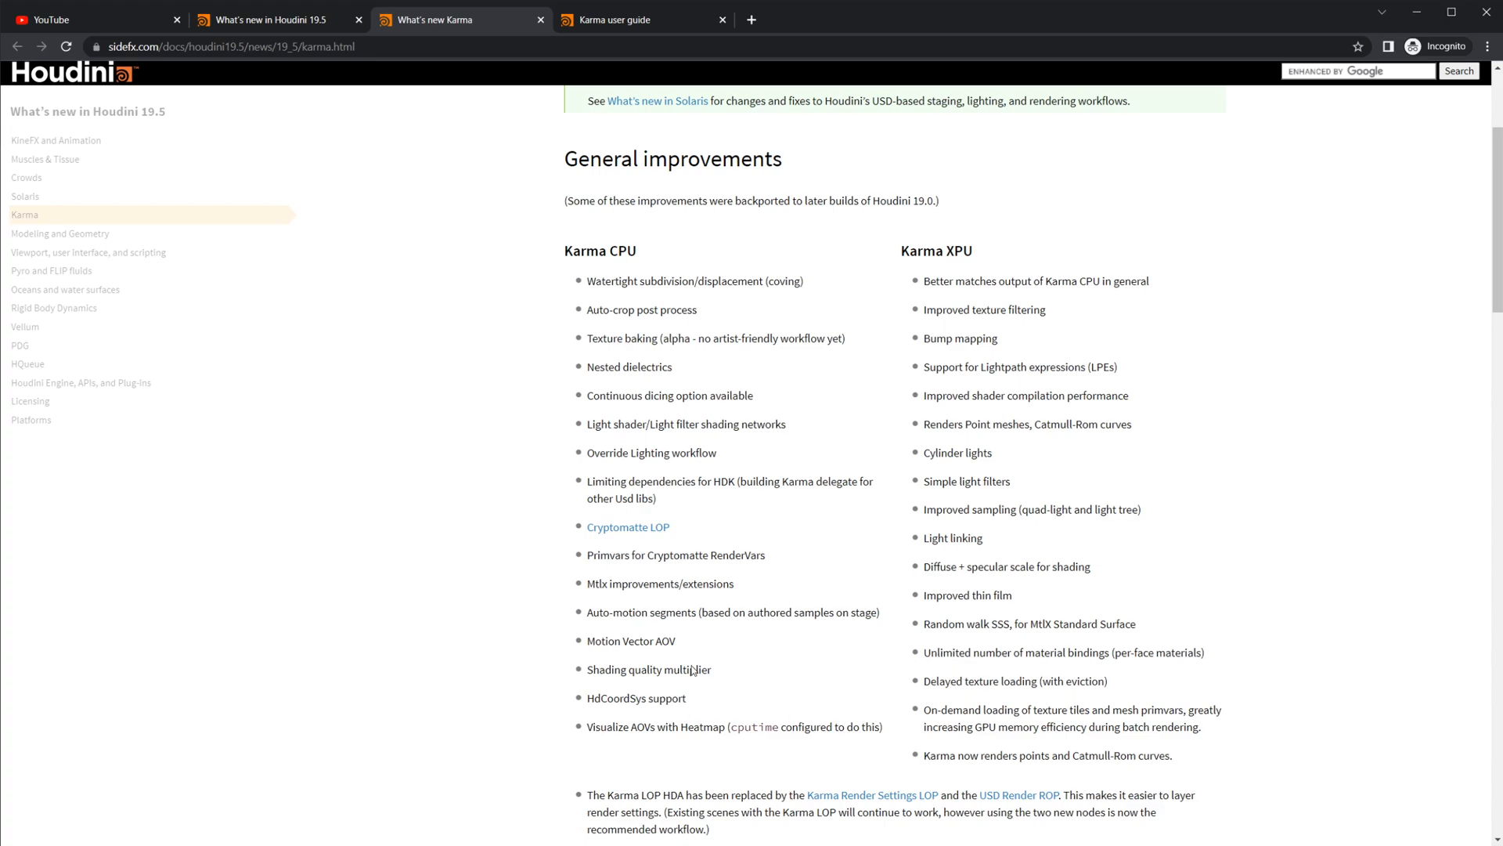
scroll("down", 3)
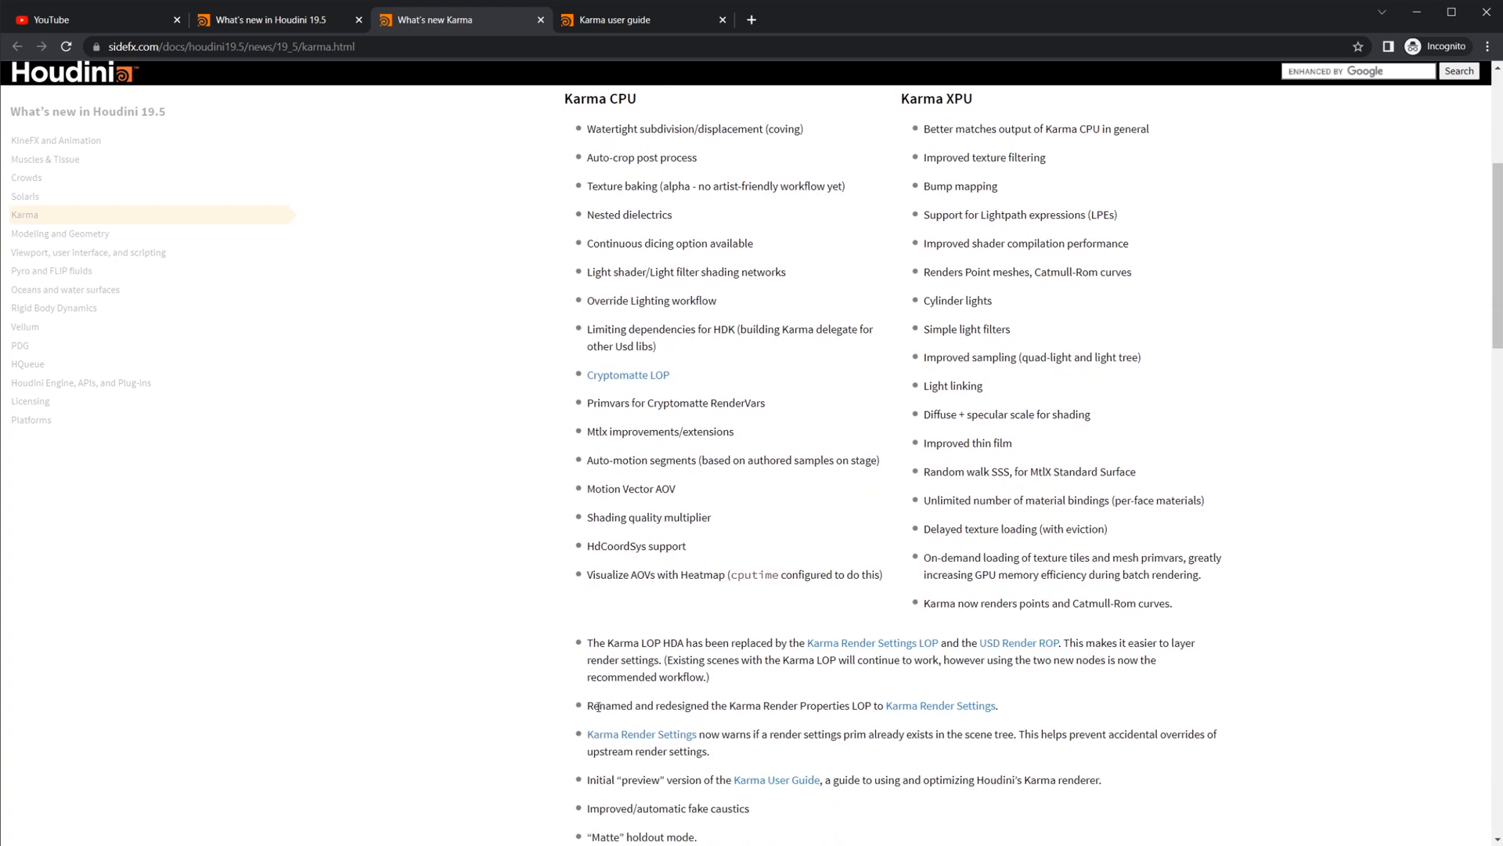
scroll("down", 3)
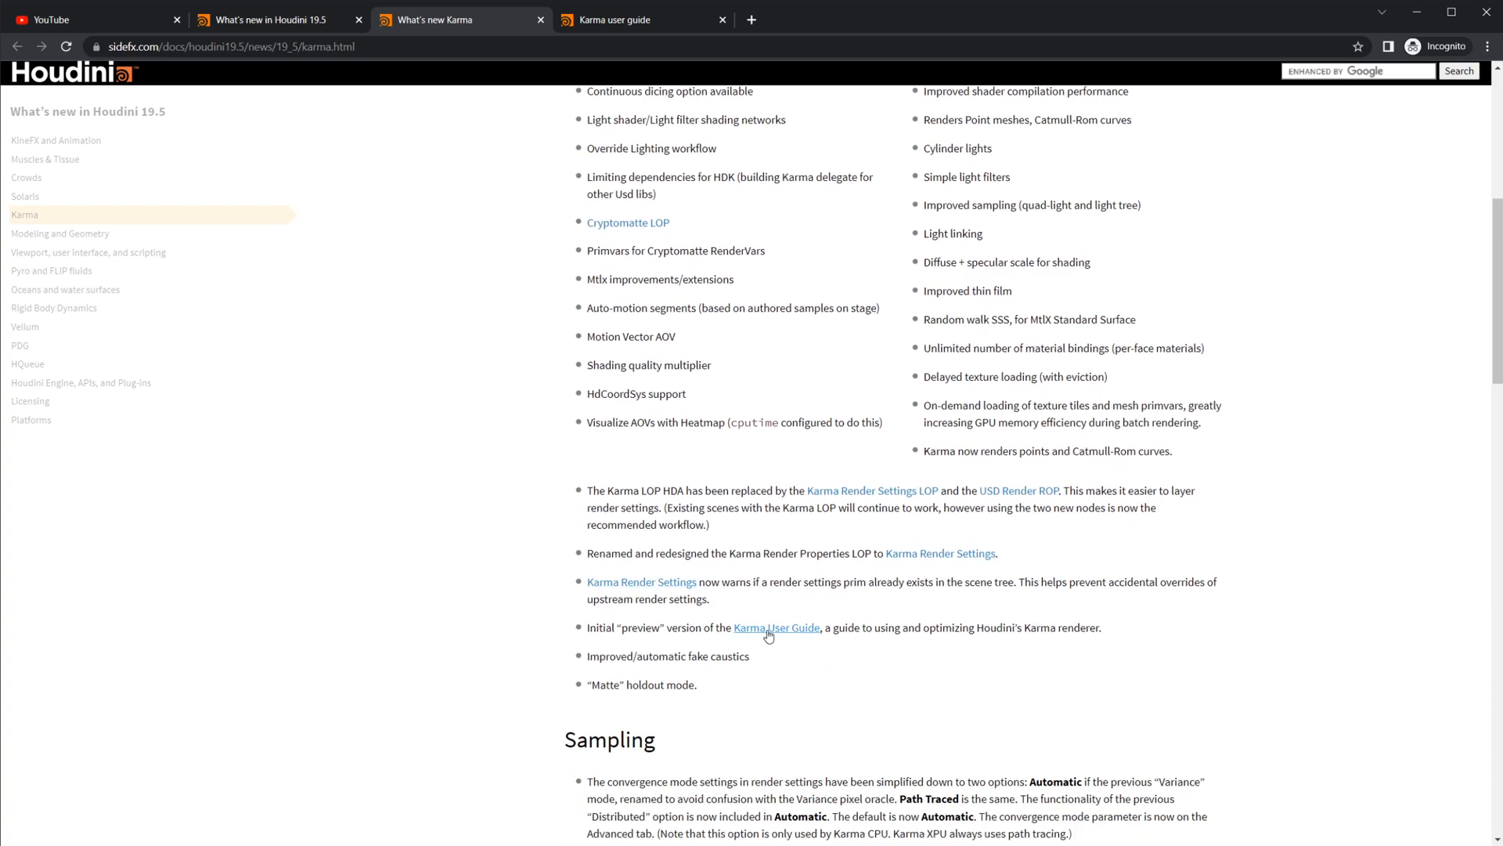
left_click(776, 627)
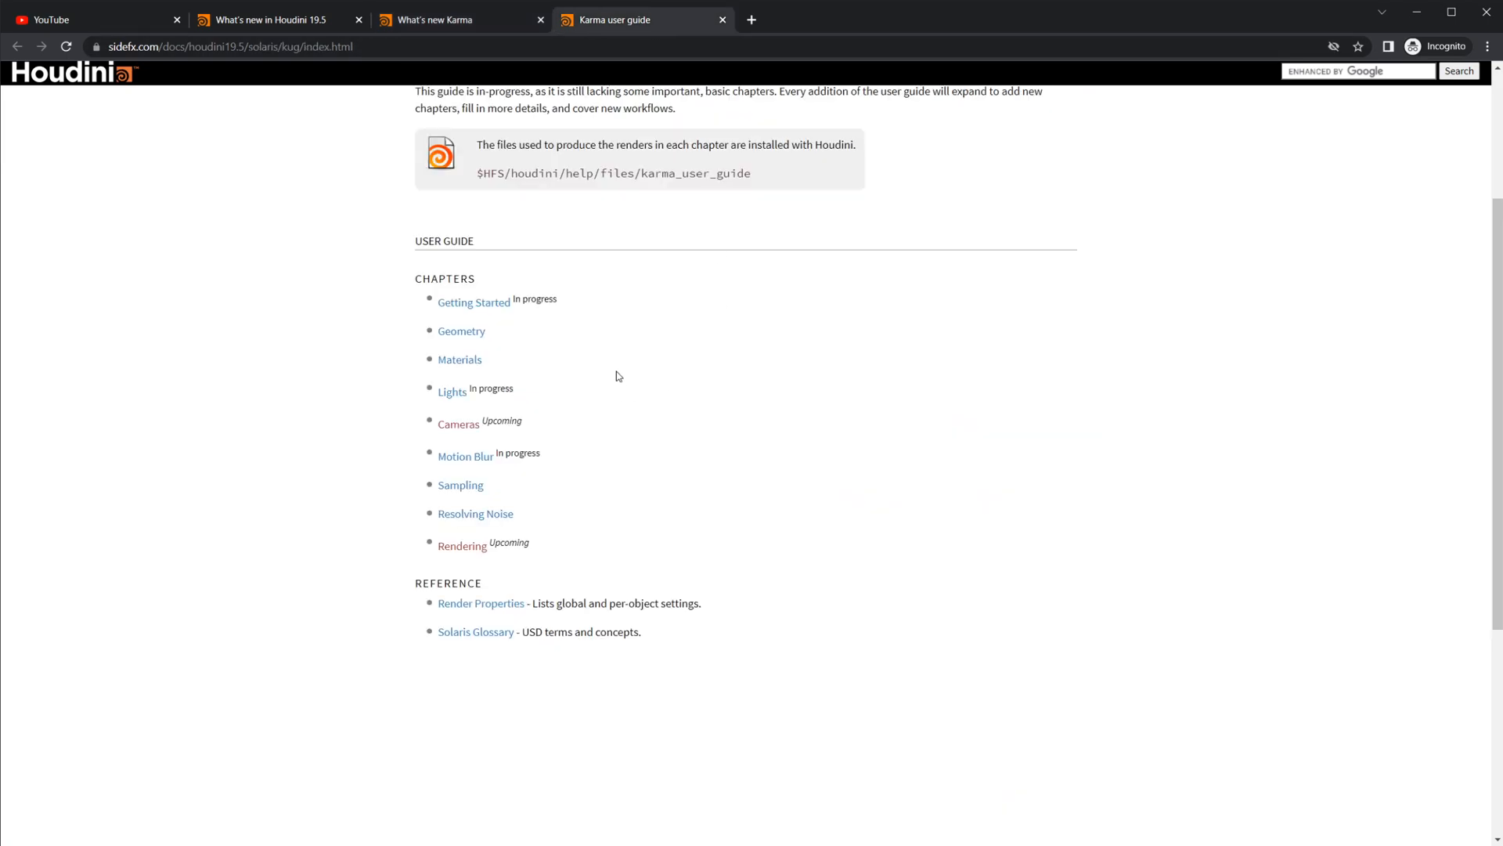
mouse_move(593, 491)
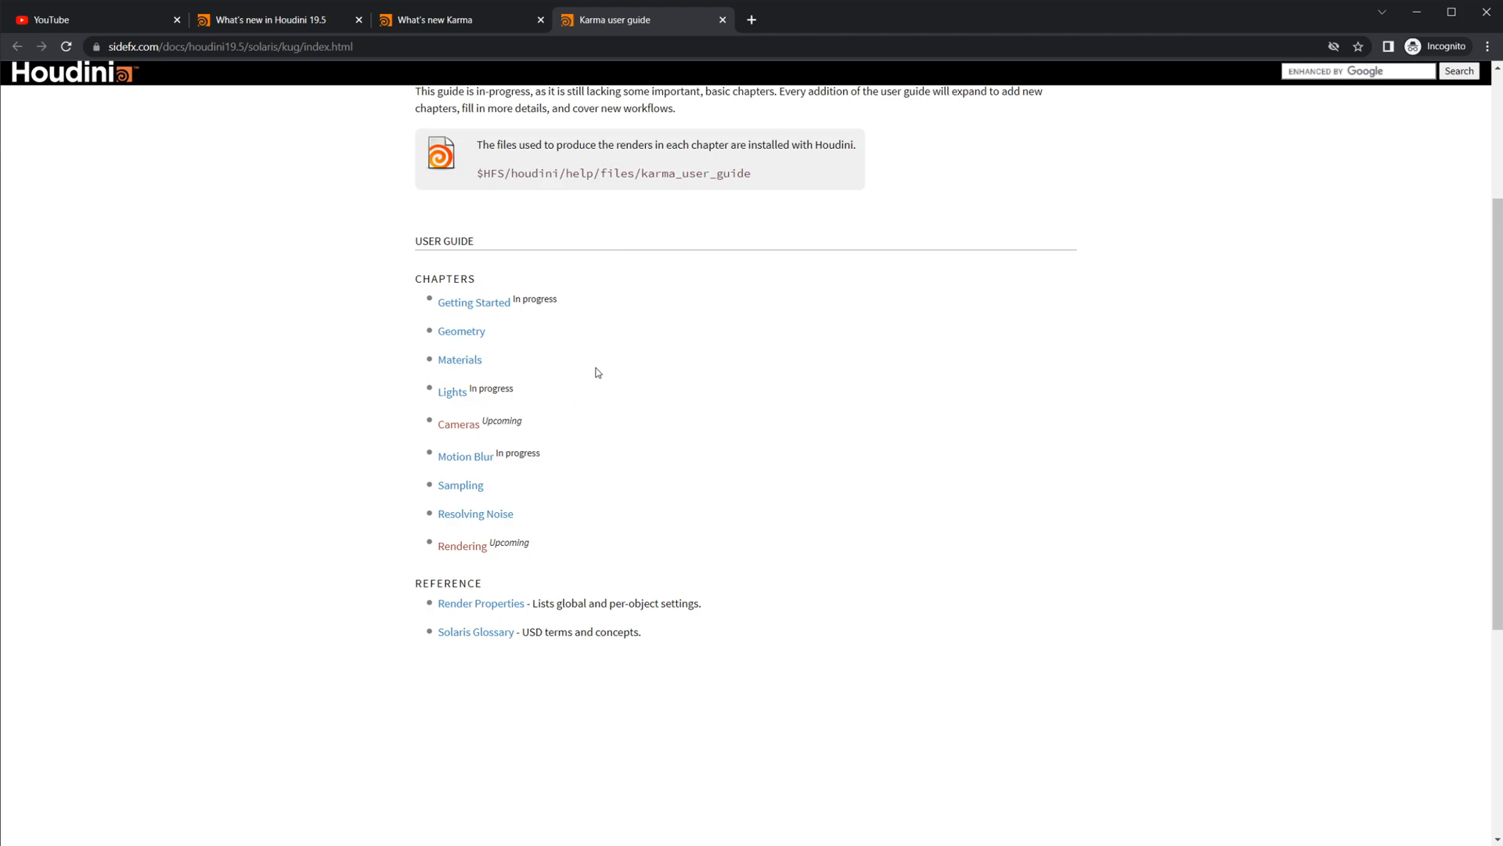
Visit the guide's Getting Started and Lights chapters, then return to 'What's new Karma'.
left_click(473, 302)
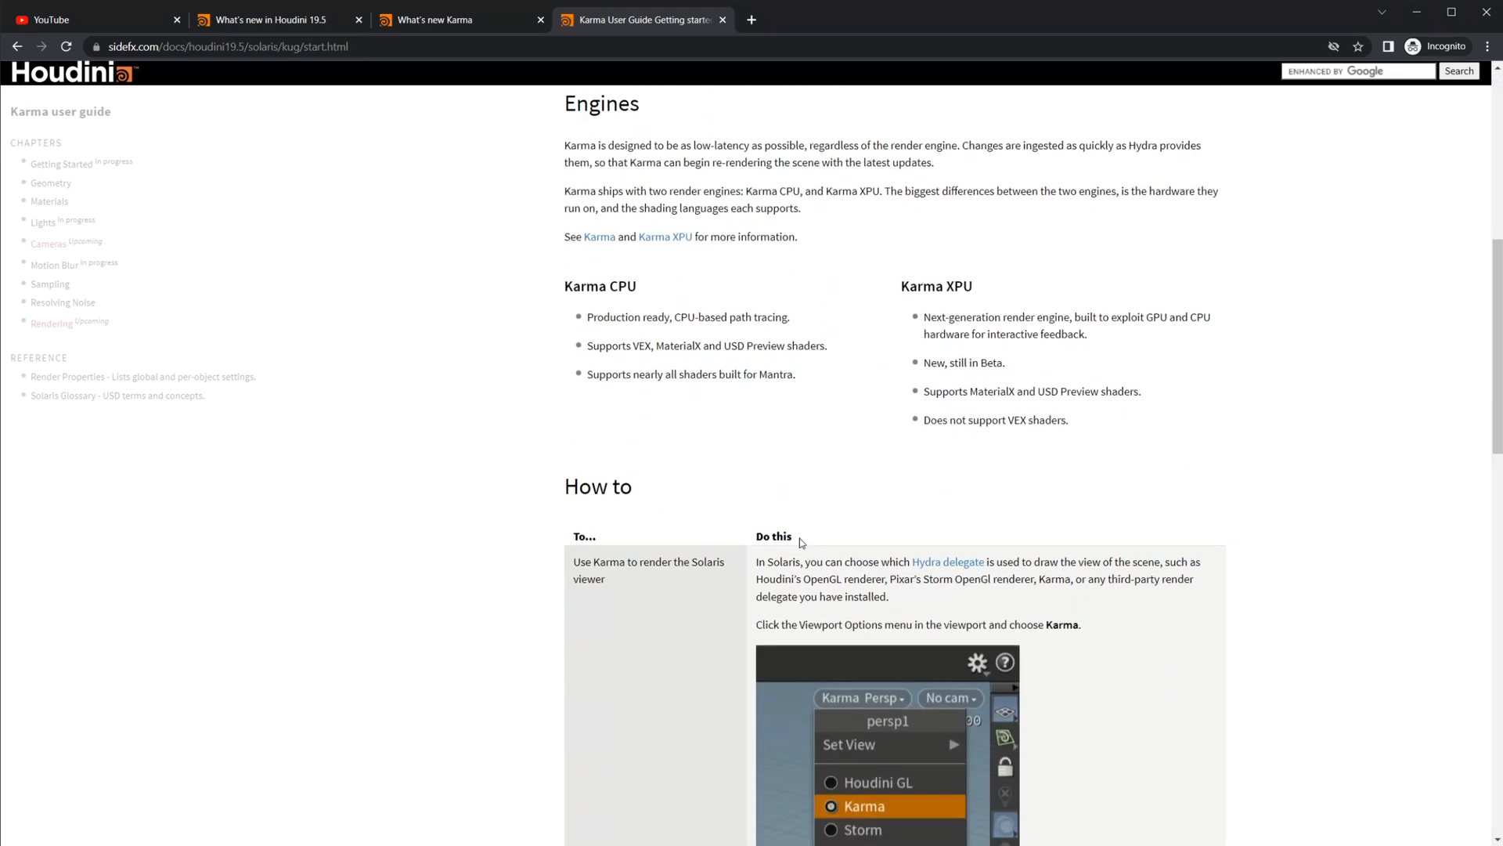
scroll("down", 3)
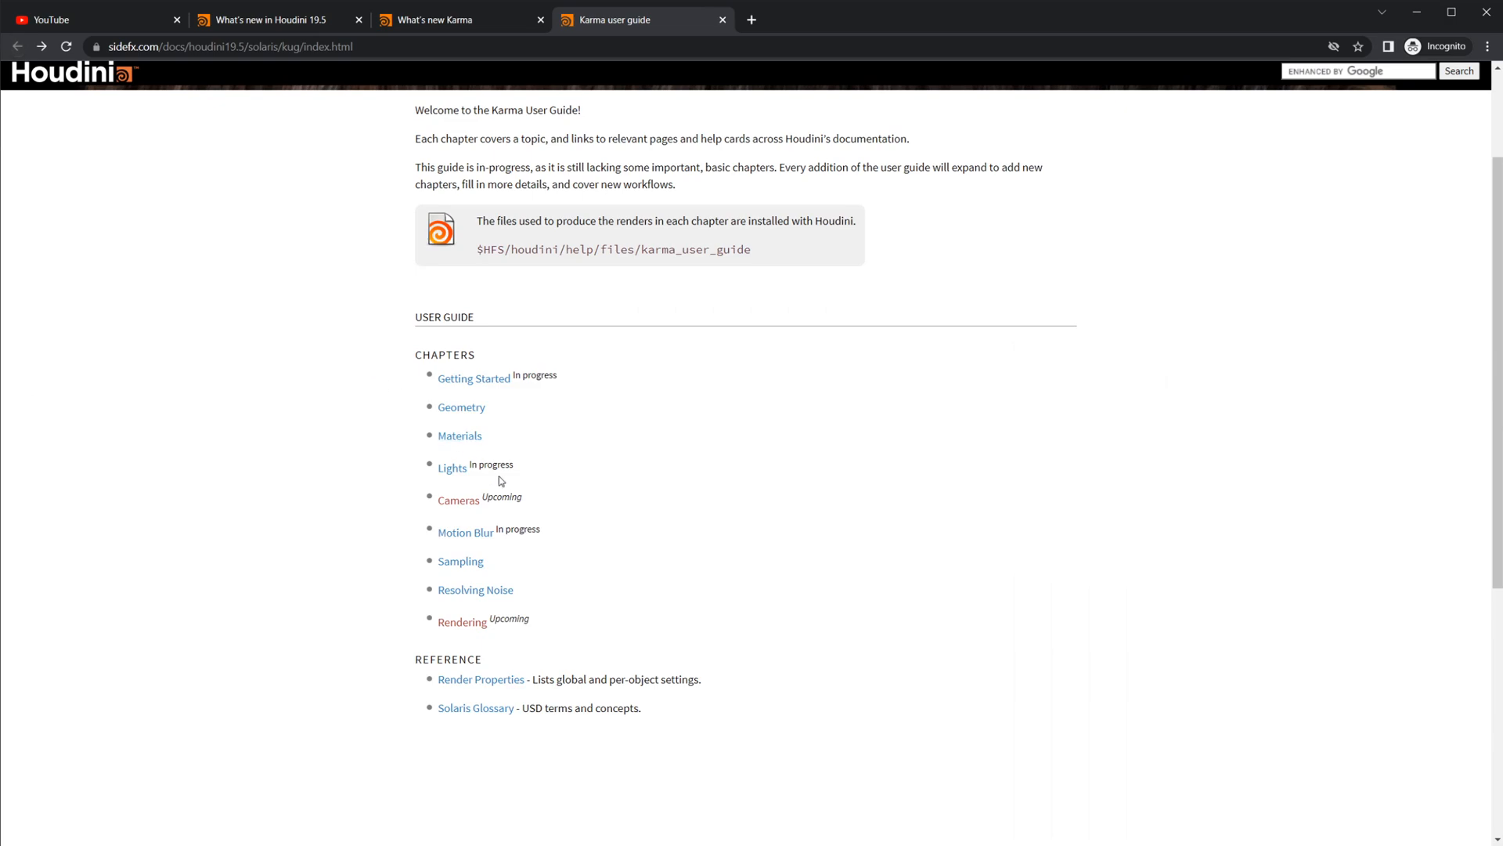
mouse_move(451, 469)
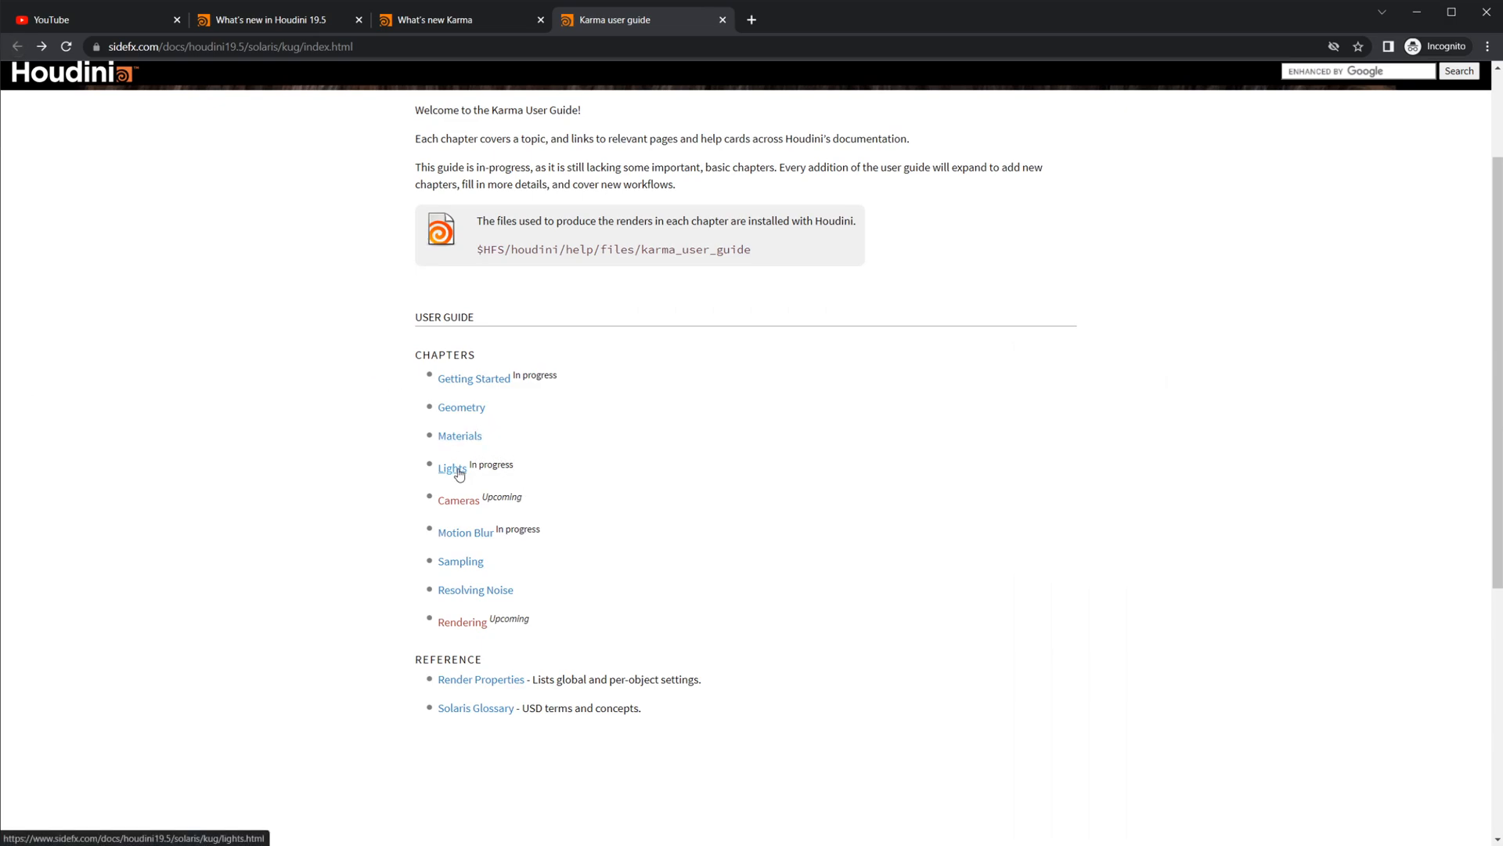
left_click(451, 469)
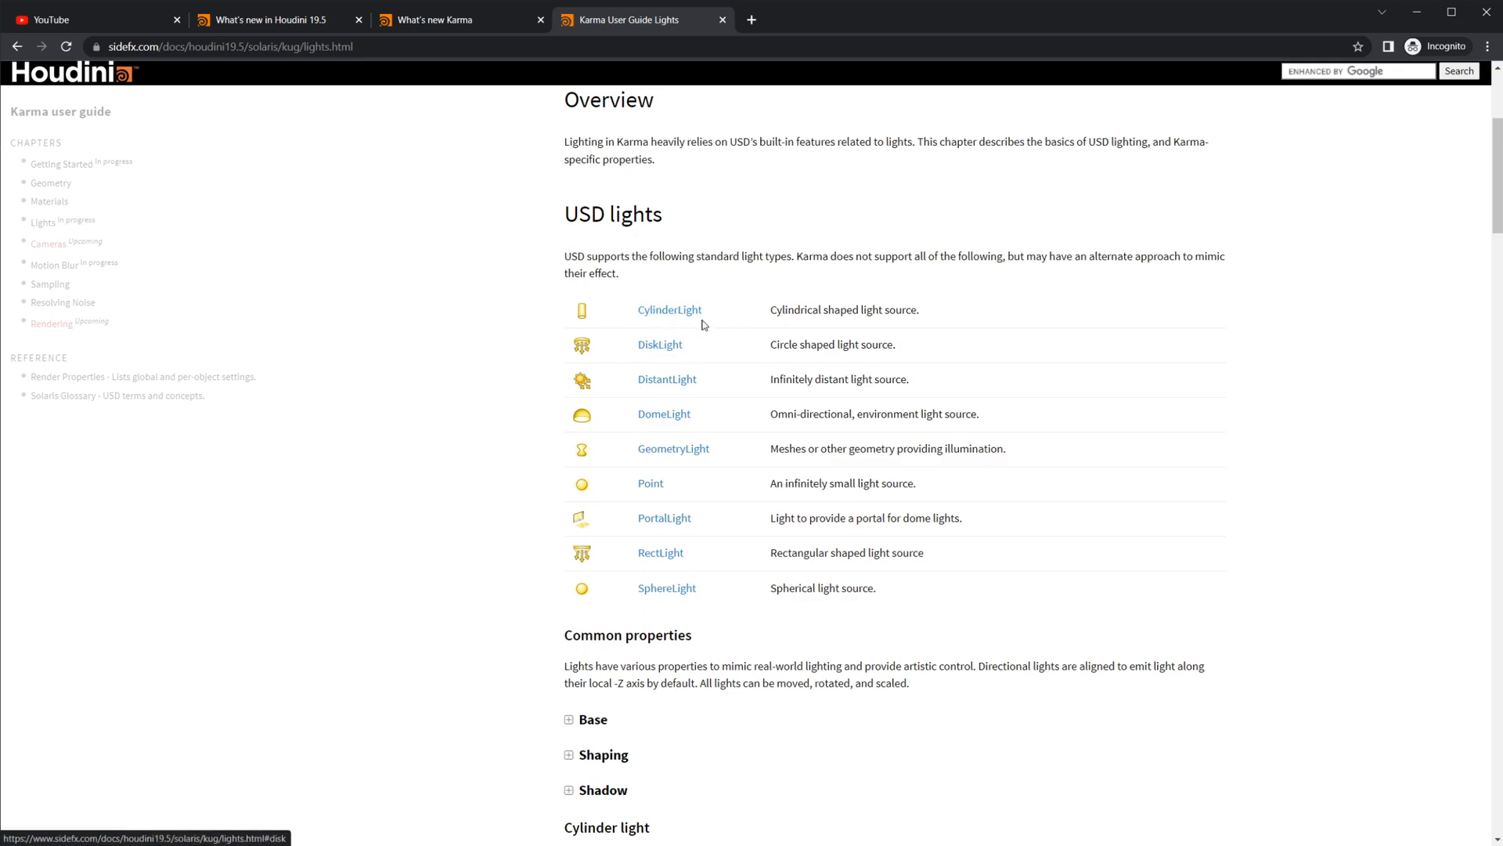
mouse_move(639, 471)
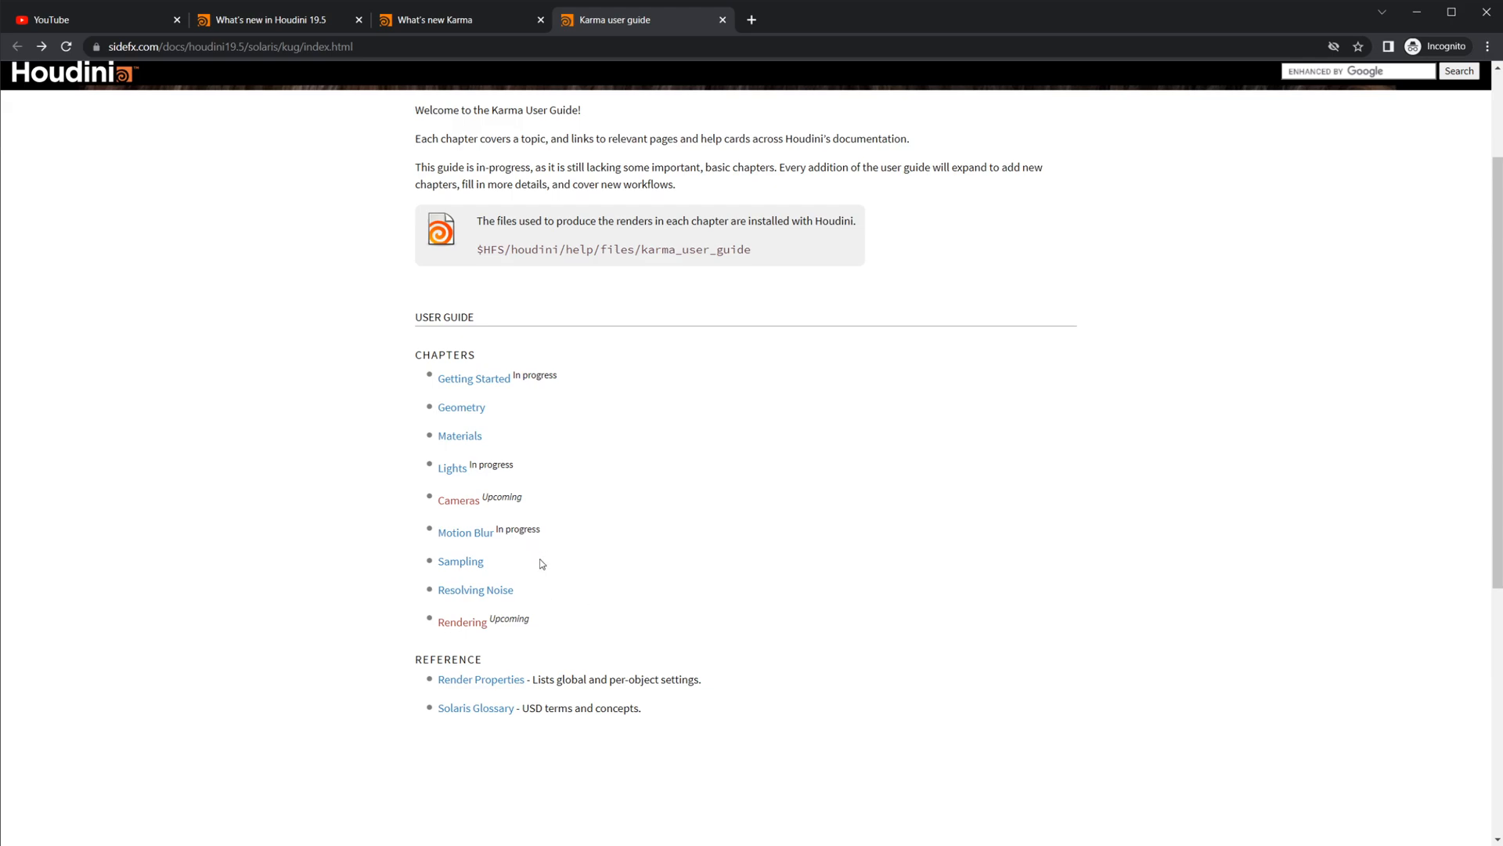
mouse_move(573, 291)
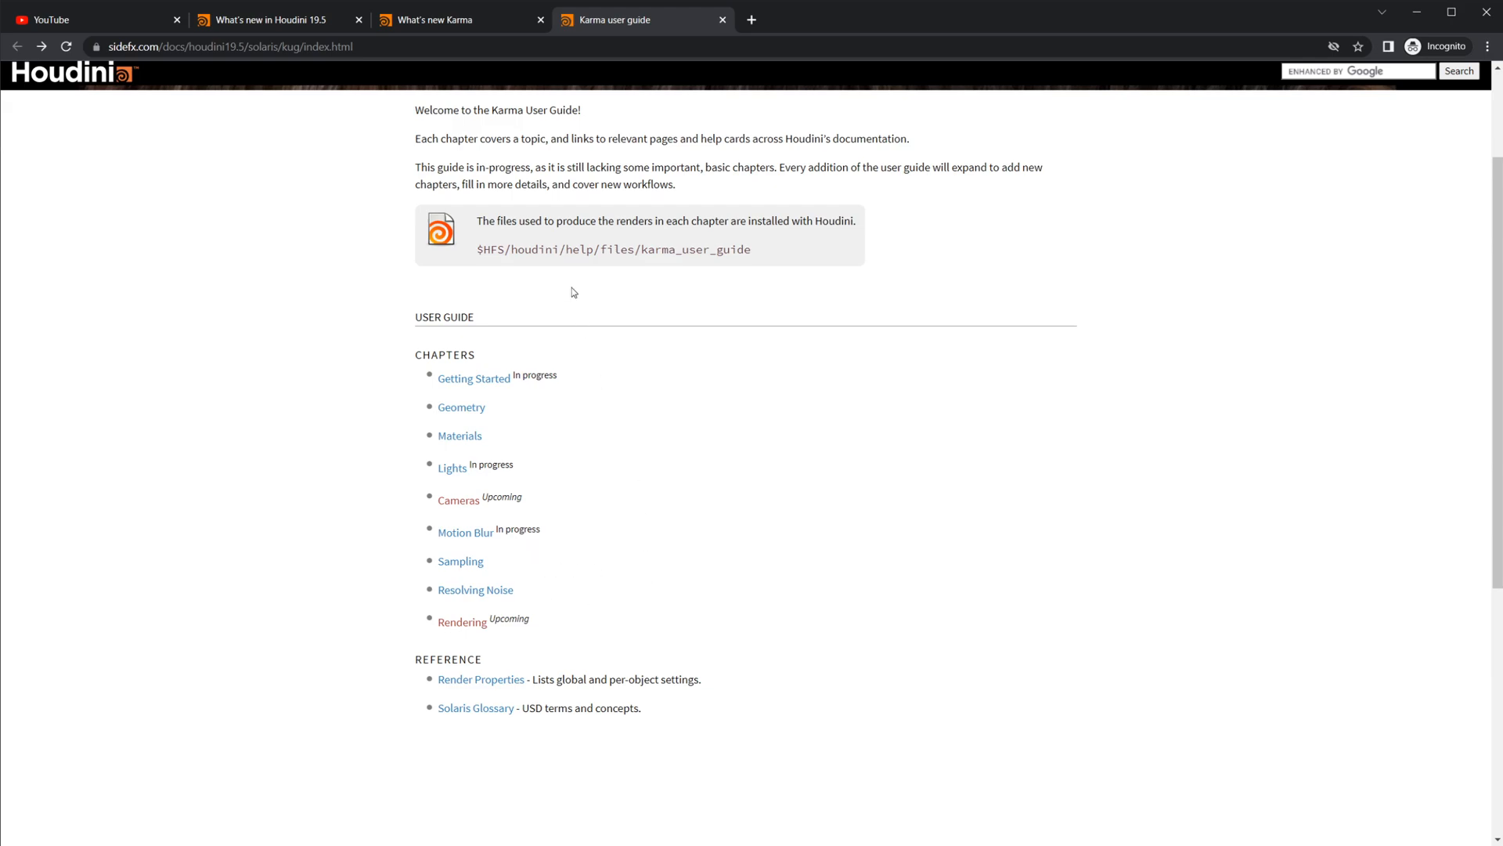
left_click(451, 19)
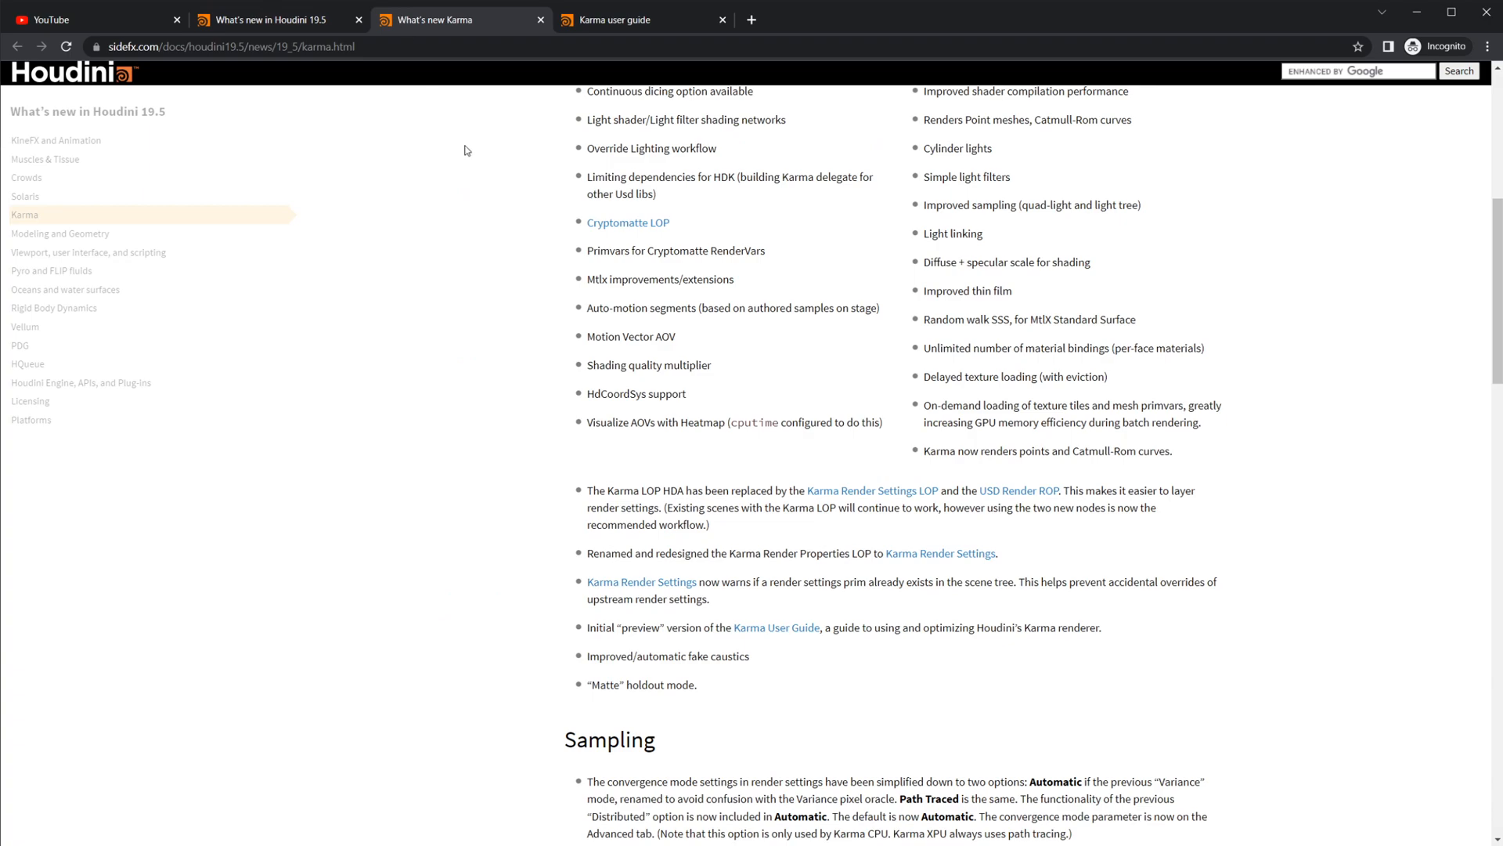
Scroll through the 'What's New in 19.5' feature sections, ending at the top banner.
left_click(17, 46)
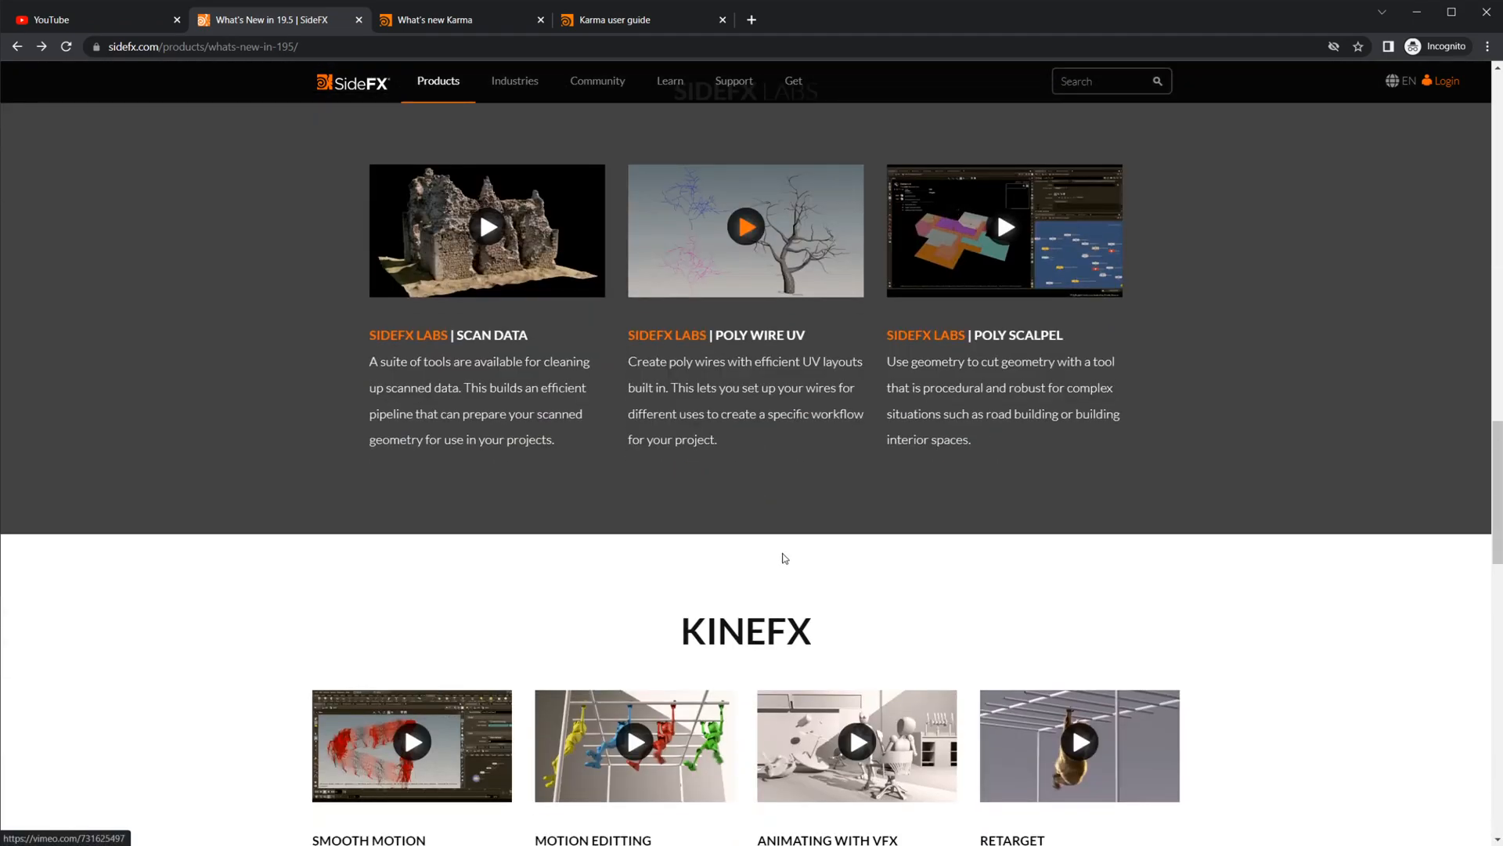
scroll("up", 3)
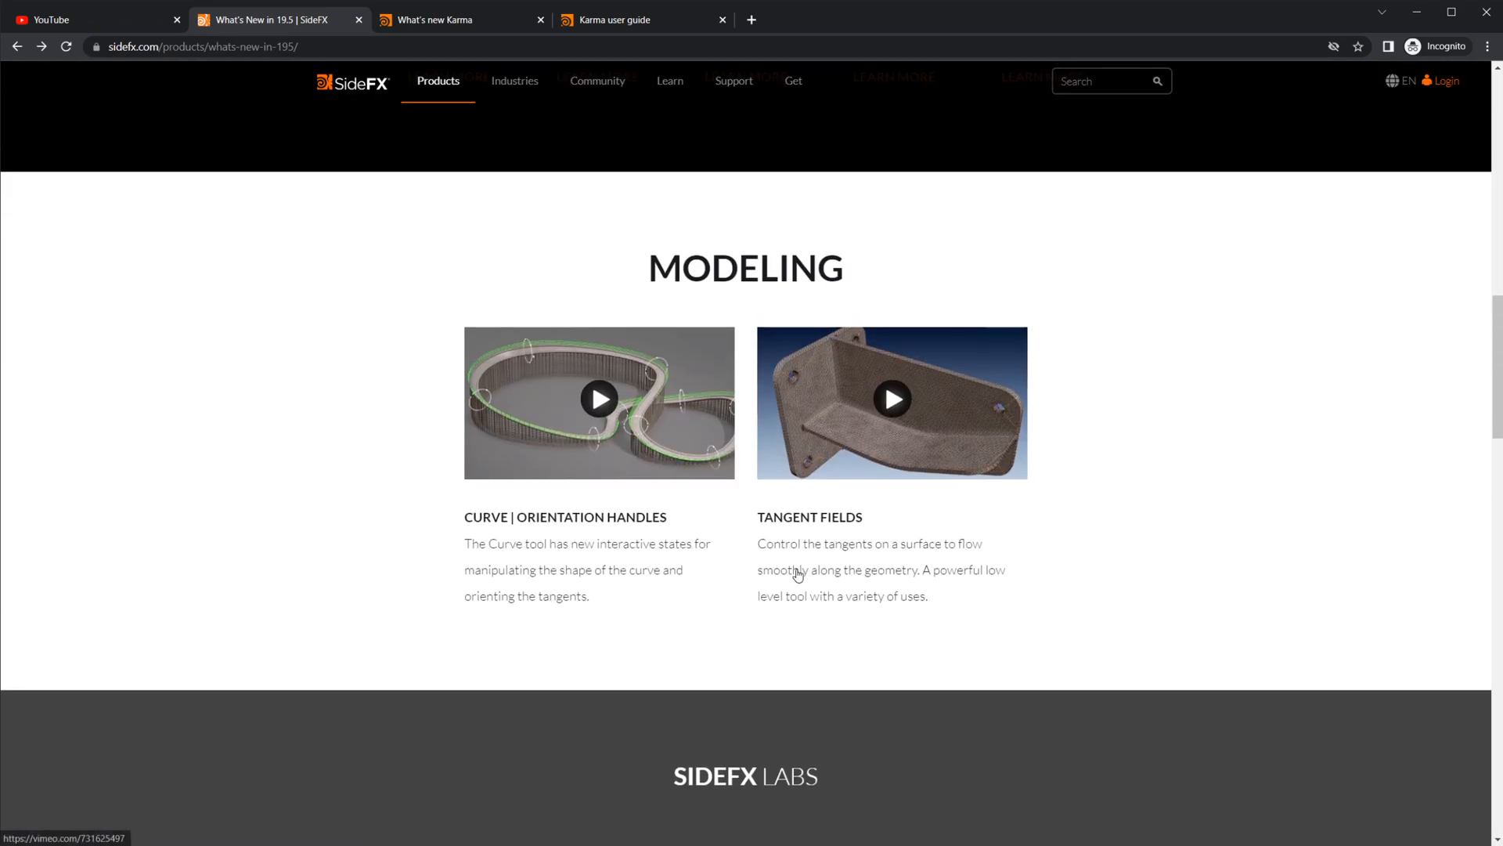
scroll("up", 3)
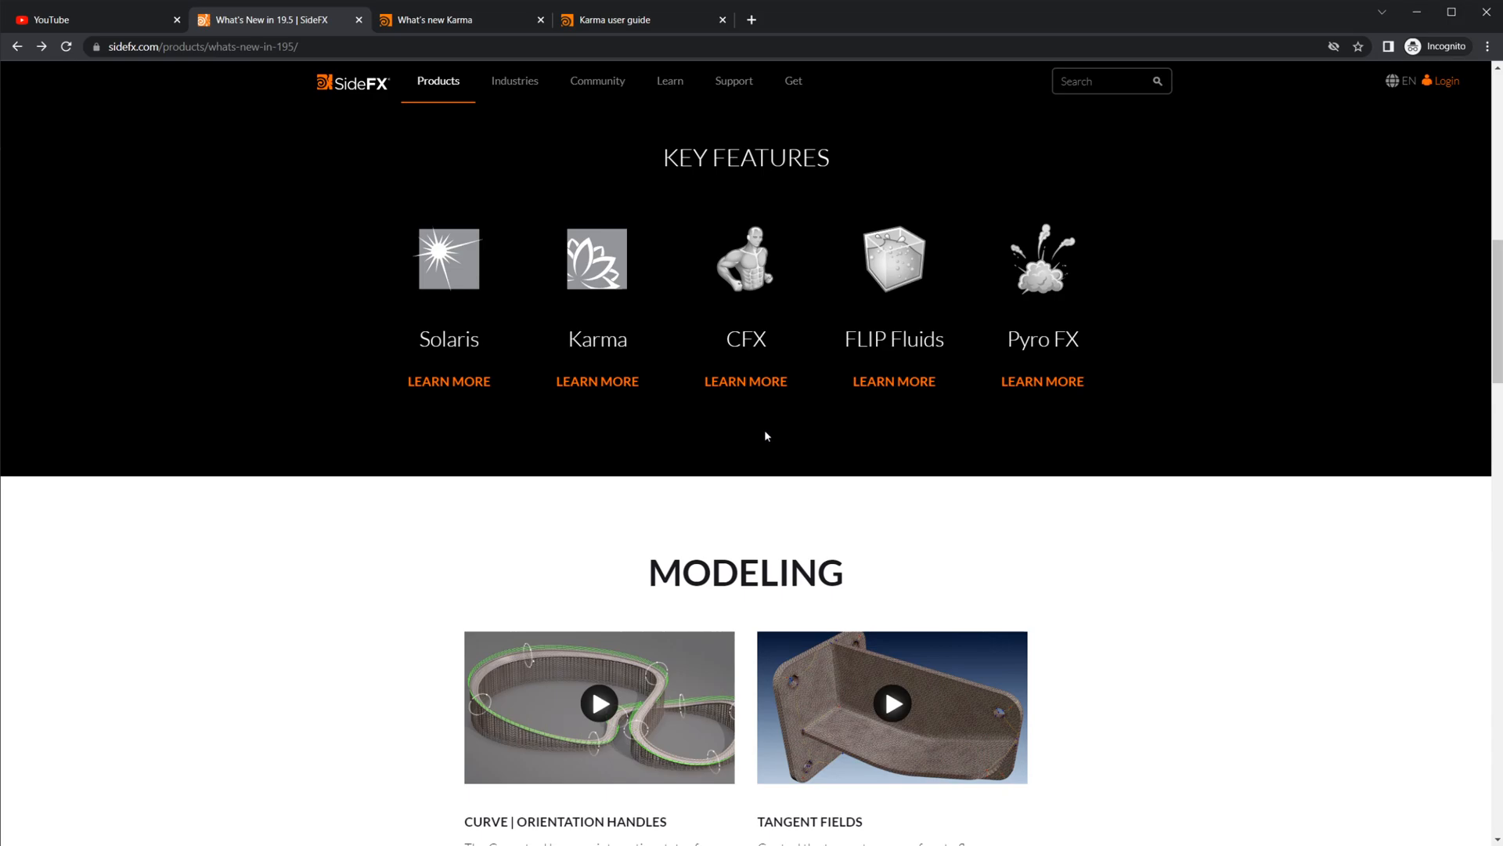
mouse_move(679, 440)
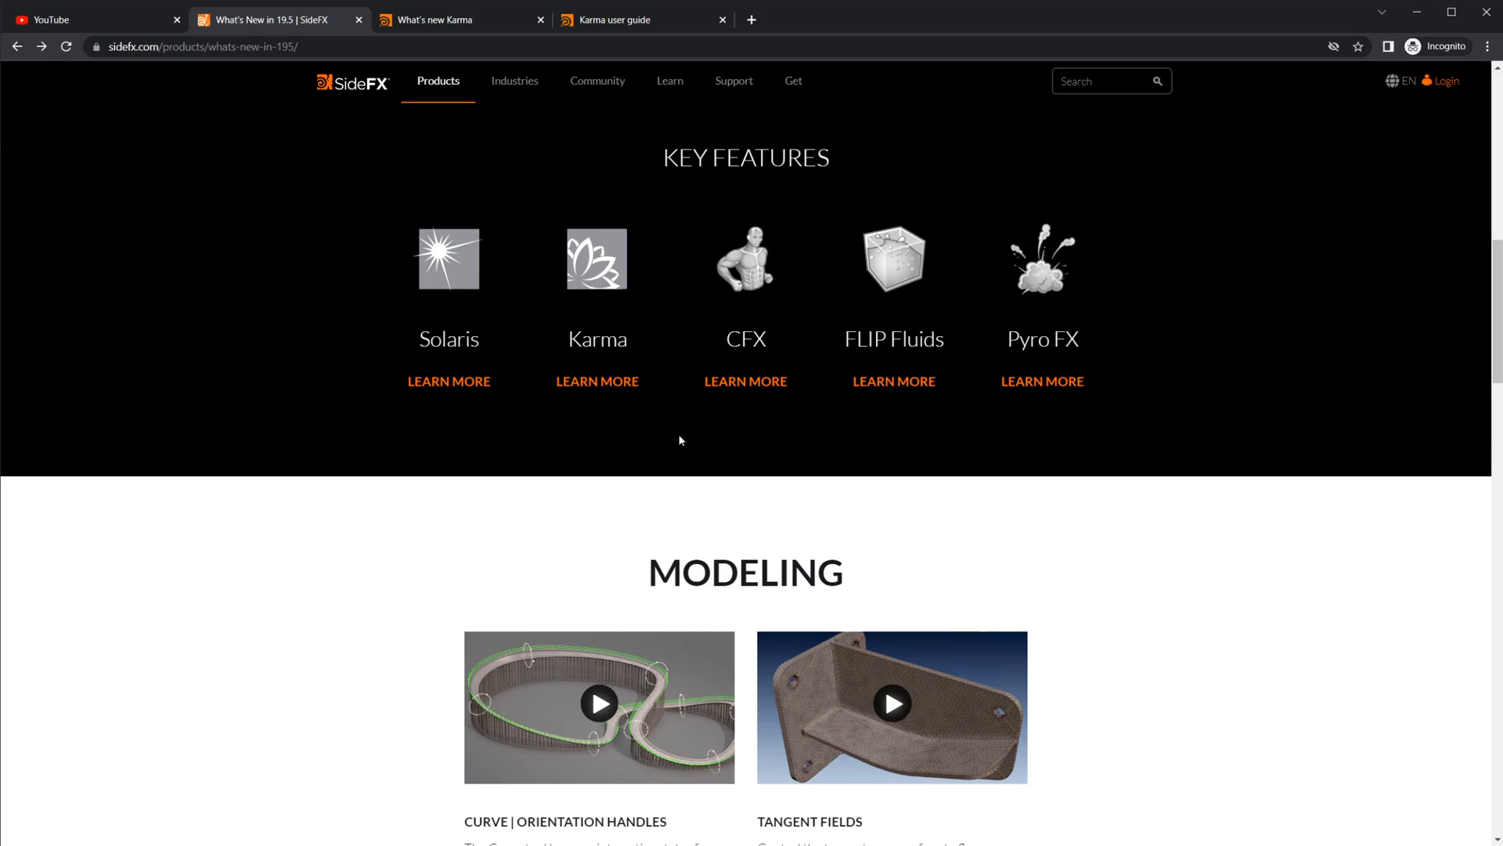
mouse_move(755, 471)
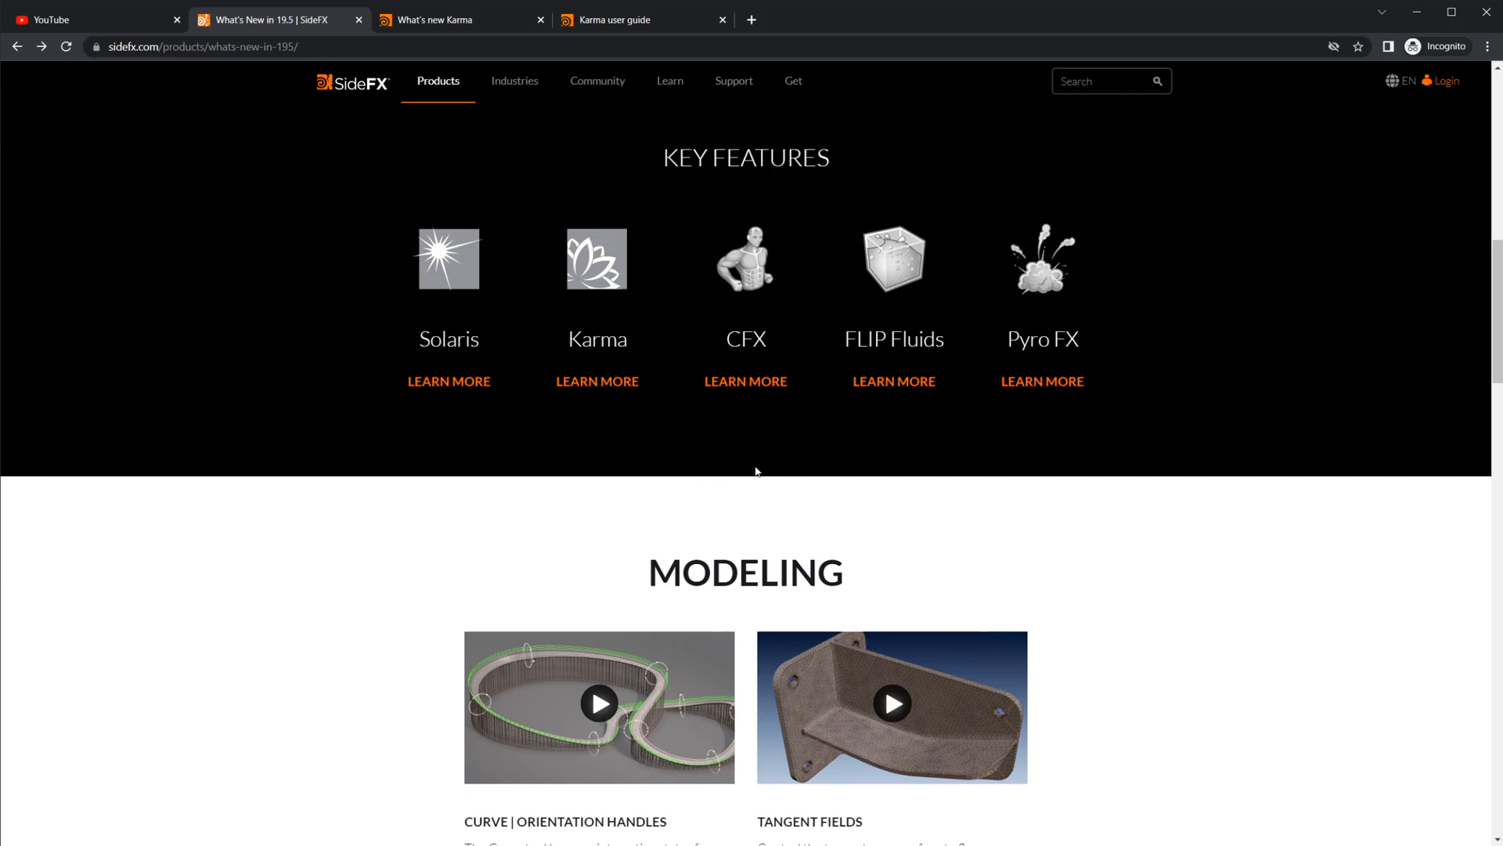
scroll("down", 3)
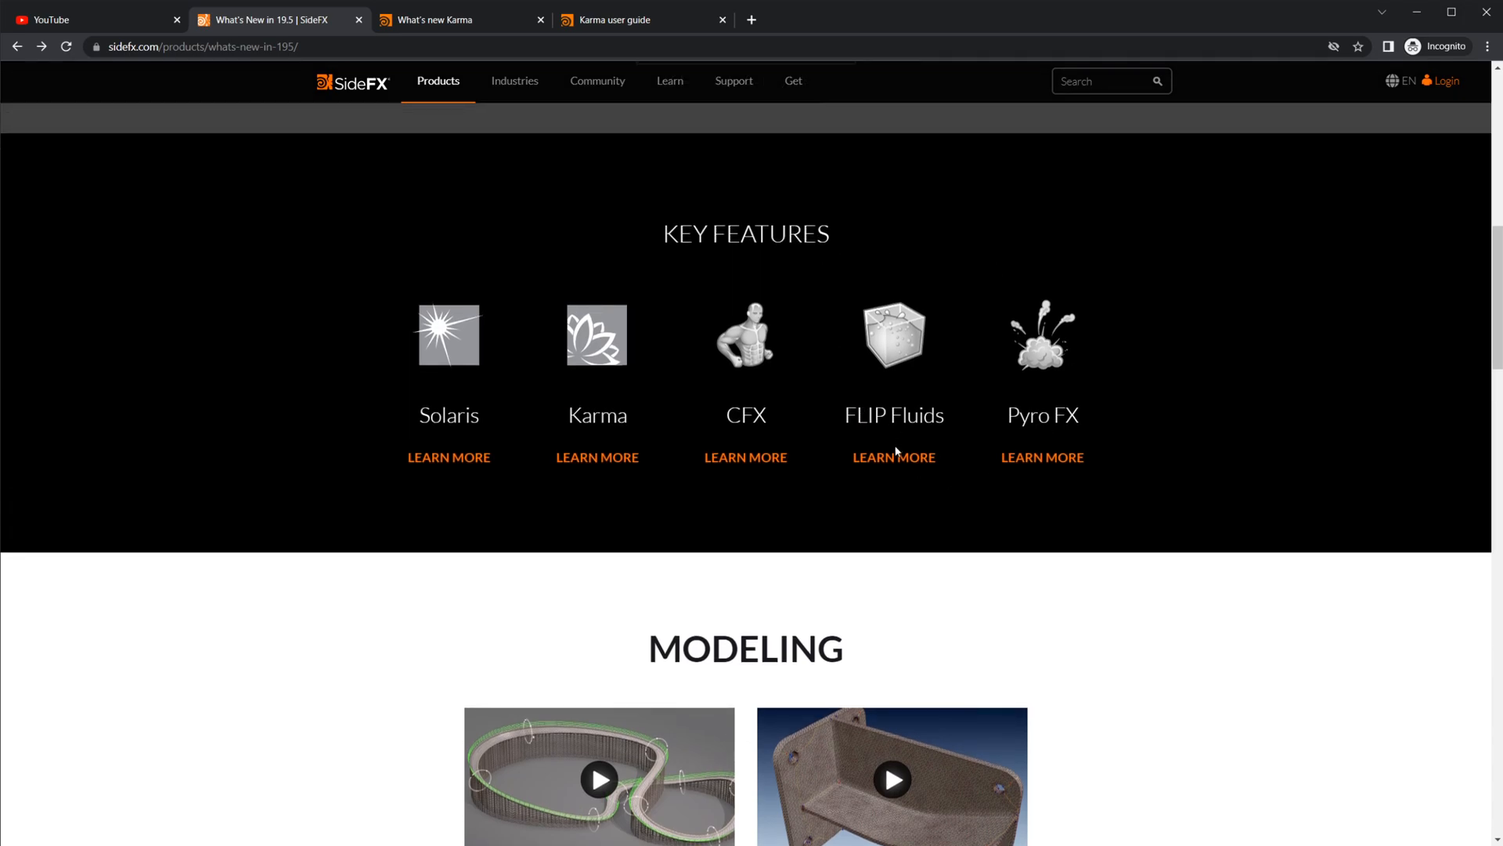
mouse_move(911, 578)
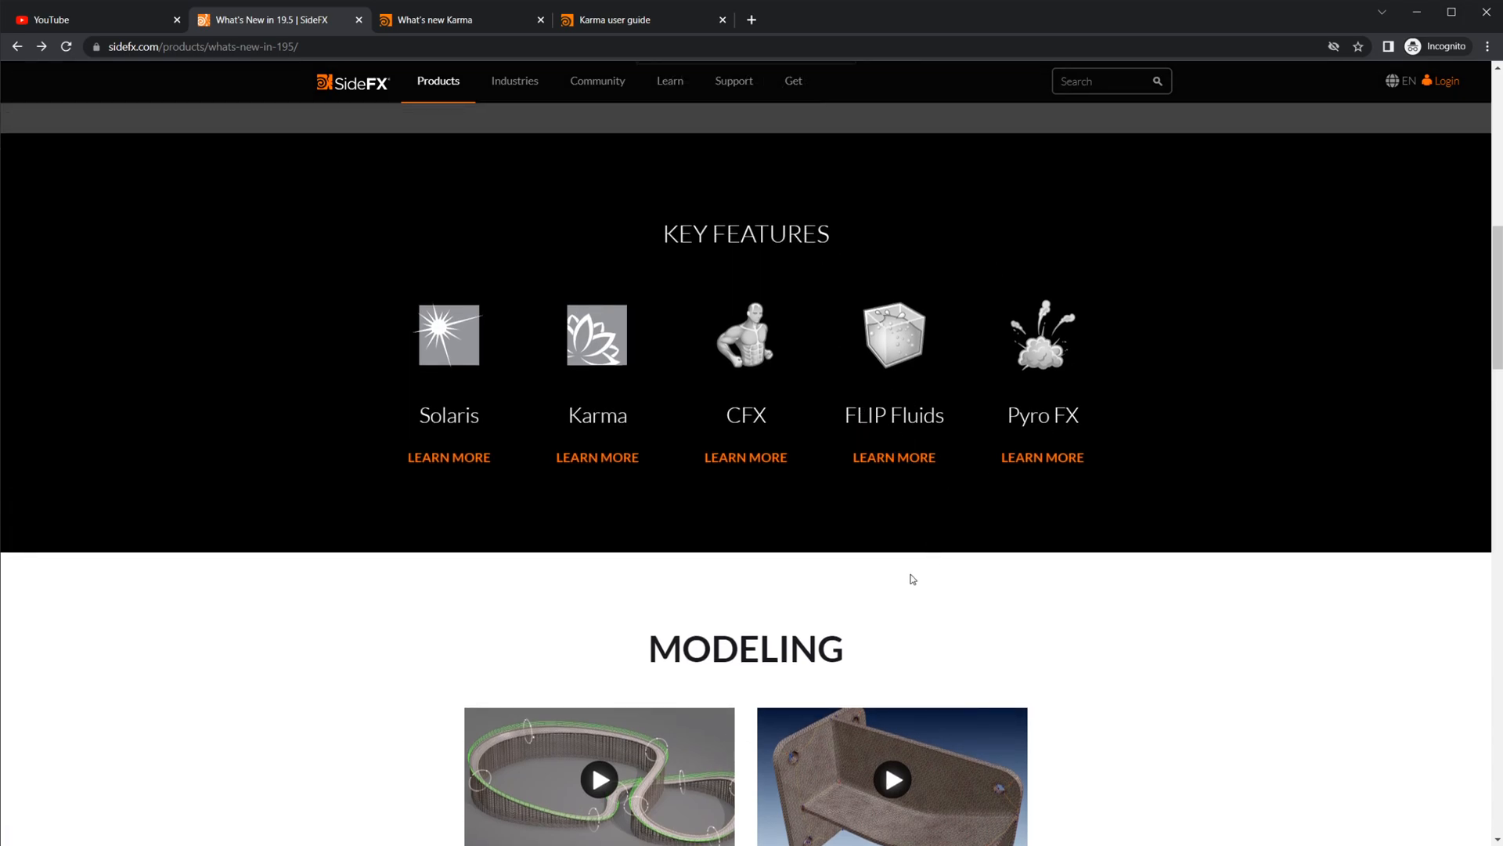
scroll("up", 3)
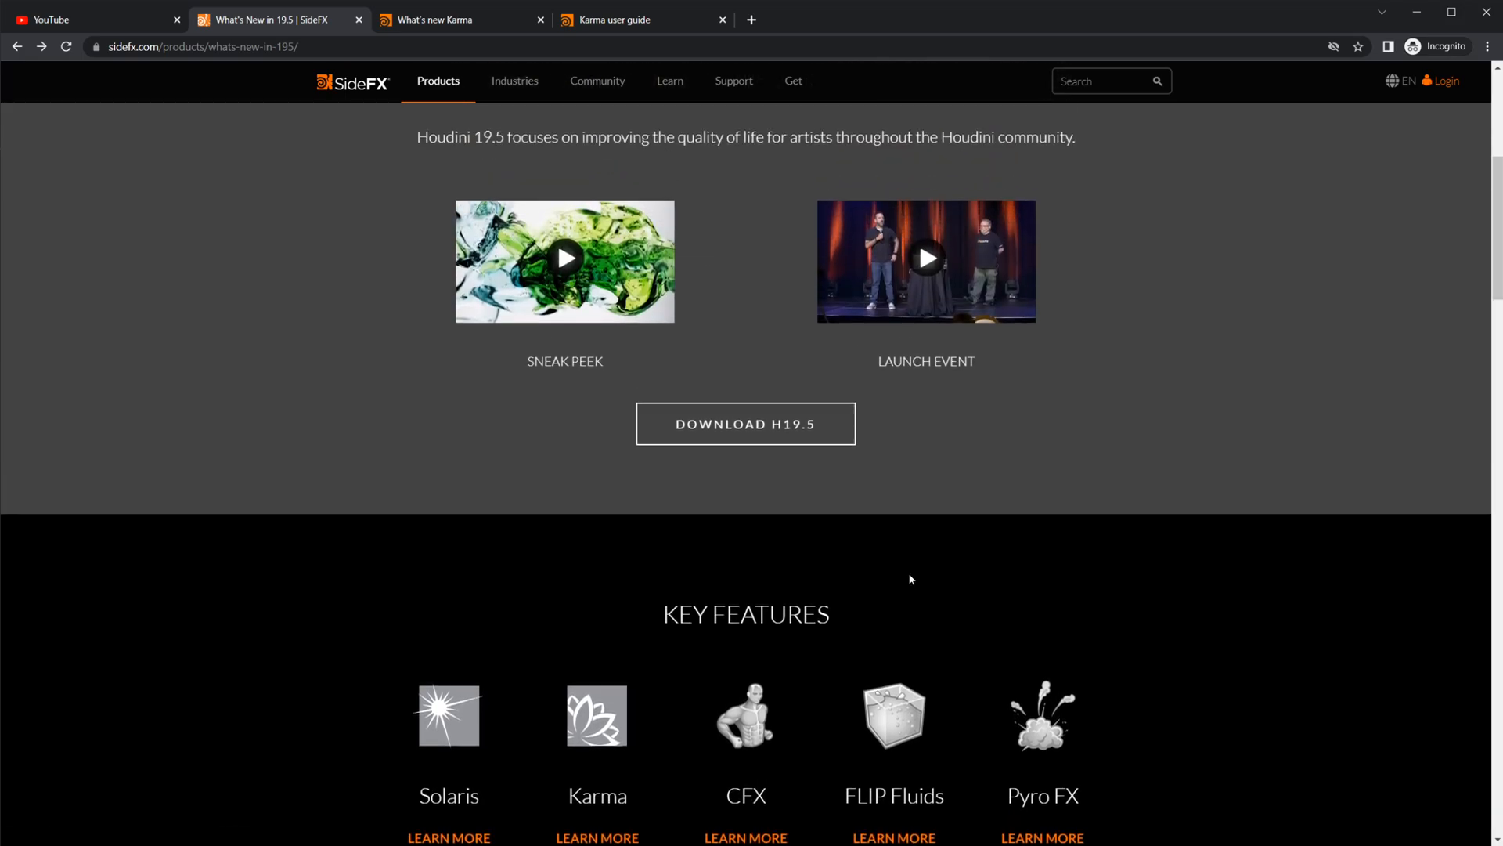
scroll("up", 3)
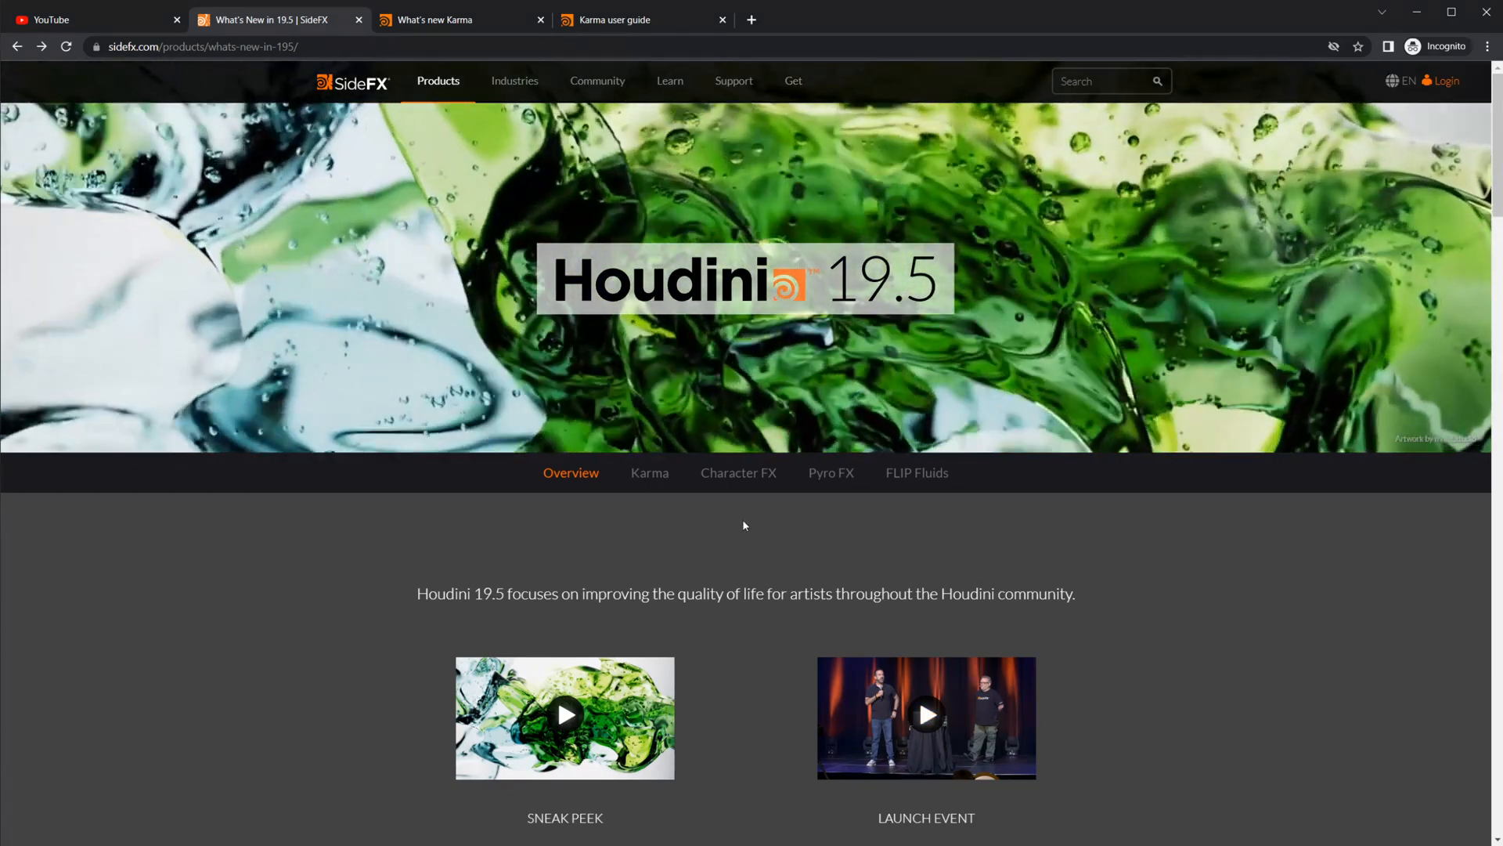
scroll("down", 3)
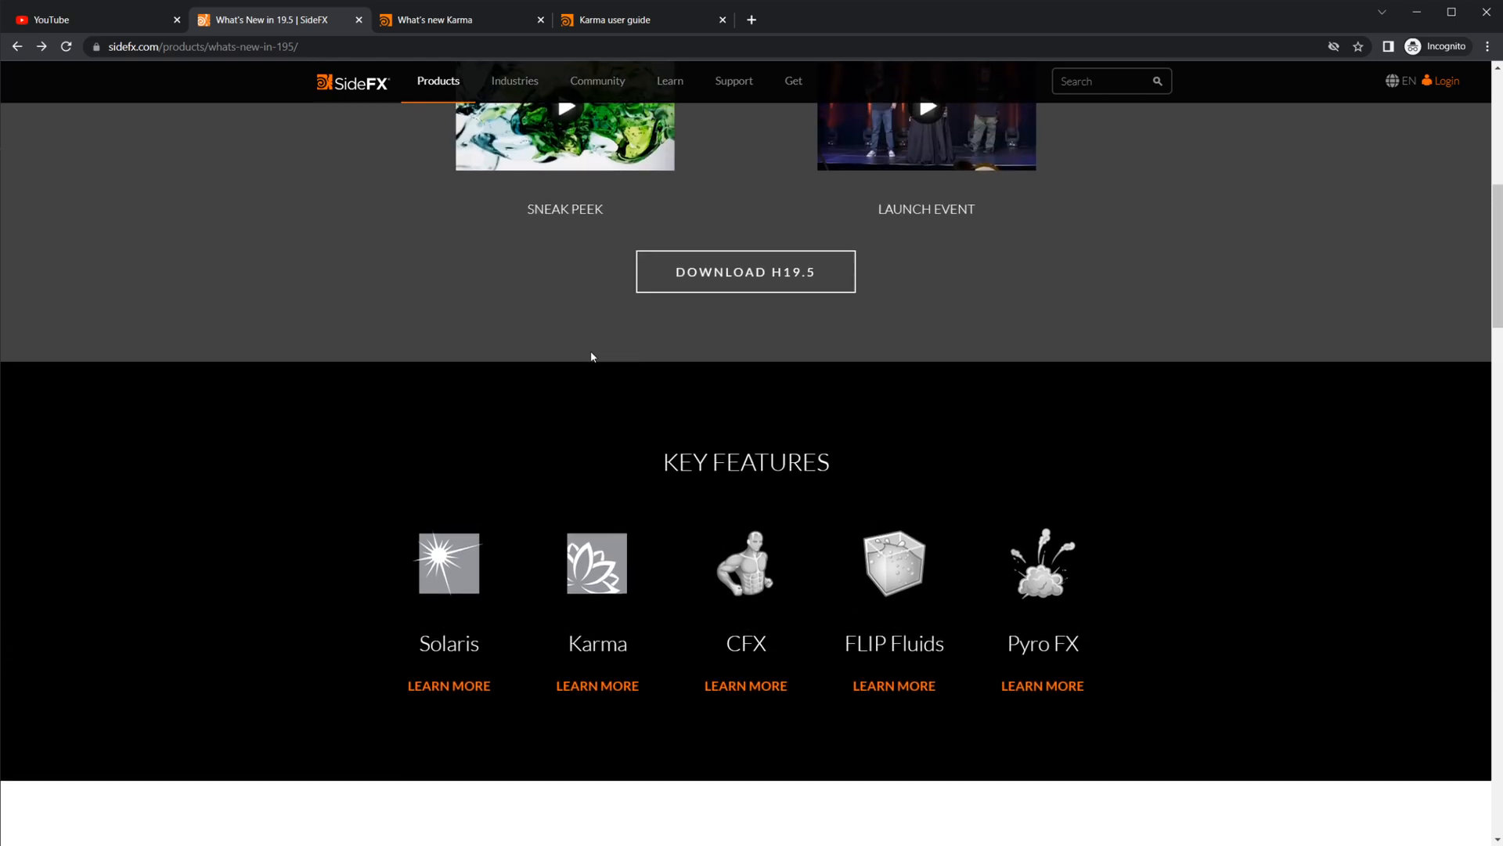
mouse_move(512, 574)
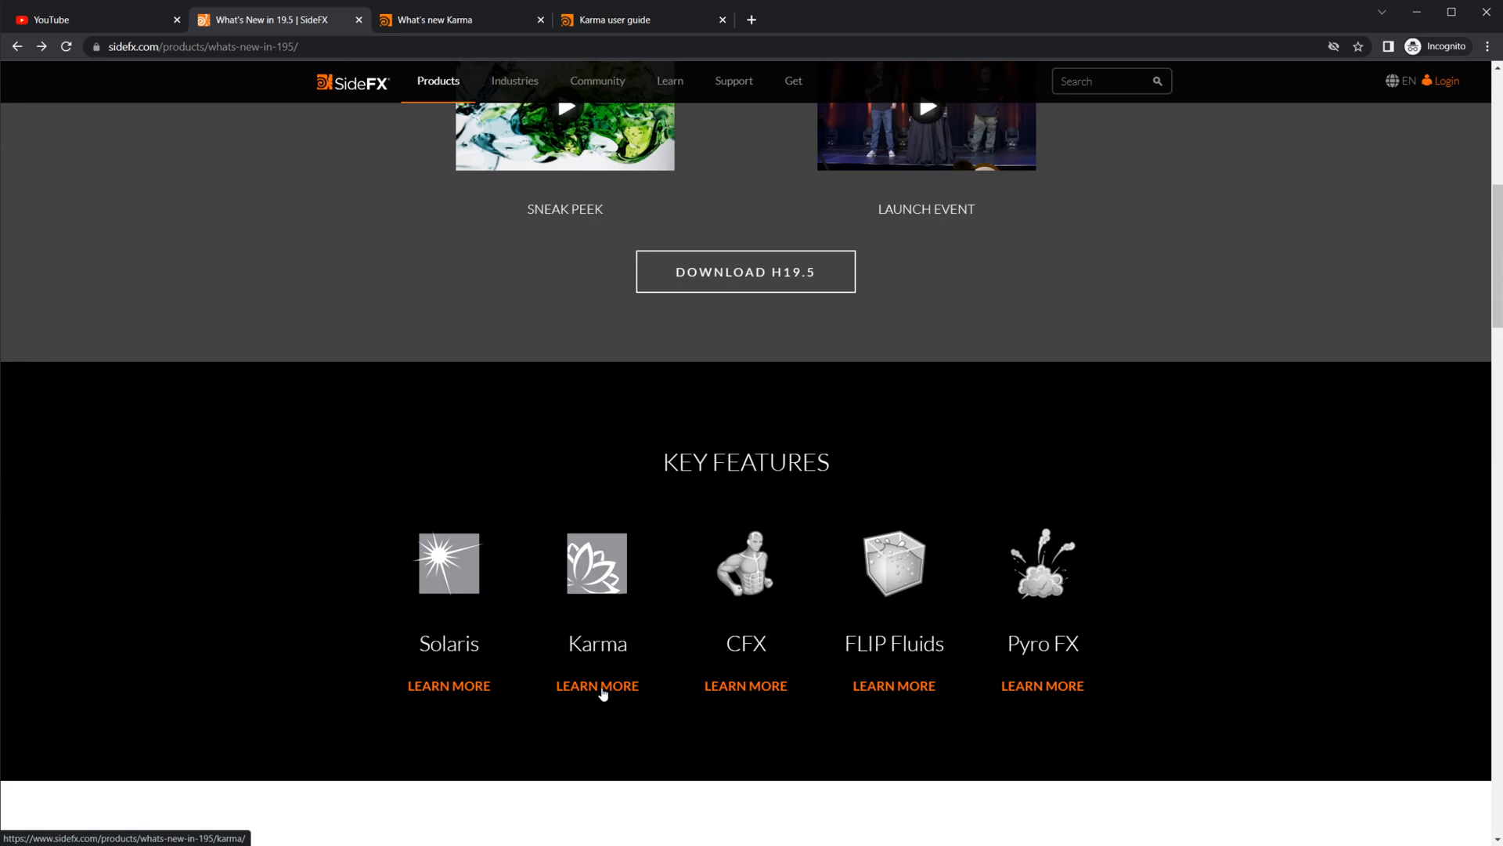
mouse_move(609, 665)
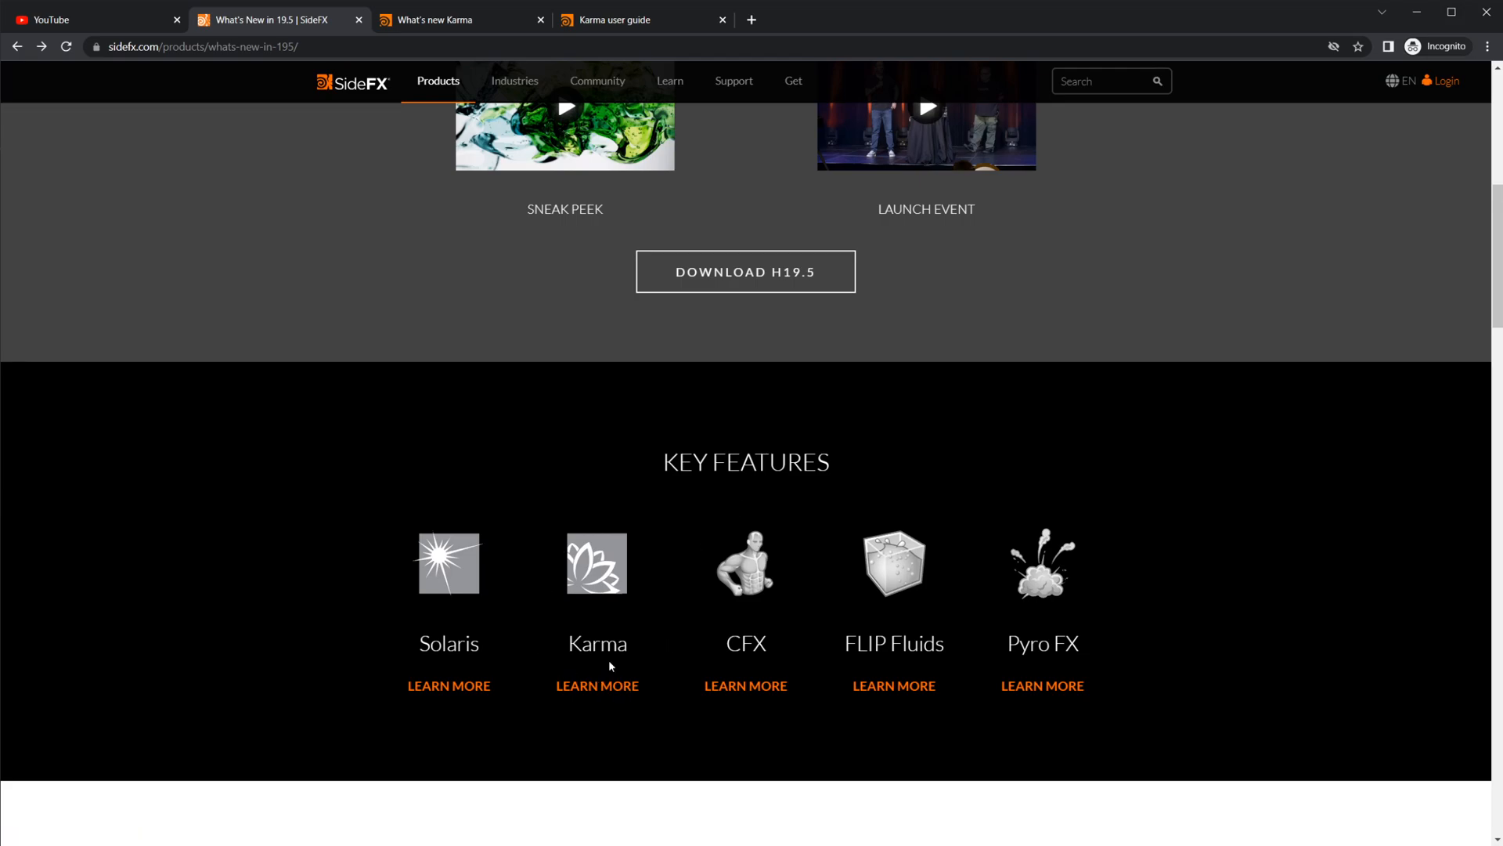
scroll("down", 3)
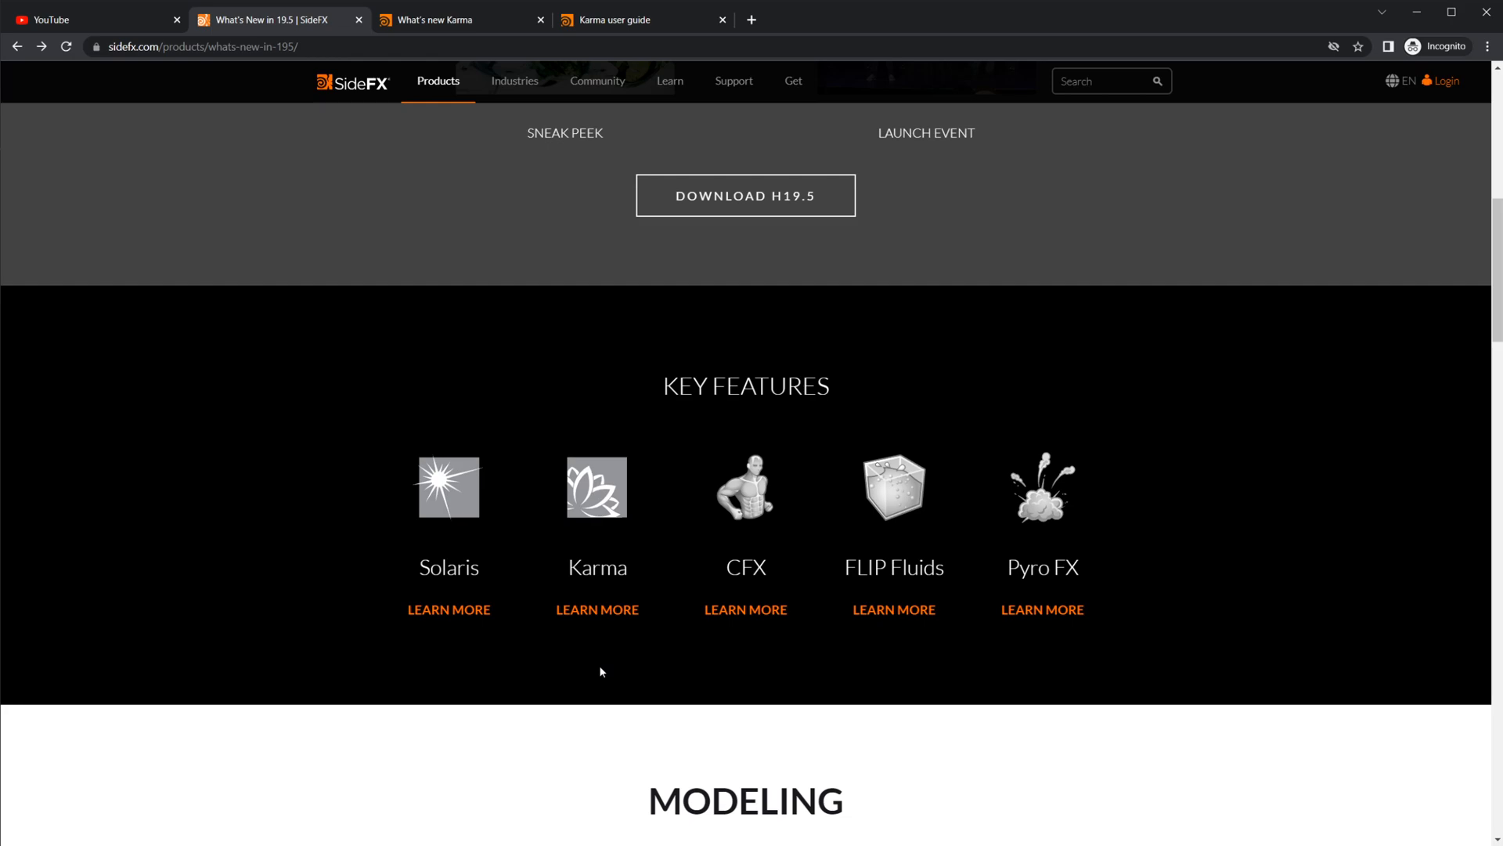
scroll("down", 3)
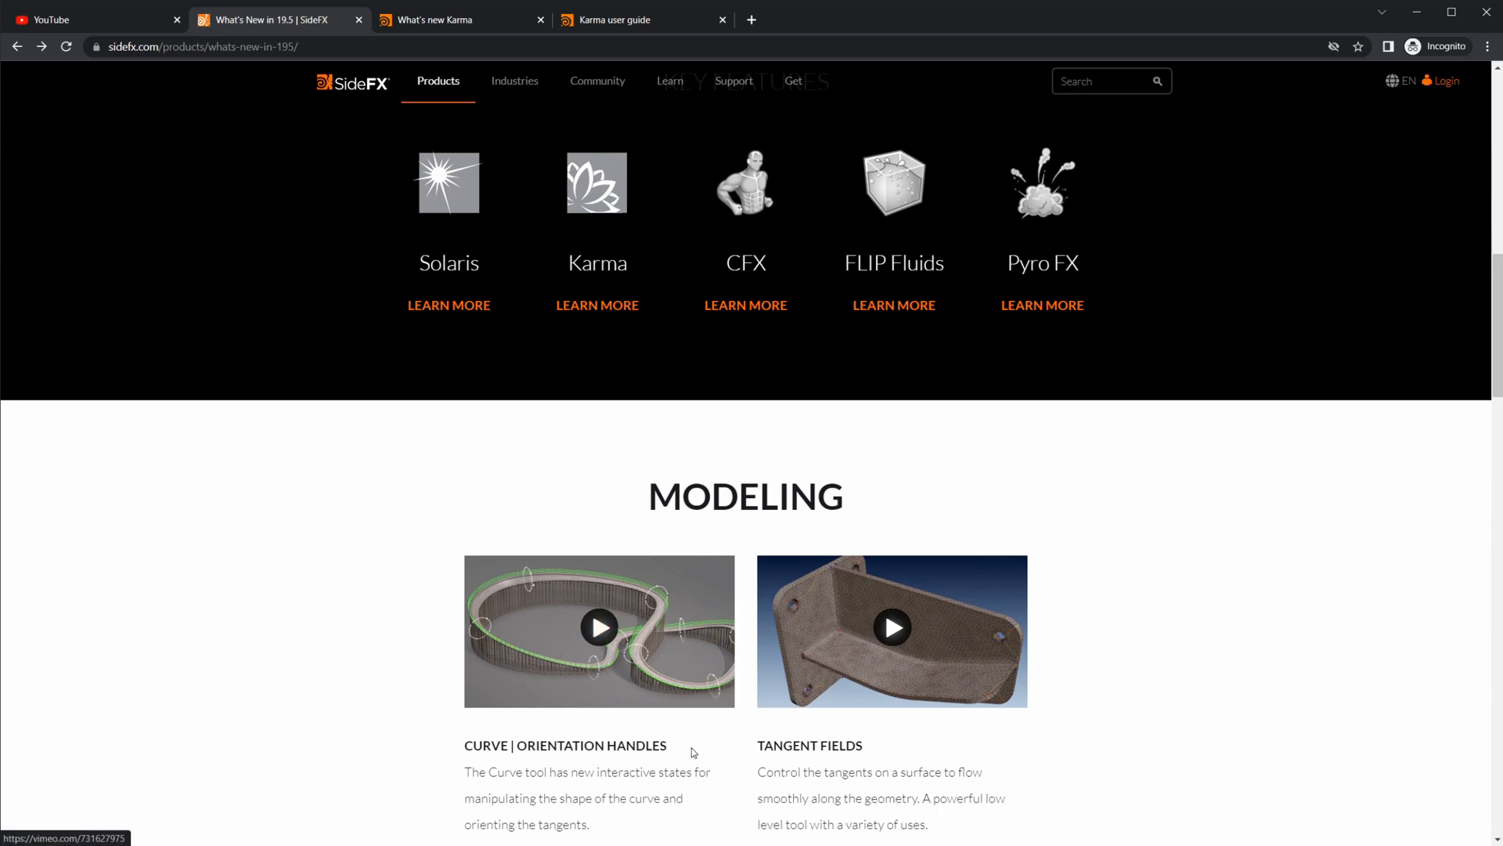
mouse_move(671, 753)
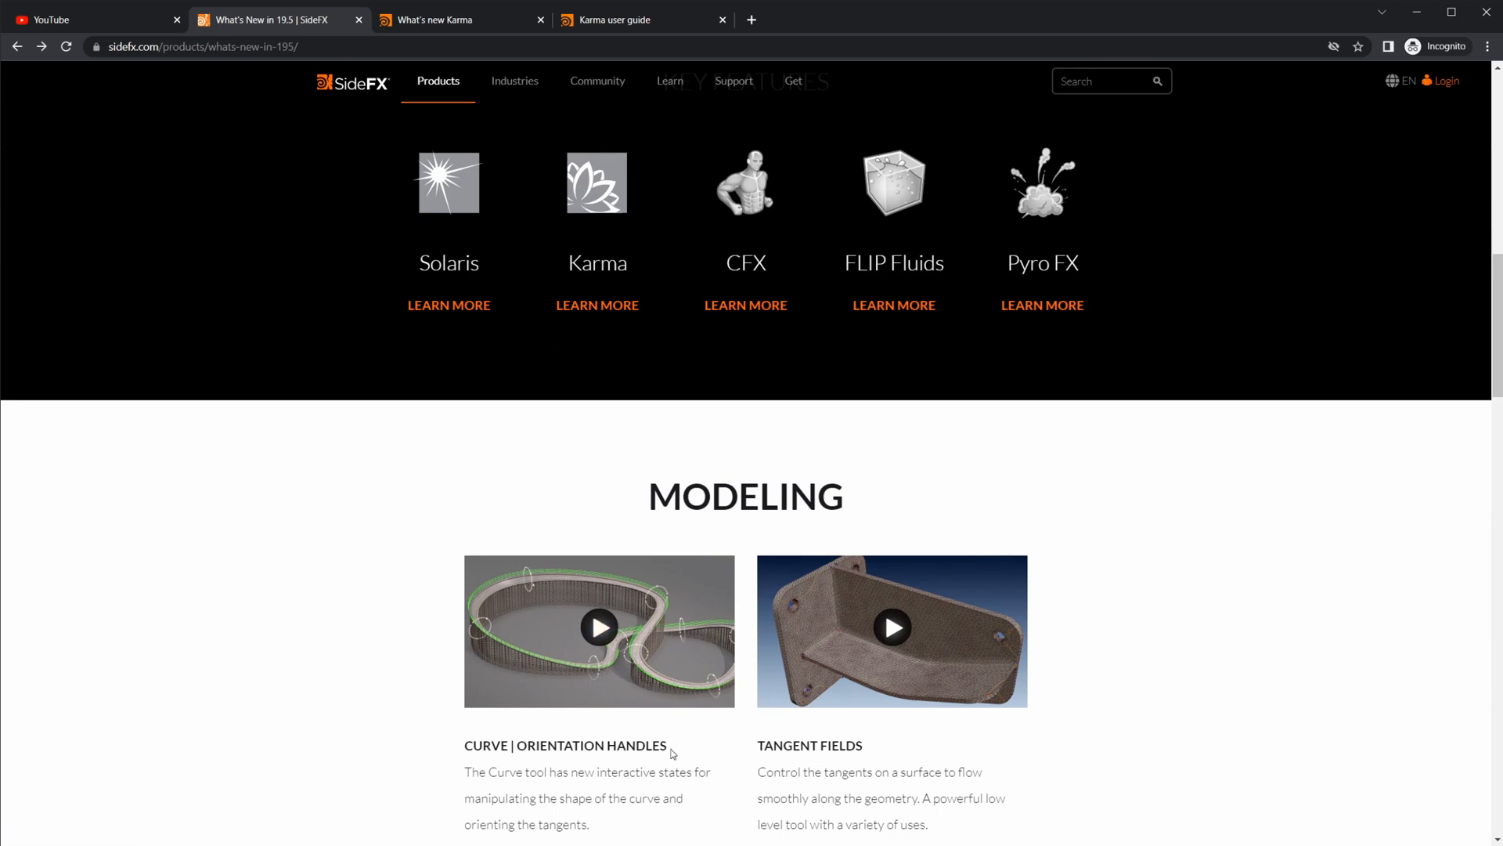